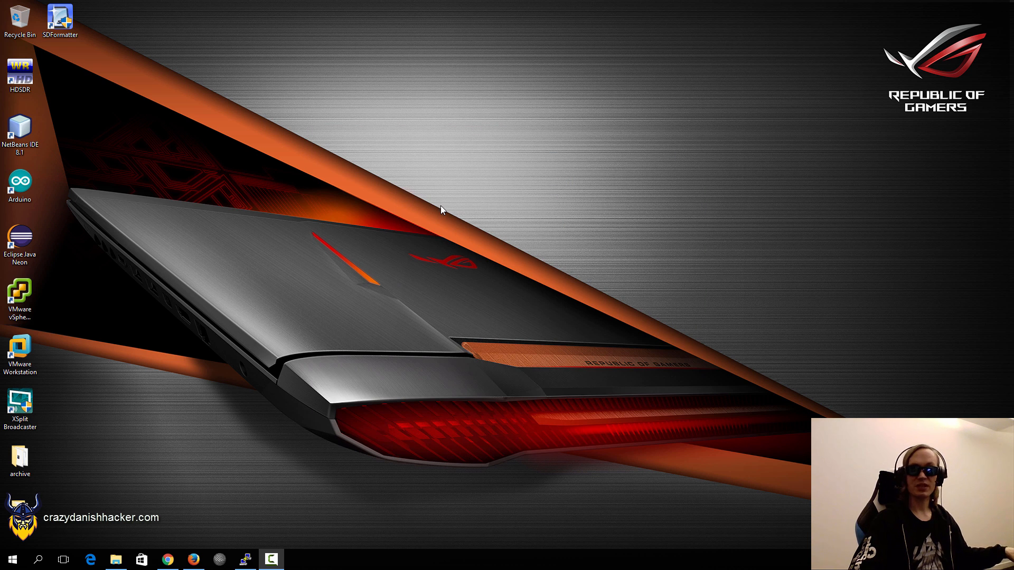
pyautogui.moveTo(396, 222)
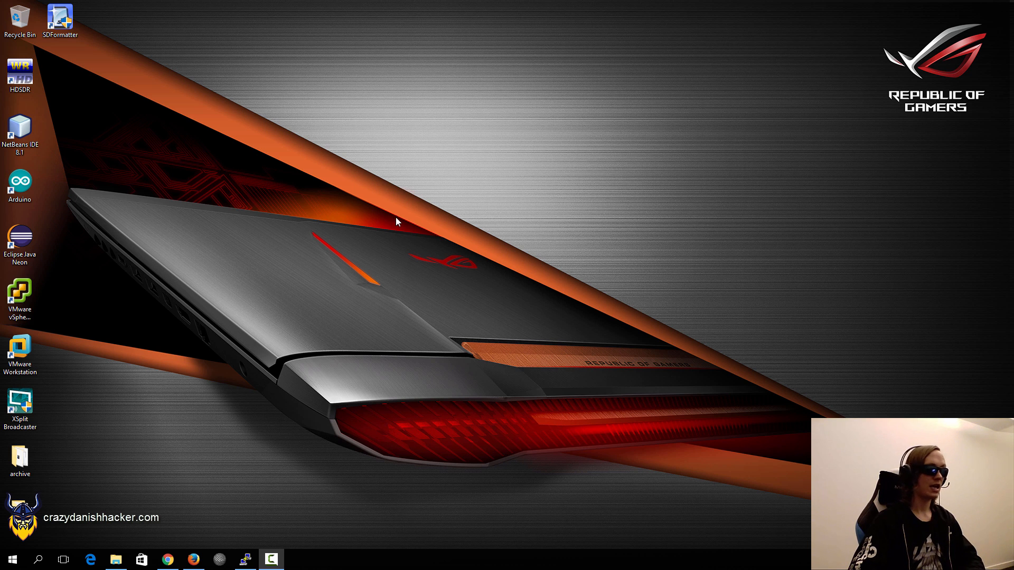
pyautogui.moveTo(373, 139)
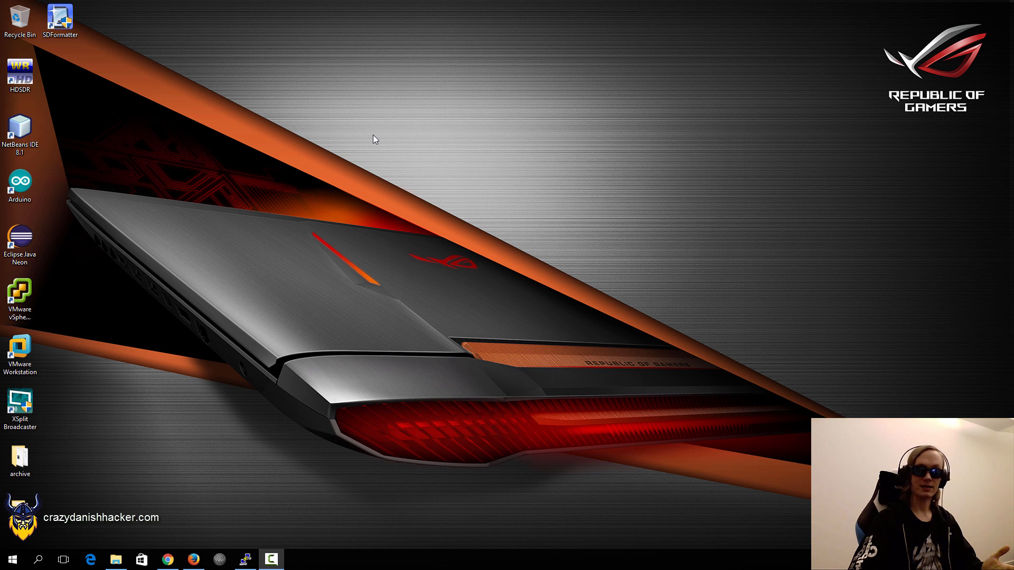
# Open the boot (F:) drive in File Explorer and view its Properties showing 62.9 MB FAT.
pyautogui.click(116, 559)
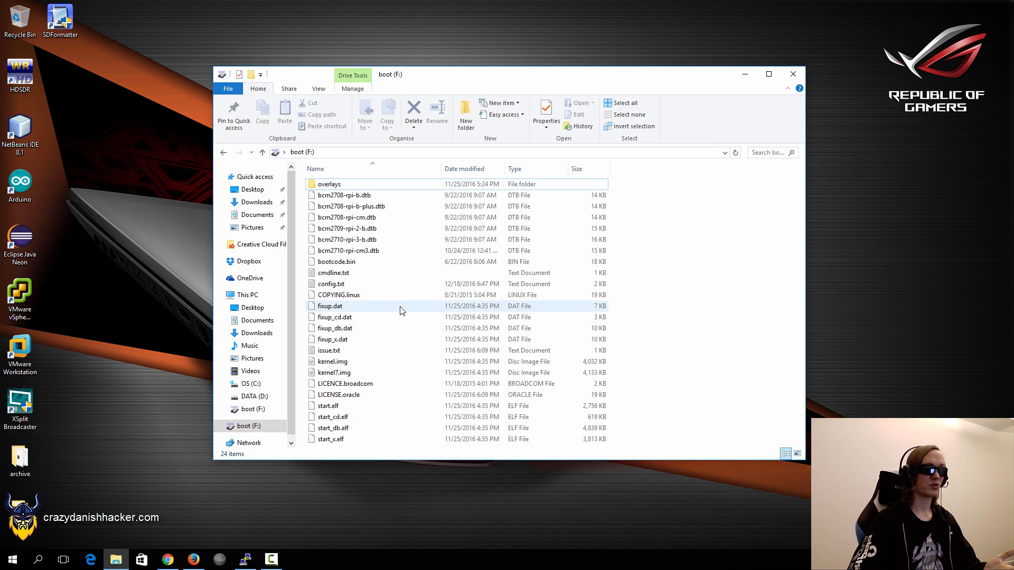
pyautogui.moveTo(364, 240)
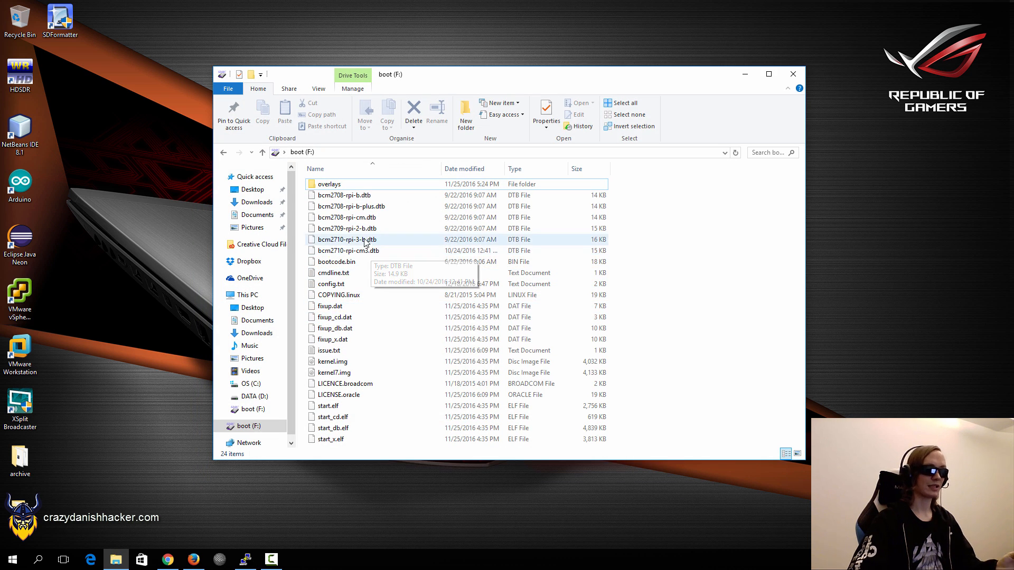
pyautogui.click(347, 228)
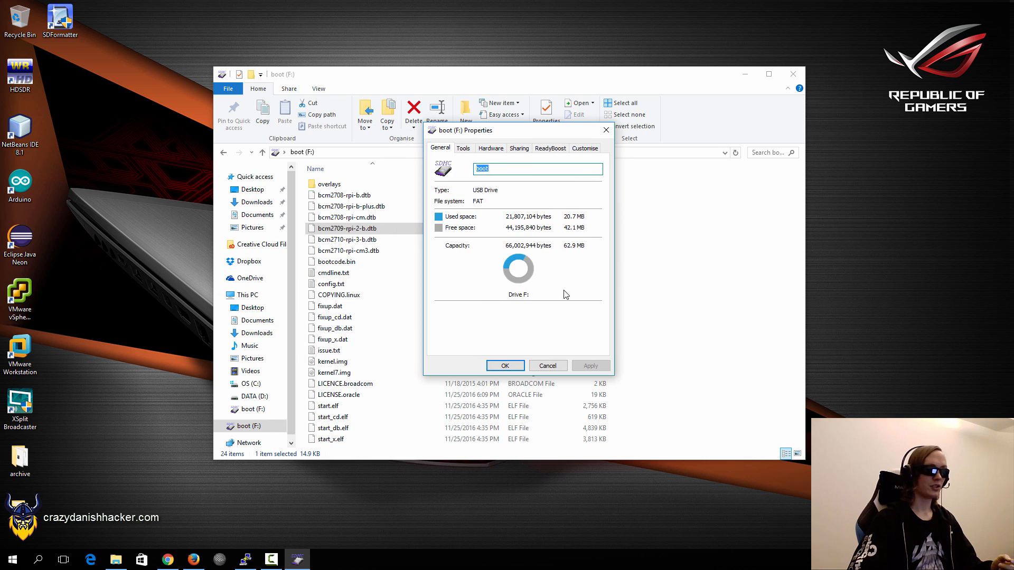
pyautogui.moveTo(585, 273)
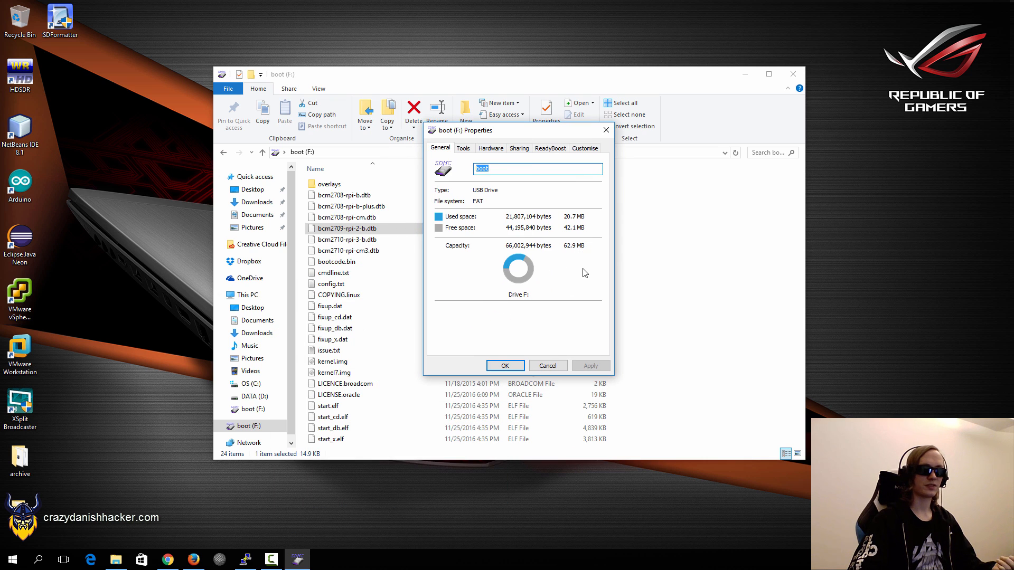
pyautogui.moveTo(548, 366)
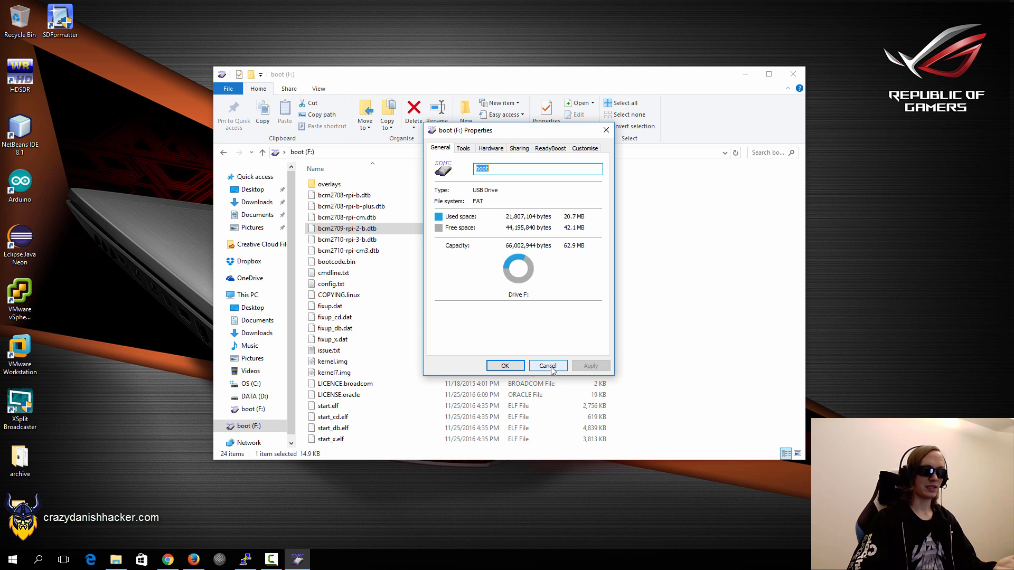
# Close the drive properties and set SDFormatter's Format Size Adjustment option to ON.
pyautogui.click(547, 366)
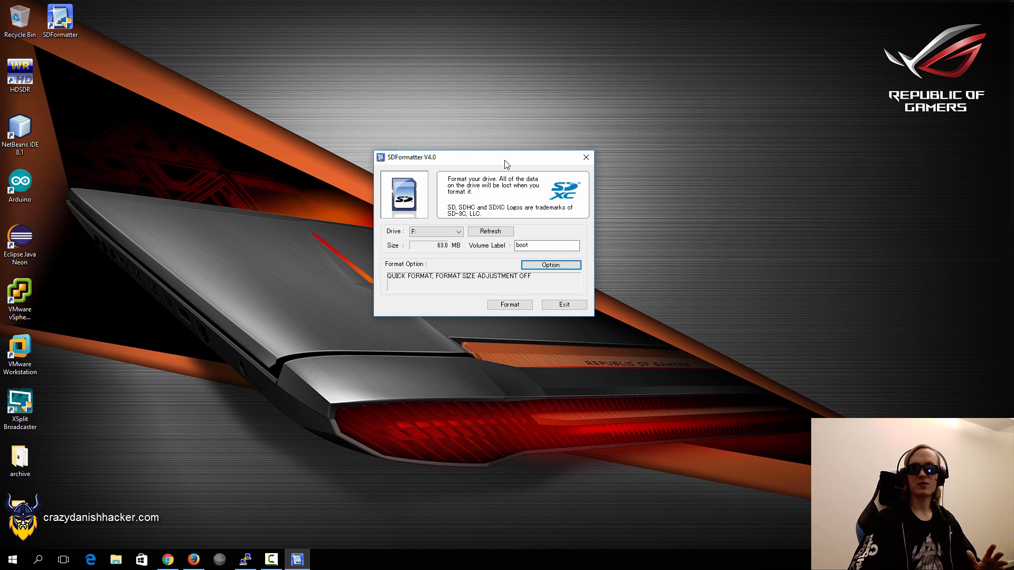
pyautogui.moveTo(510, 165)
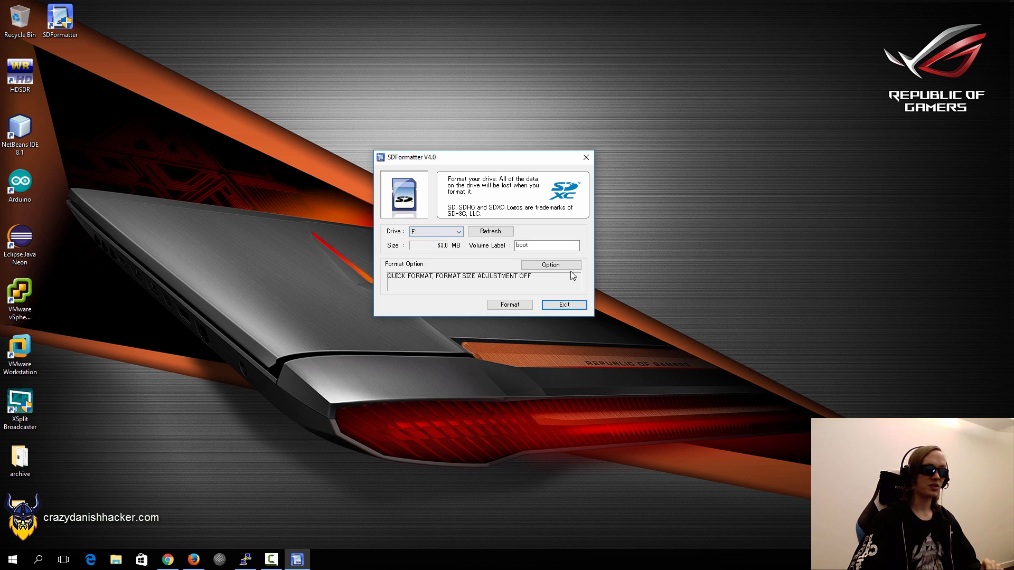
pyautogui.click(550, 264)
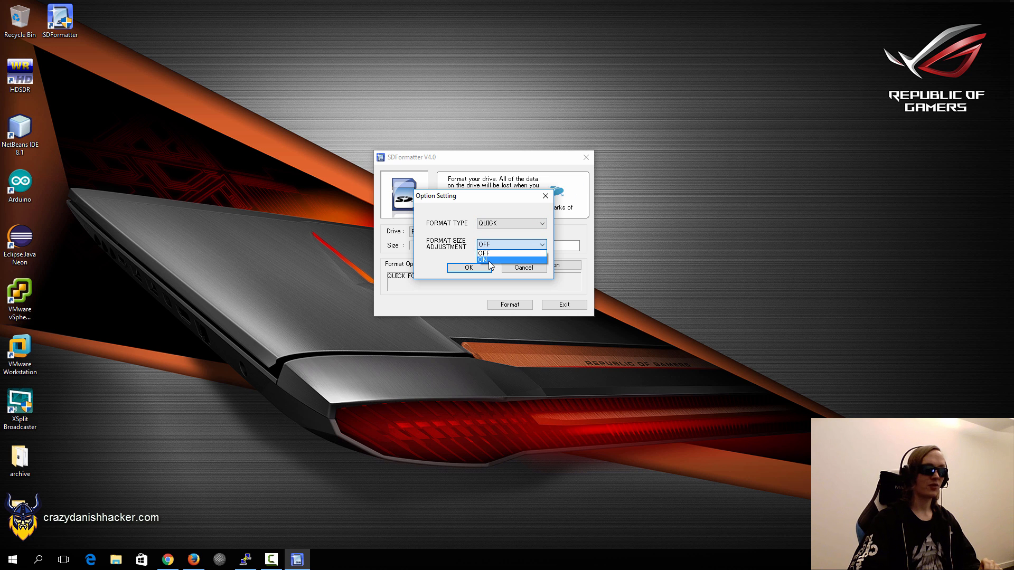
pyautogui.click(484, 260)
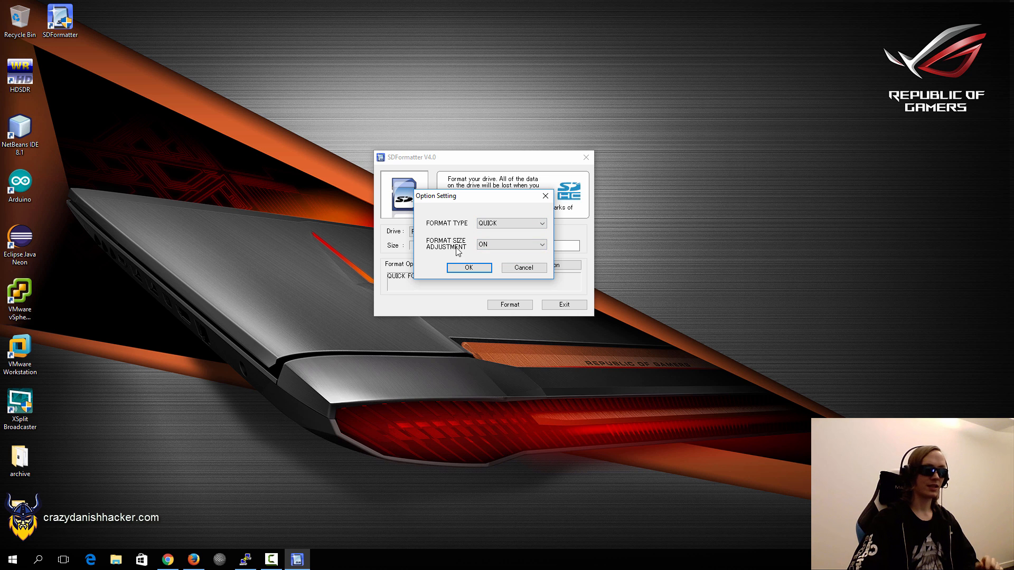
pyautogui.click(468, 267)
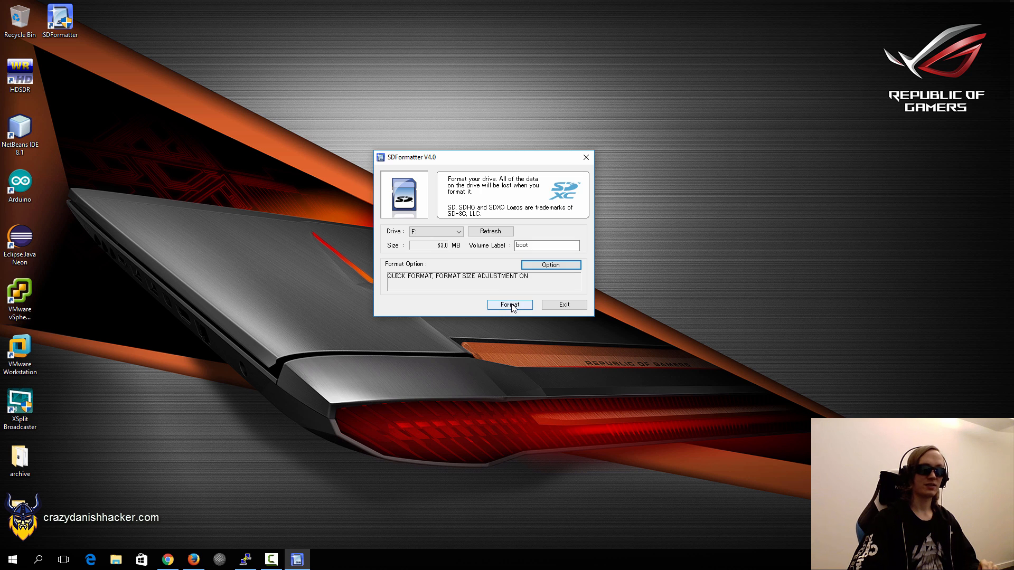
# Quick-format the SD card as FAT32, confirming the prompts, so it shows 14.4 GB.
pyautogui.click(509, 304)
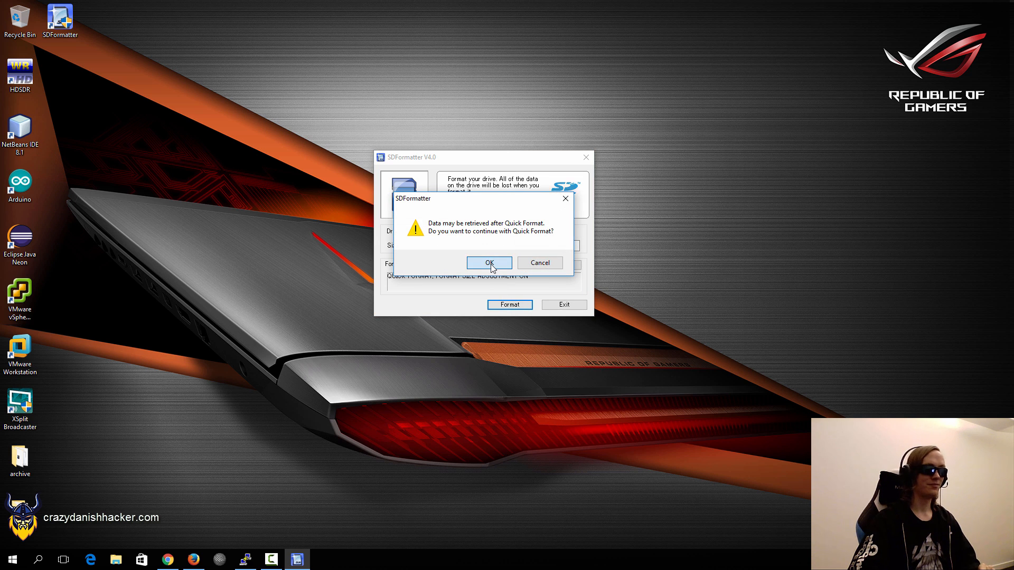
pyautogui.click(489, 263)
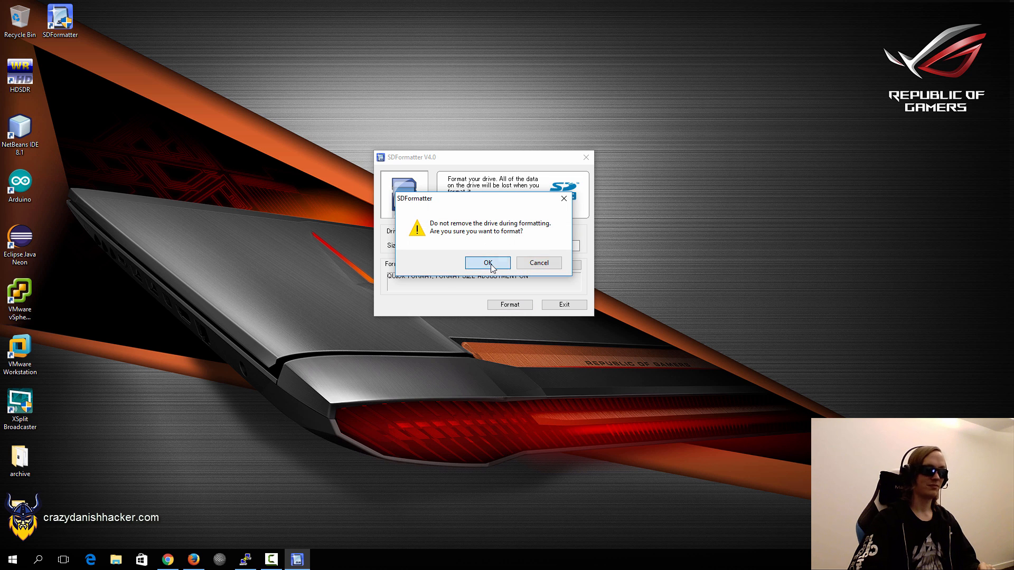
pyautogui.click(487, 263)
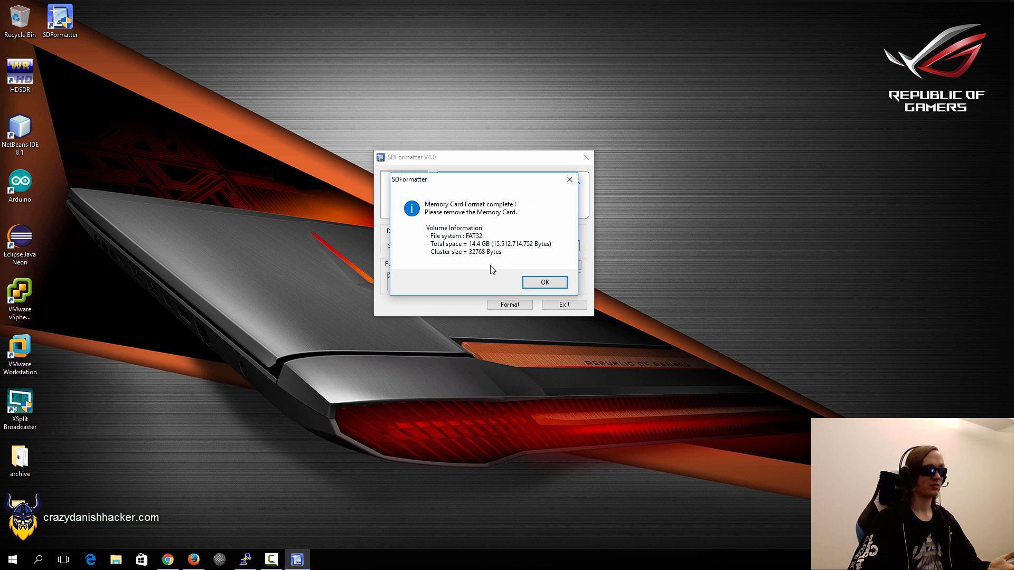
pyautogui.moveTo(475, 253)
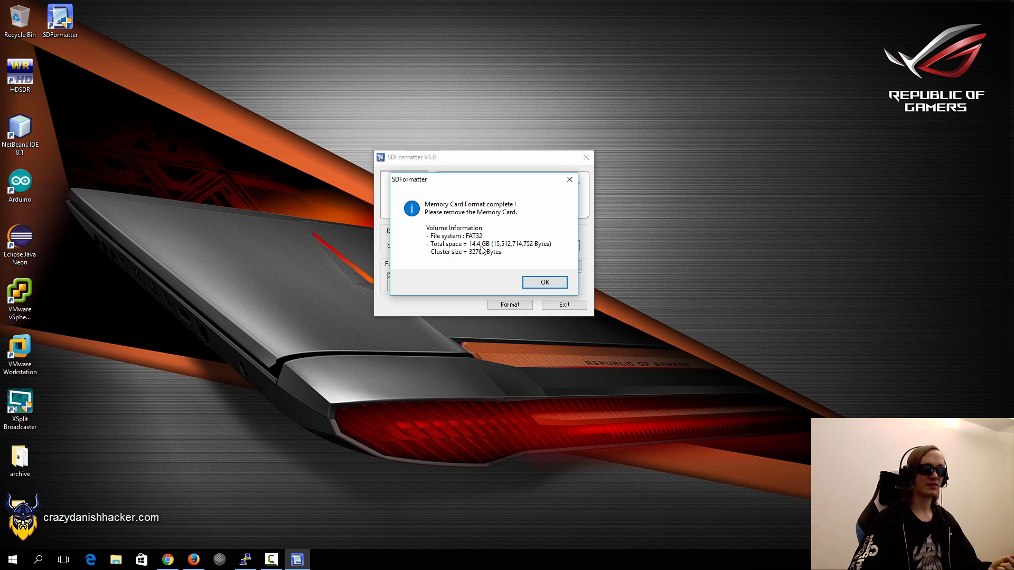
pyautogui.moveTo(497, 252)
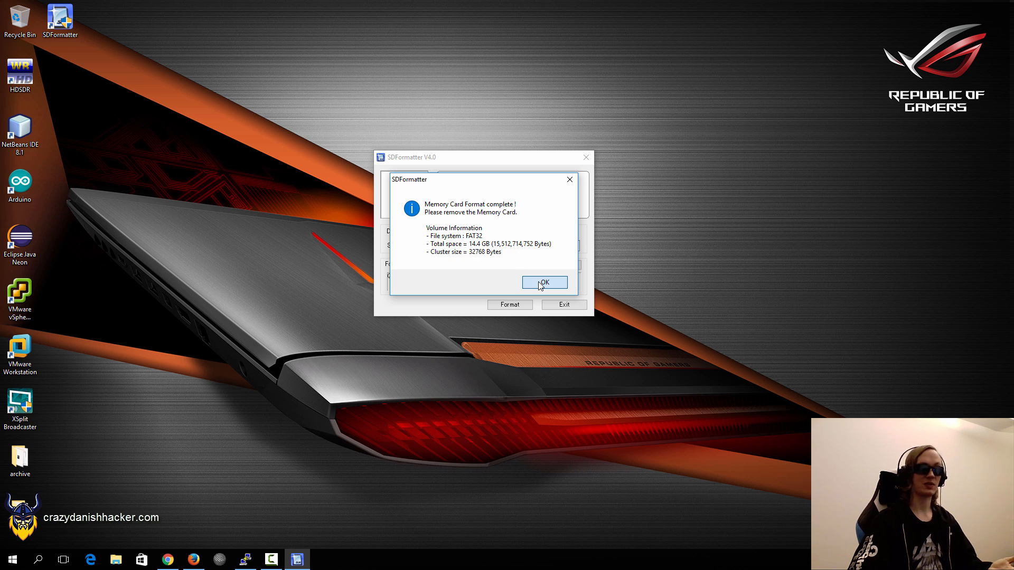
pyautogui.click(544, 283)
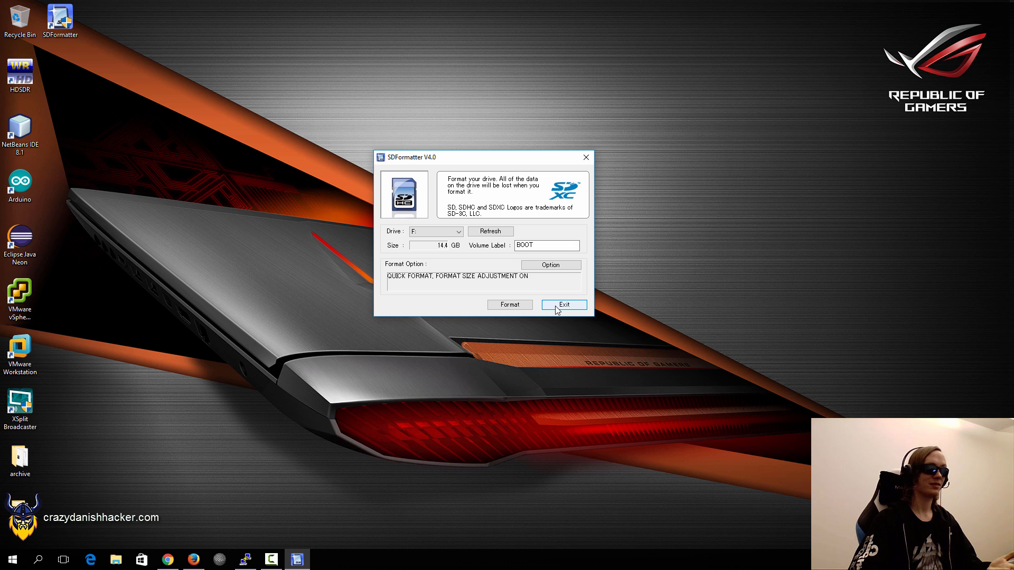
# Exit SDFormatter and write 2016-11-25-raspbian-jessie.img to the F: card in Win32 Disk Imager.
pyautogui.click(564, 304)
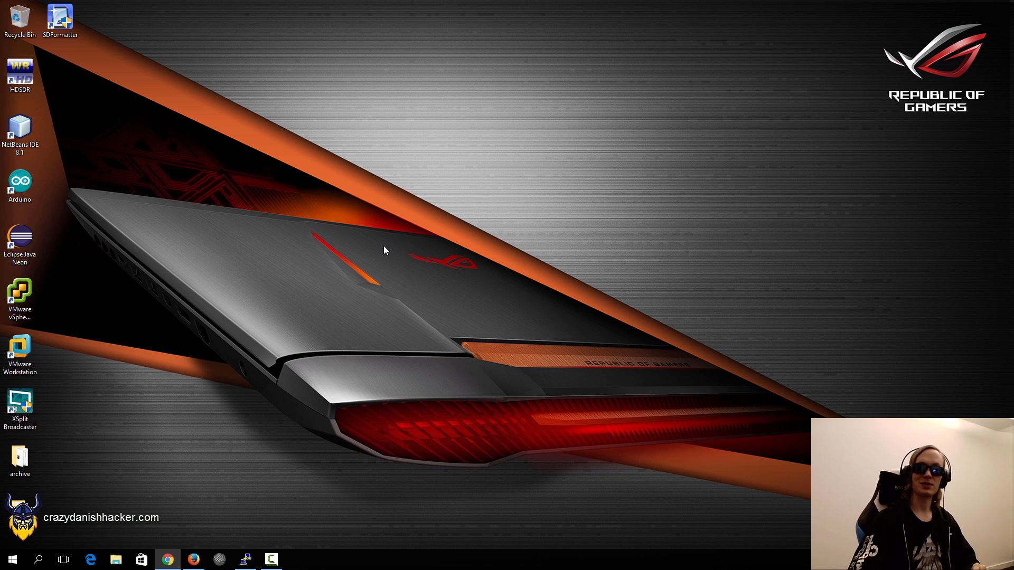
pyautogui.moveTo(343, 271)
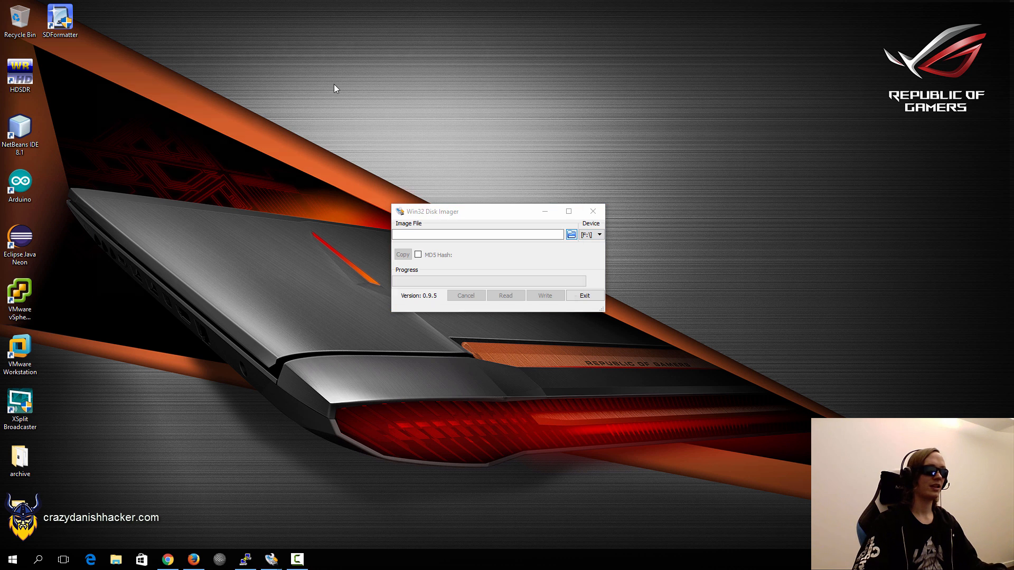
pyautogui.click(570, 234)
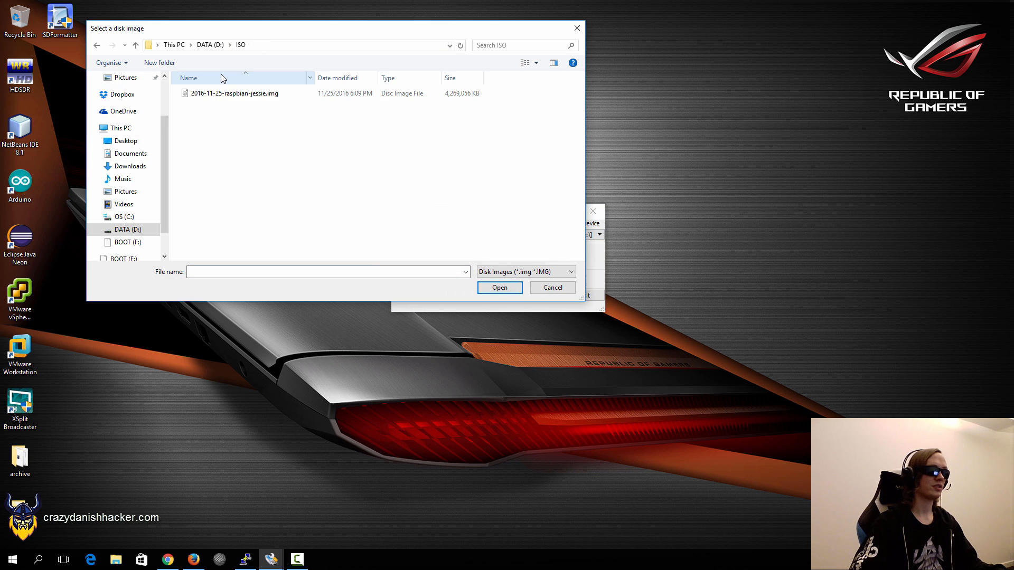
pyautogui.click(499, 288)
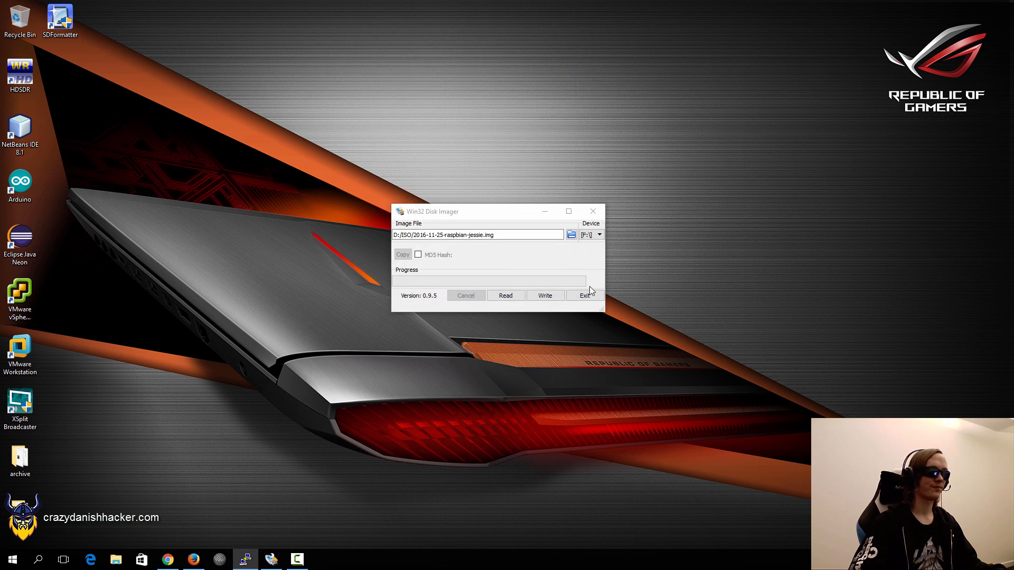
pyautogui.click(545, 296)
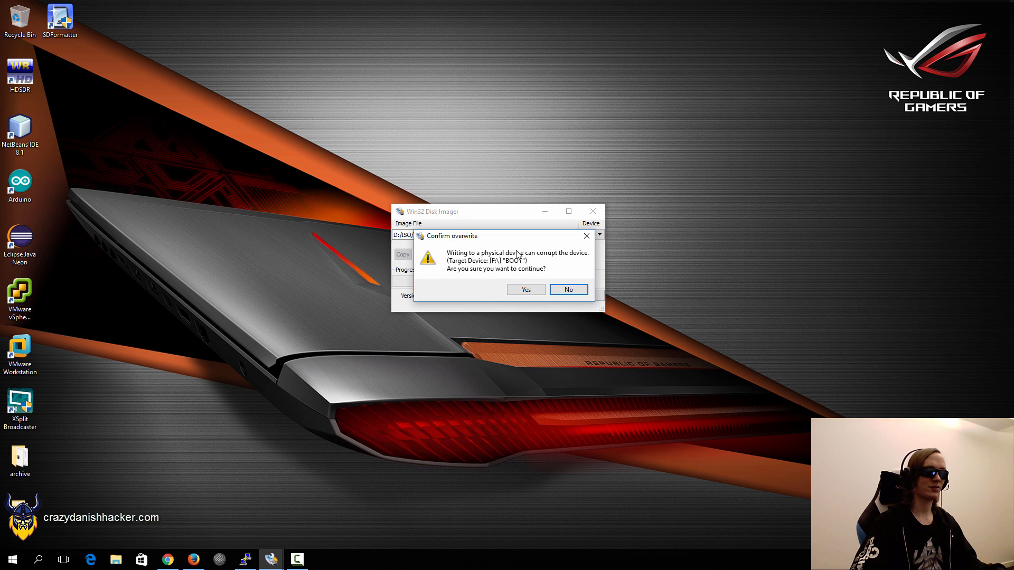
pyautogui.moveTo(487, 278)
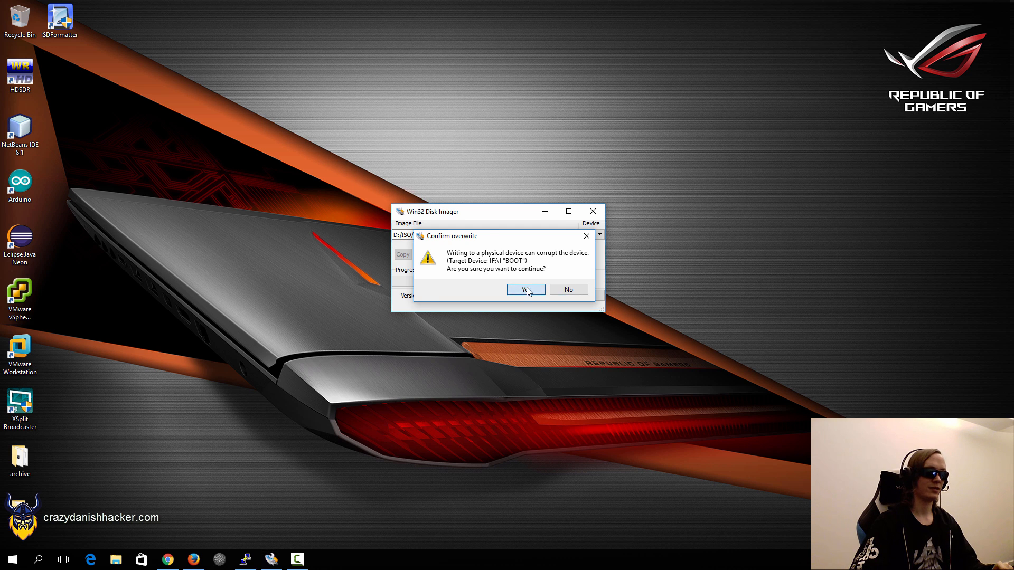
pyautogui.click(525, 289)
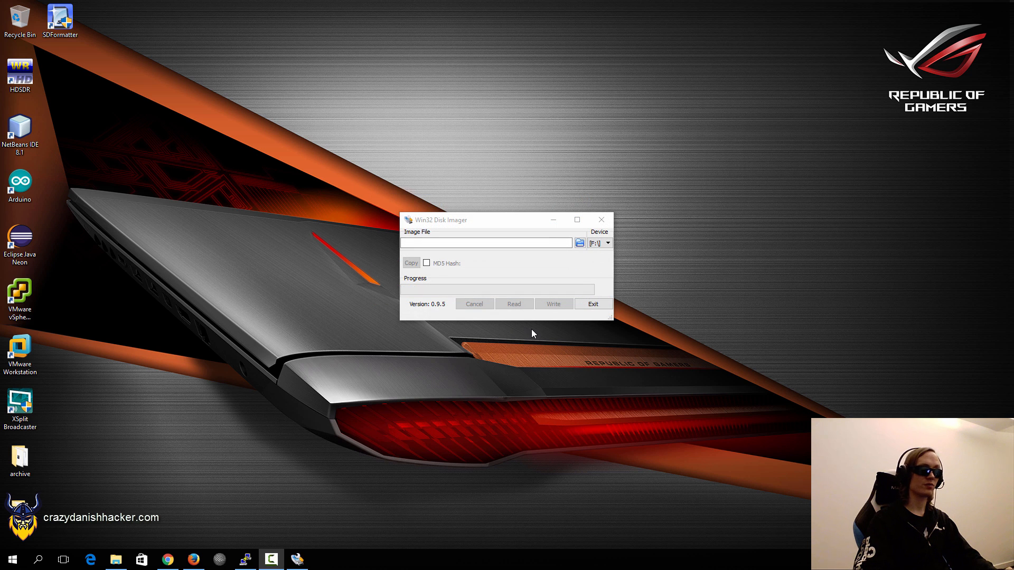
pyautogui.moveTo(592, 304)
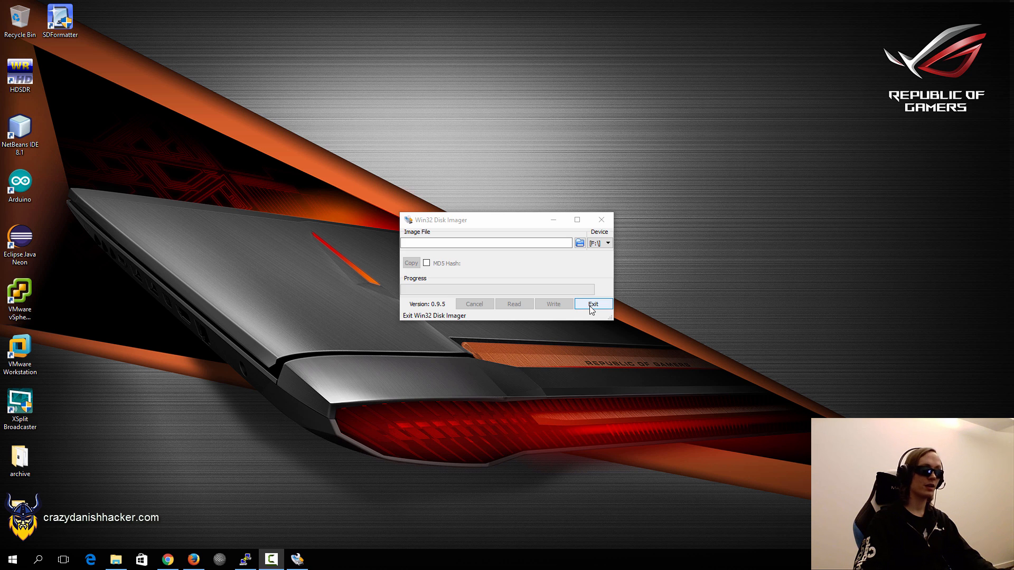
# Quit the disk imager and create a new text document in the boot (F:) drive.
pyautogui.click(592, 304)
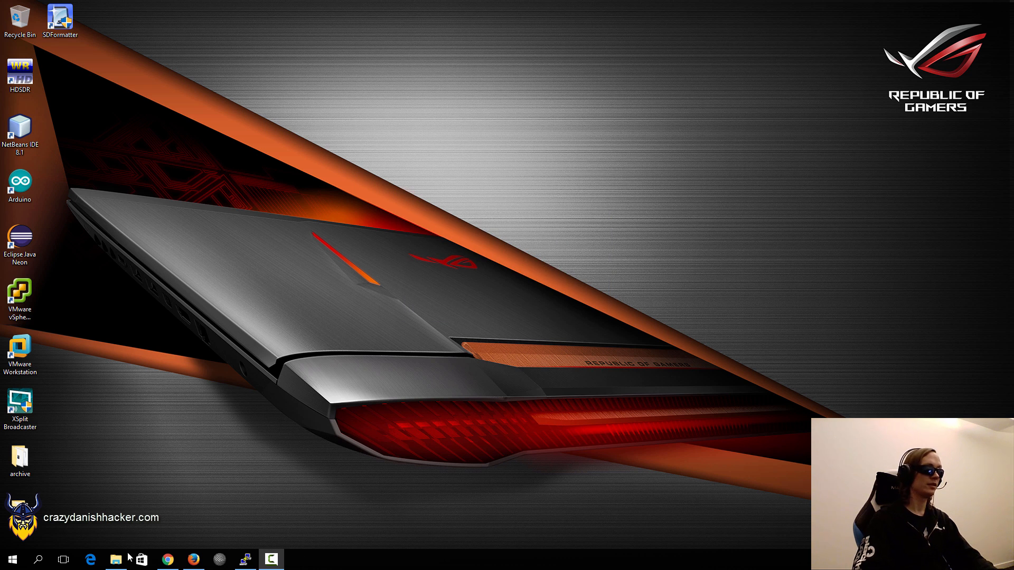
pyautogui.click(115, 560)
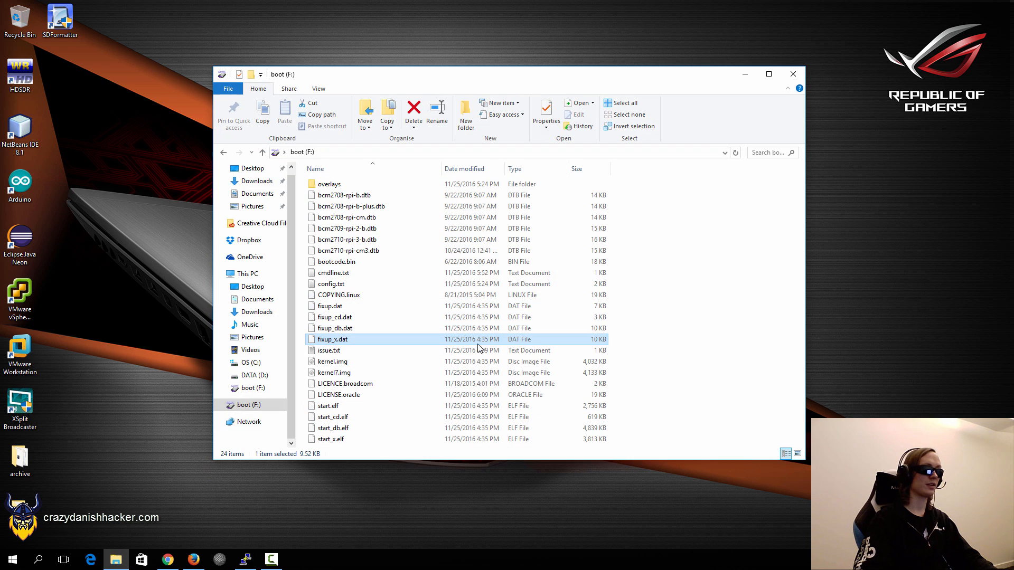
pyautogui.click(672, 344)
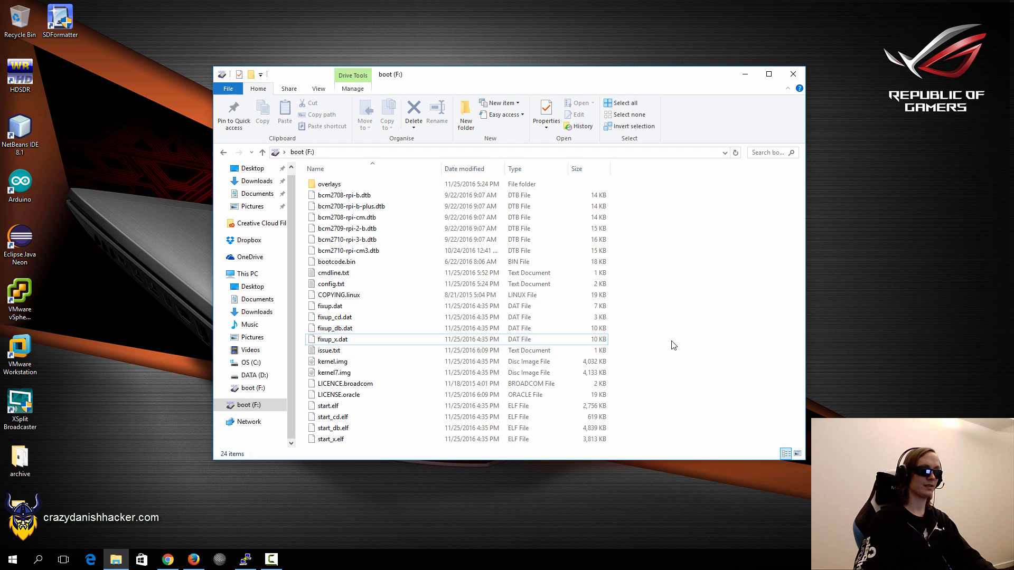
pyautogui.rightClick(673, 346)
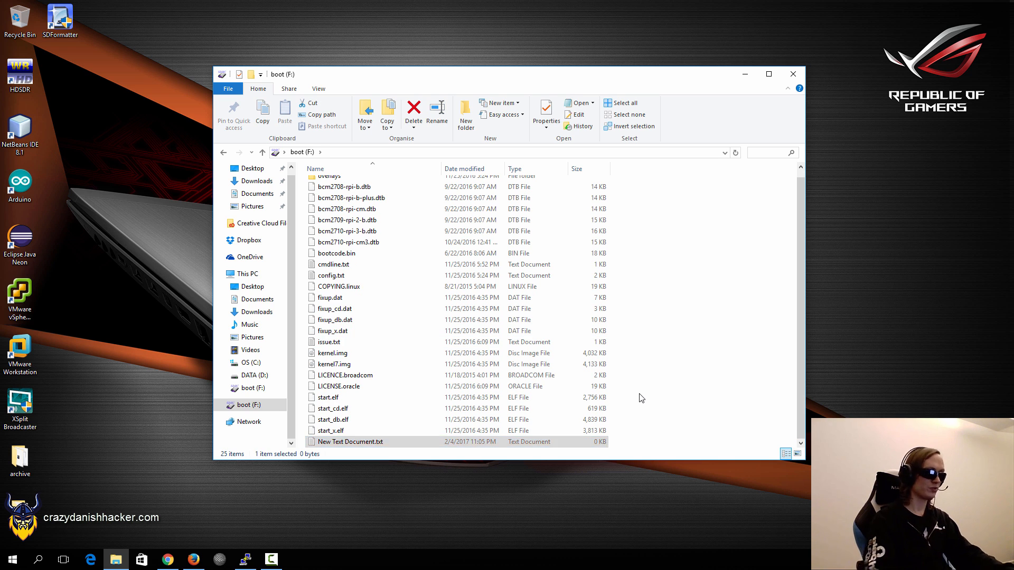
# Rename the new document to 'ssh' with no extension, leaving an empty ssh file.
pyautogui.click(351, 442)
pyautogui.write('ssh')
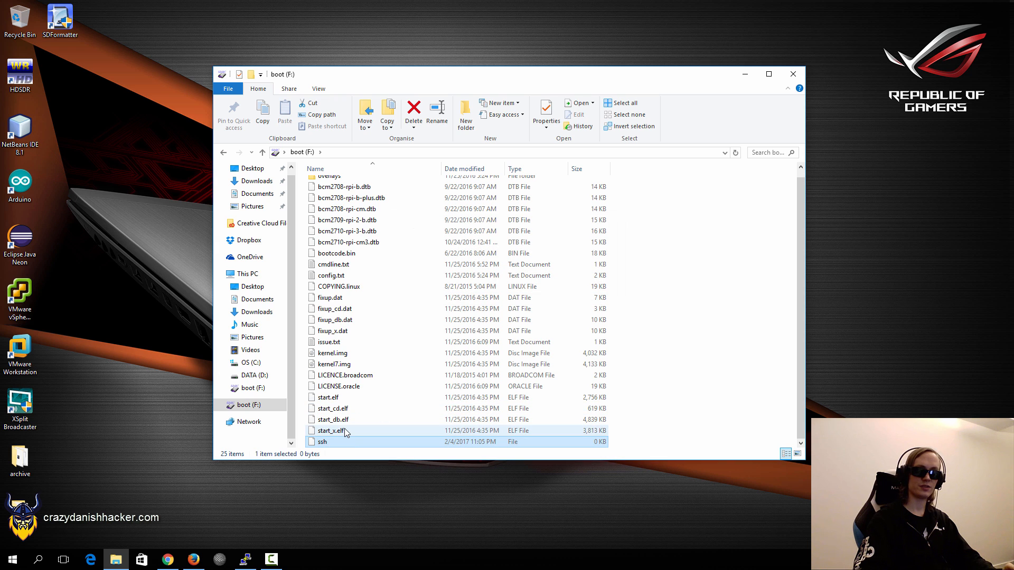
pyautogui.click(332, 431)
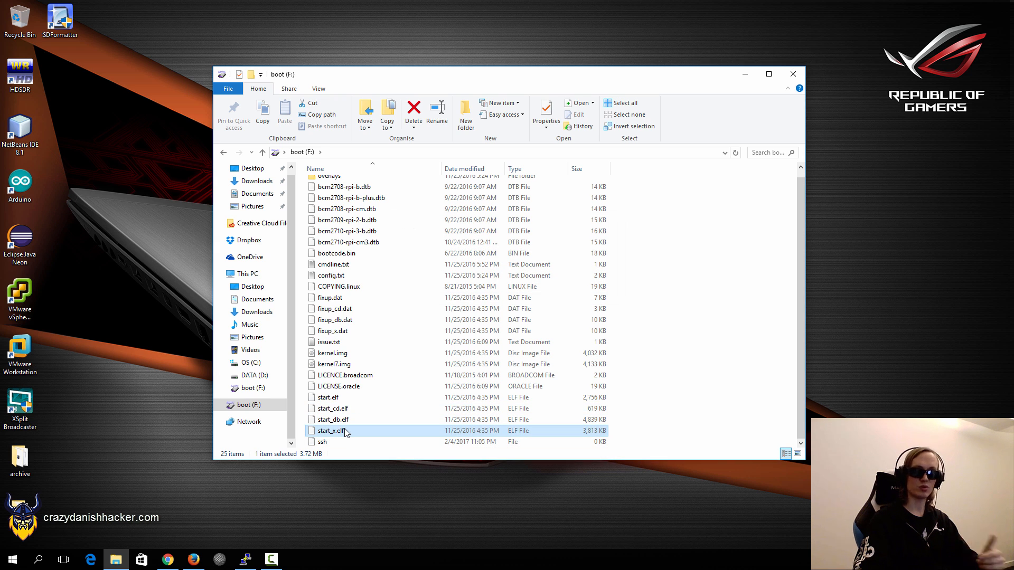
pyautogui.click(324, 441)
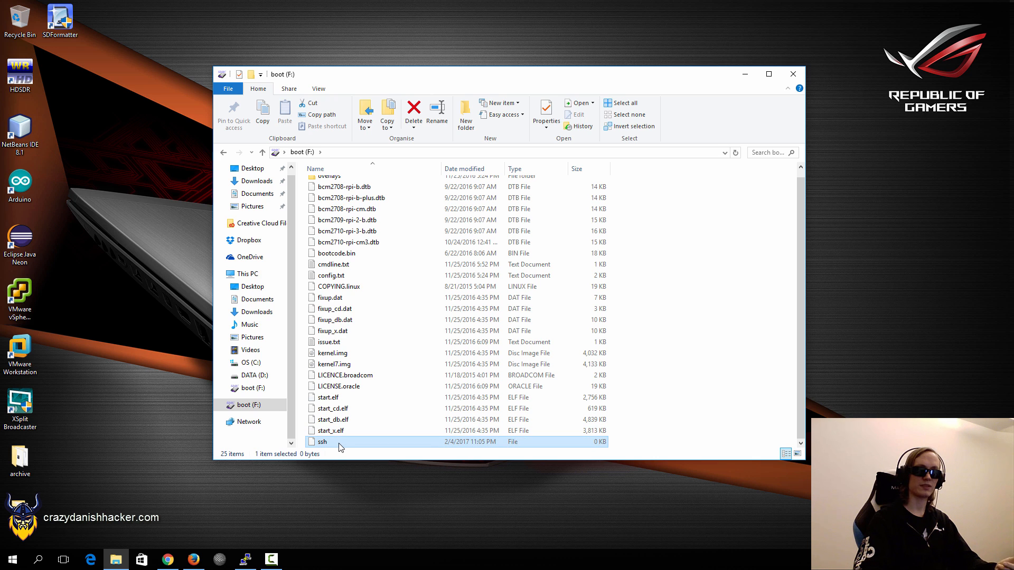
pyautogui.moveTo(342, 445)
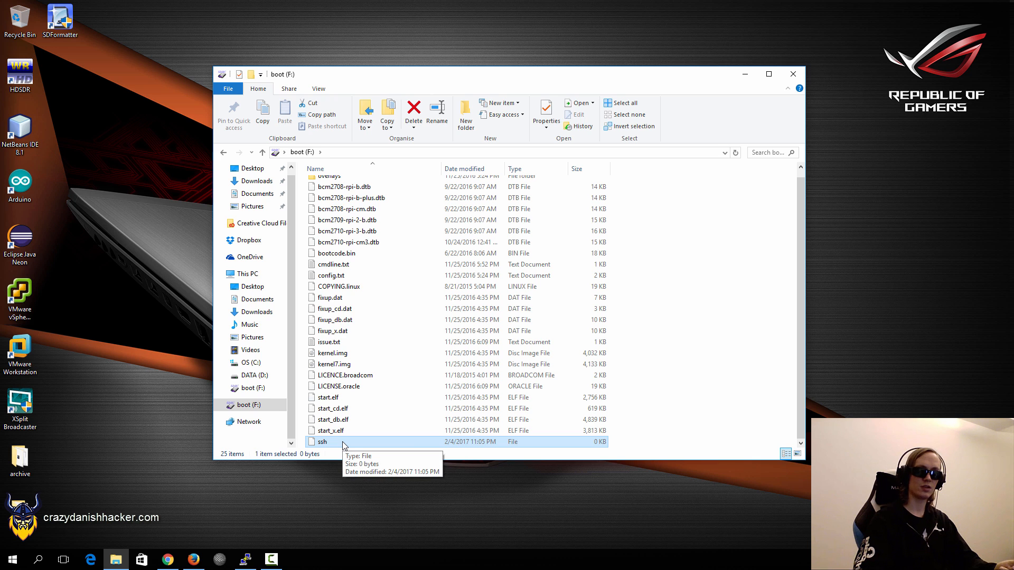
pyautogui.moveTo(352, 423)
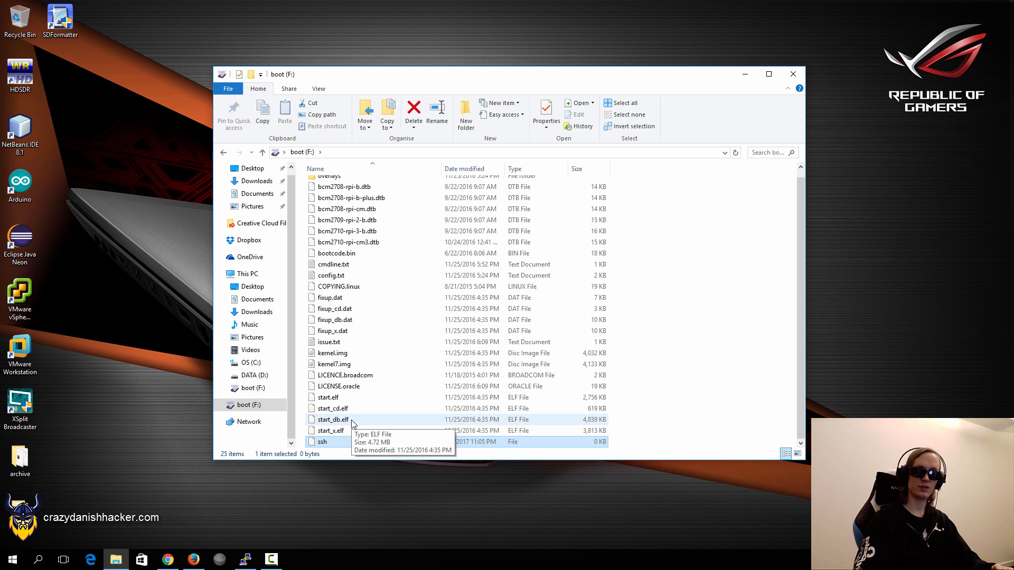
pyautogui.click(332, 420)
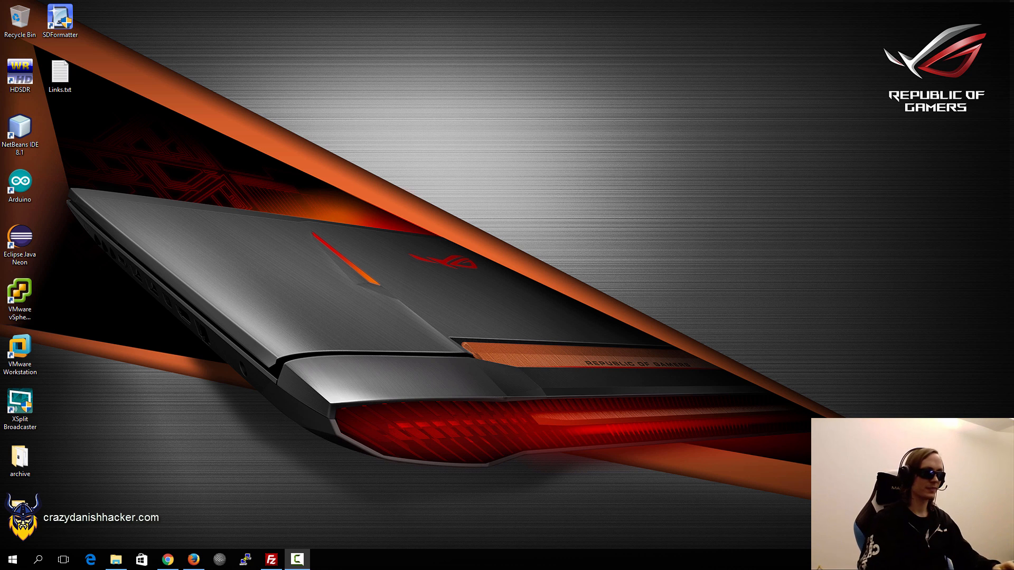
pyautogui.moveTo(341, 423)
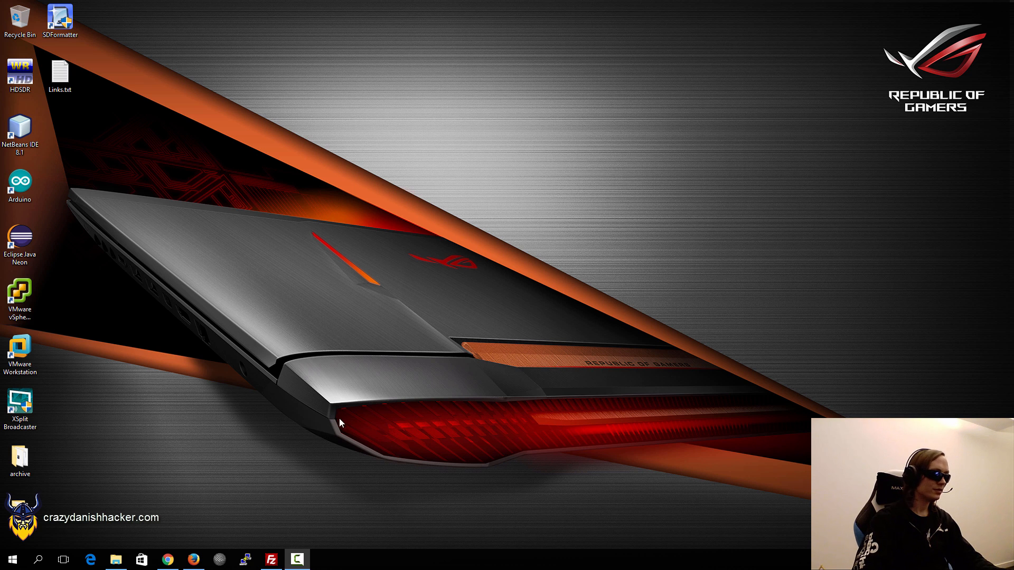
pyautogui.moveTo(411, 316)
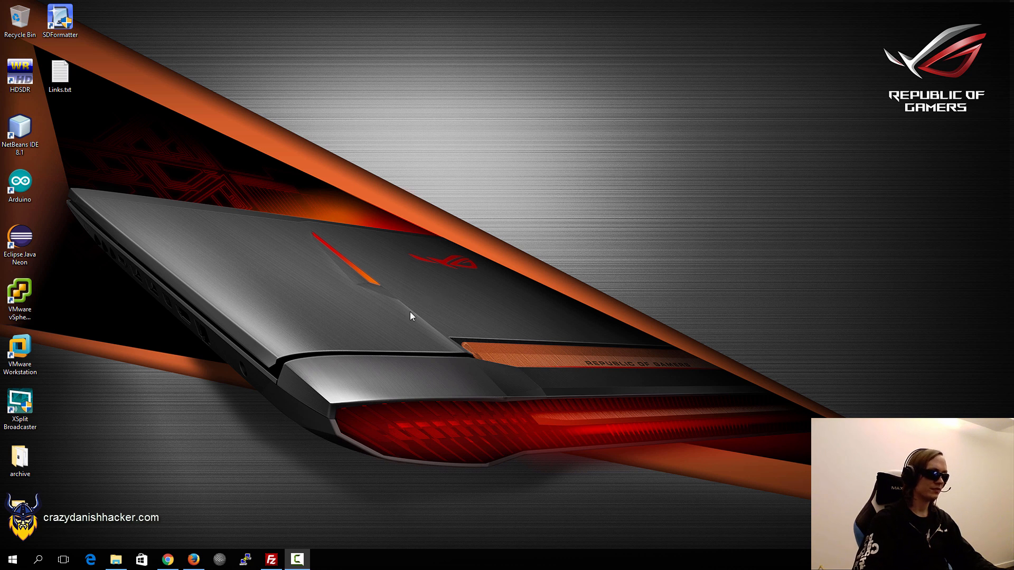
# Bring up the Hackaday Pi FM transmitter article and scroll through its GPIO pinout and back up.
pyautogui.click(193, 560)
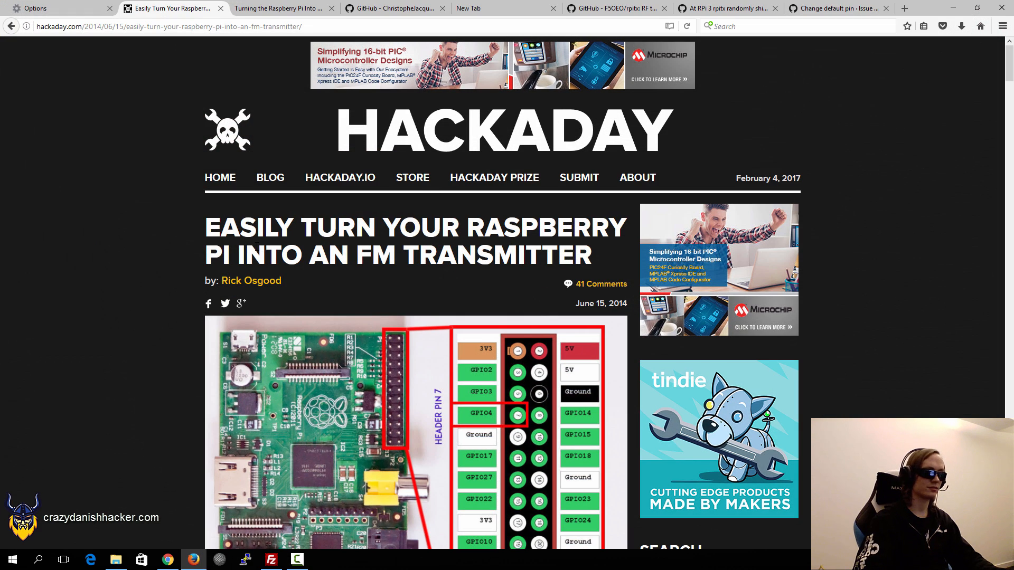
pyautogui.scroll(-3)
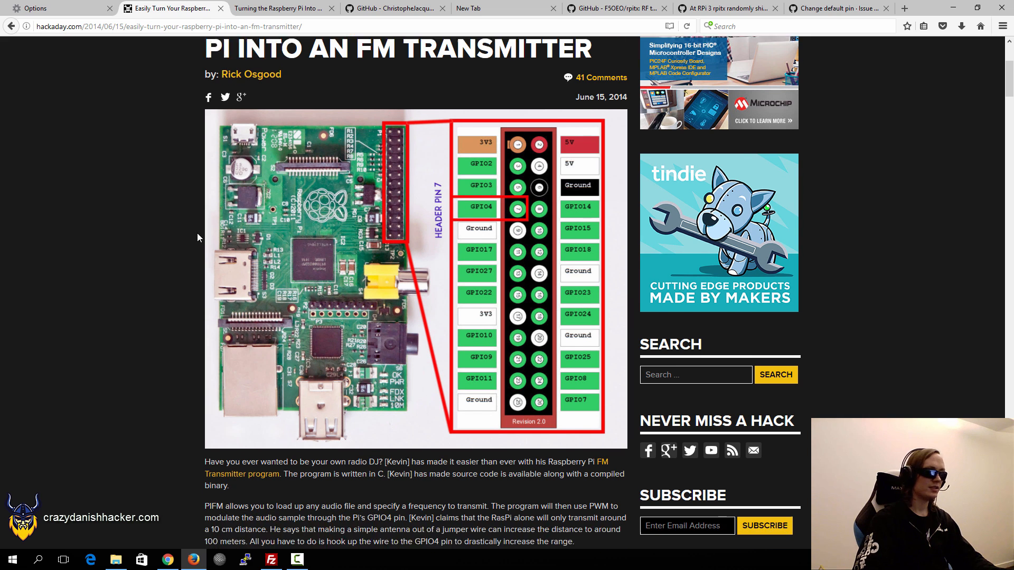
pyautogui.scroll(-3)
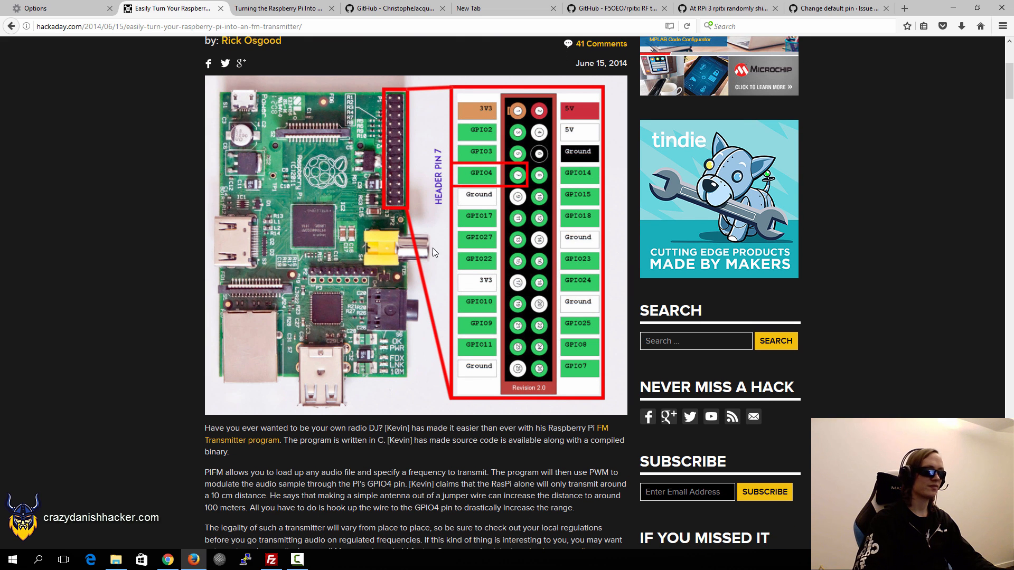
pyautogui.moveTo(485, 186)
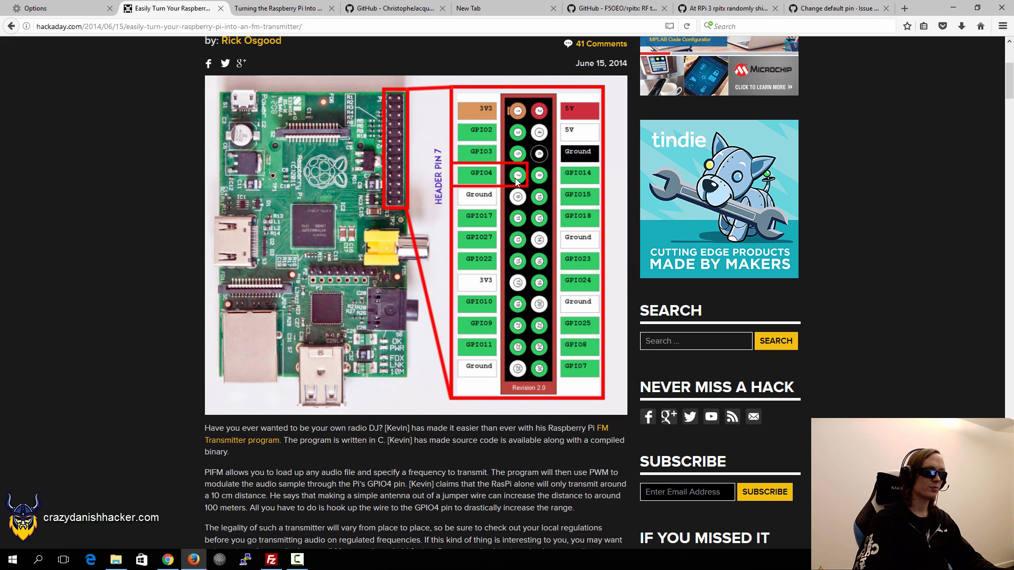
pyautogui.moveTo(457, 177)
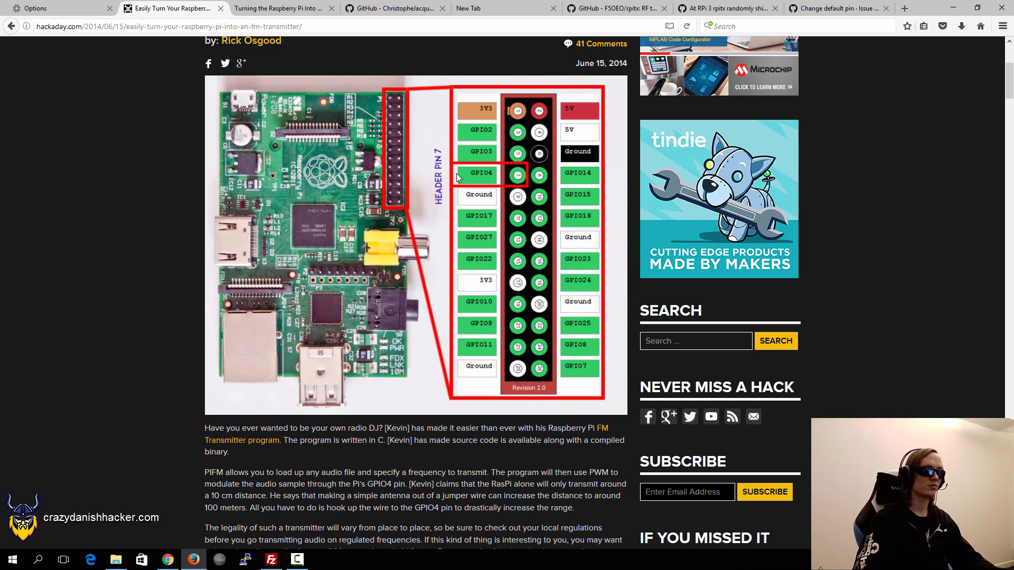
pyautogui.moveTo(475, 206)
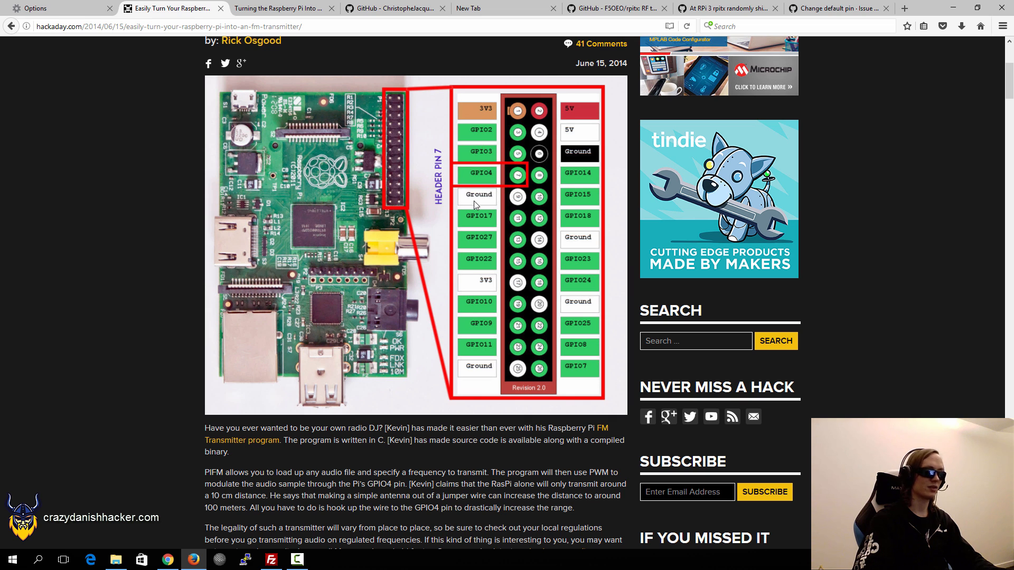
pyautogui.scroll(-3)
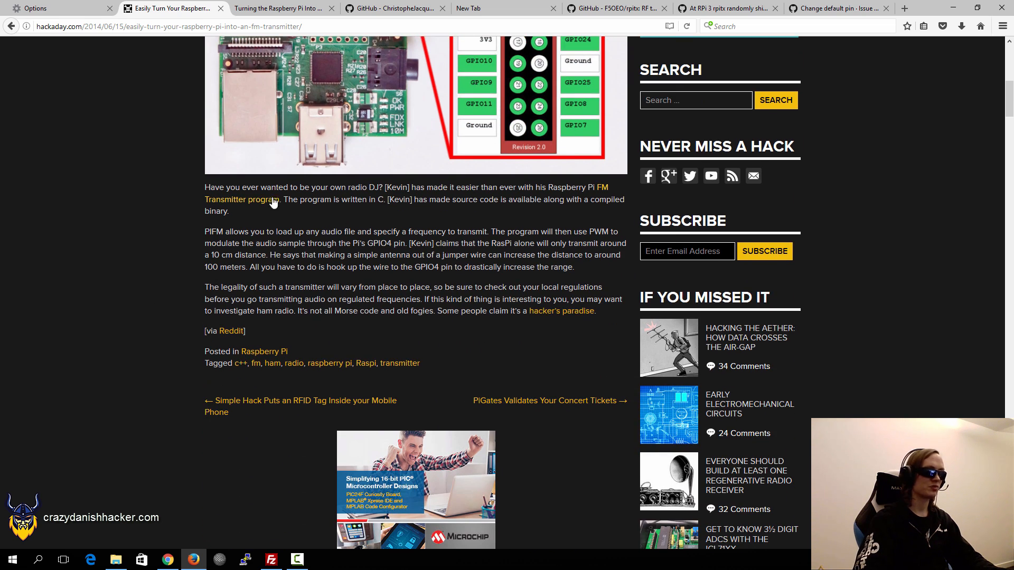
pyautogui.moveTo(255, 204)
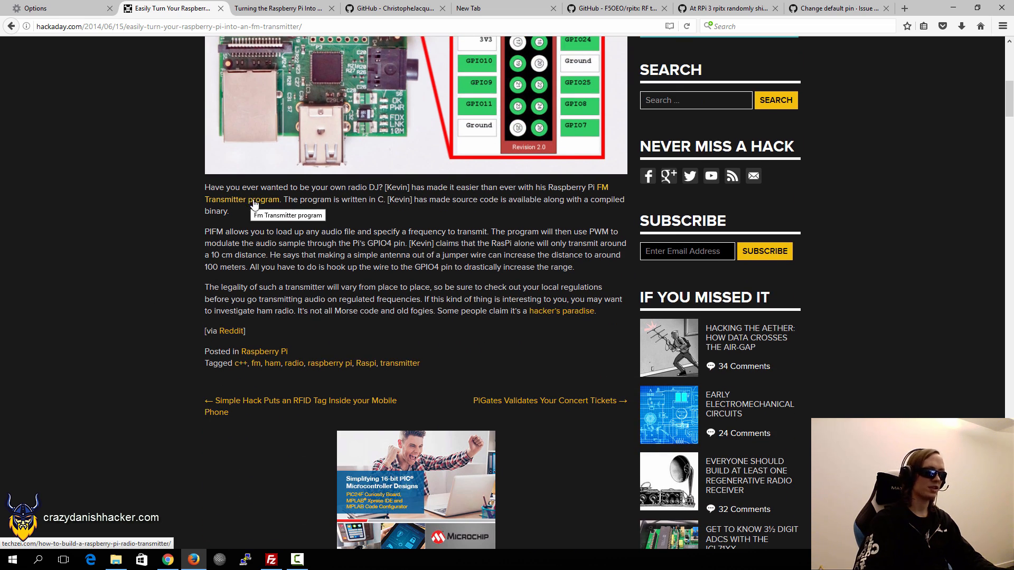
pyautogui.scroll(3)
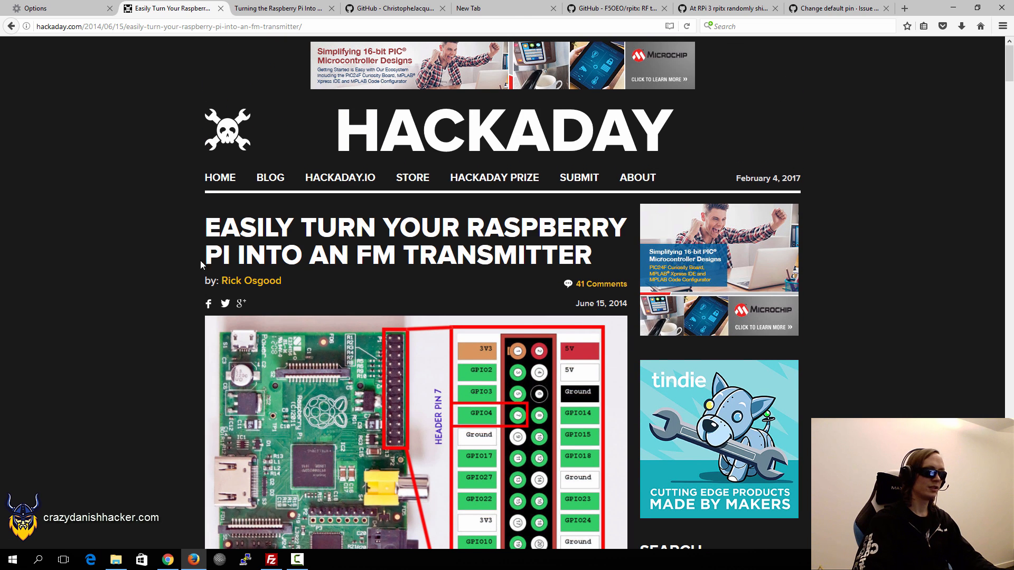
pyautogui.moveTo(224, 111)
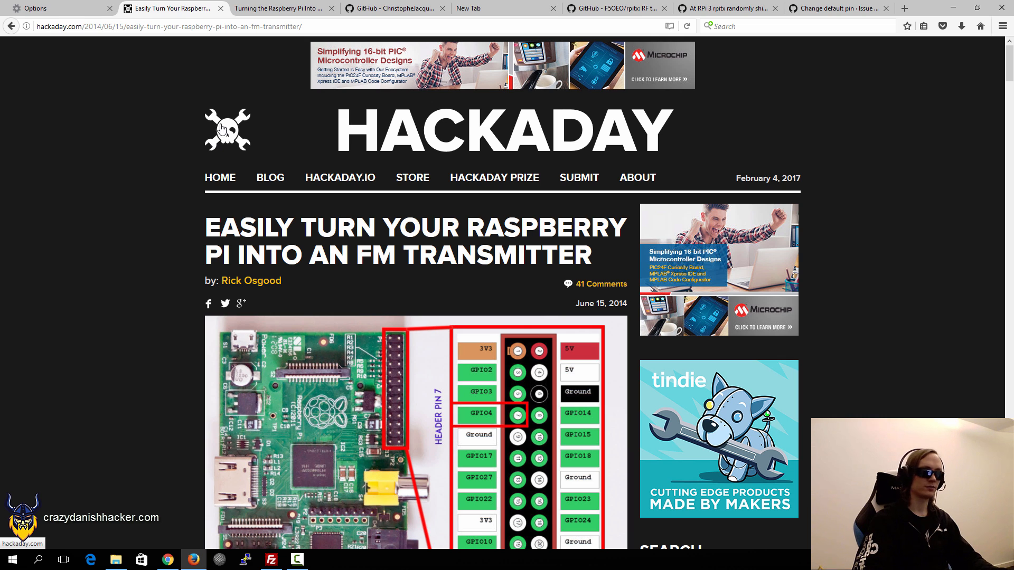
# Switch to the icrobotics wiki FM transmitter page and scroll through its PiFm sound steps.
pyautogui.click(279, 7)
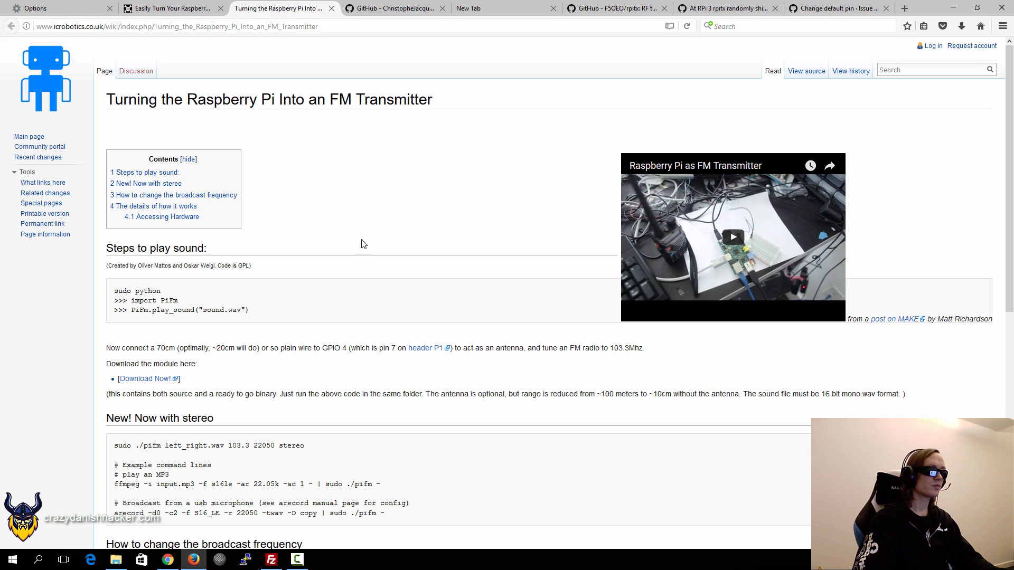
pyautogui.moveTo(174, 299)
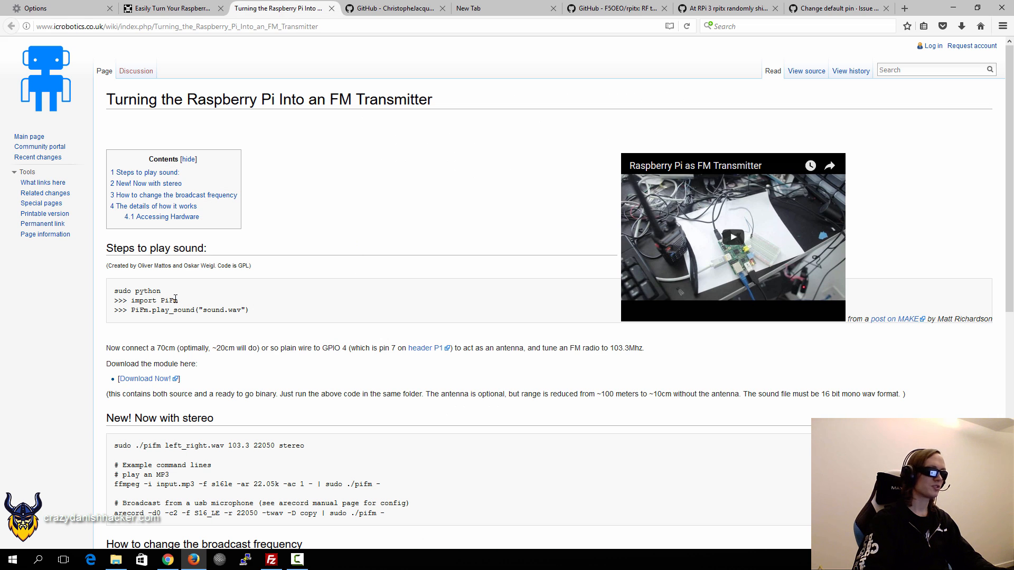
pyautogui.scroll(-3)
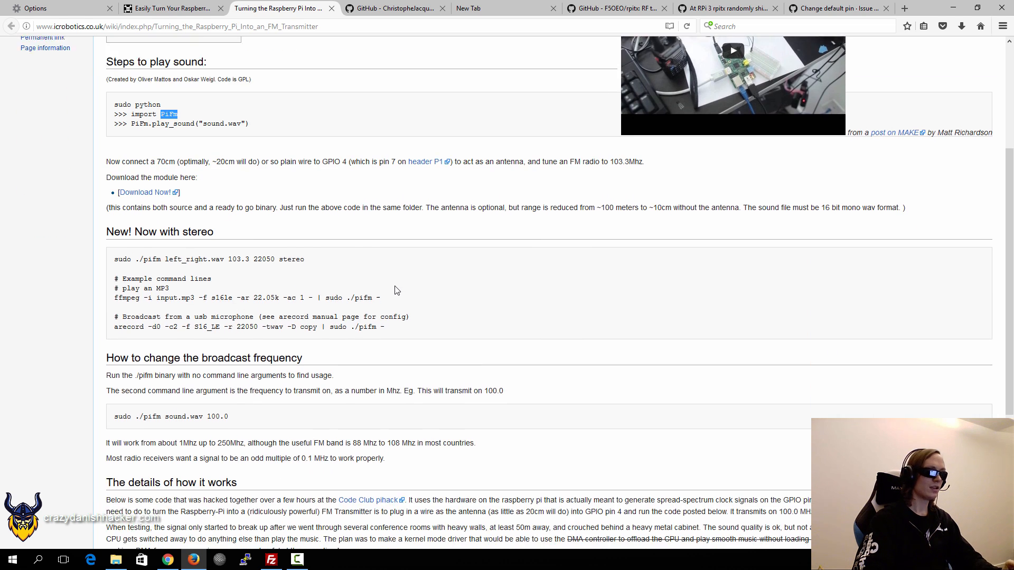
pyautogui.scroll(-3)
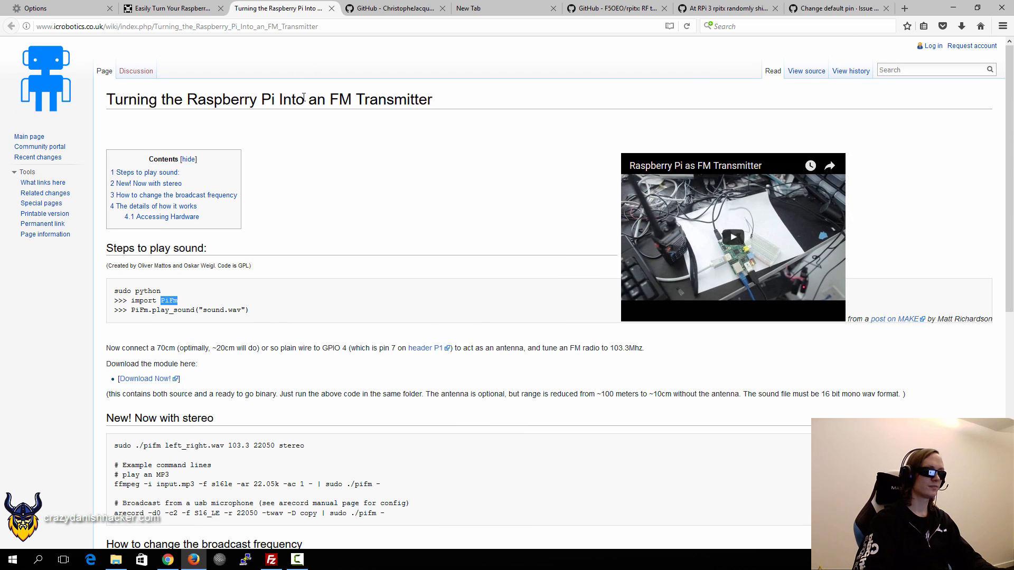
# Switch to the PiFmRds repository README and review the Raspberry Pi 1, 2 and 3 compatibility note.
pyautogui.click(394, 8)
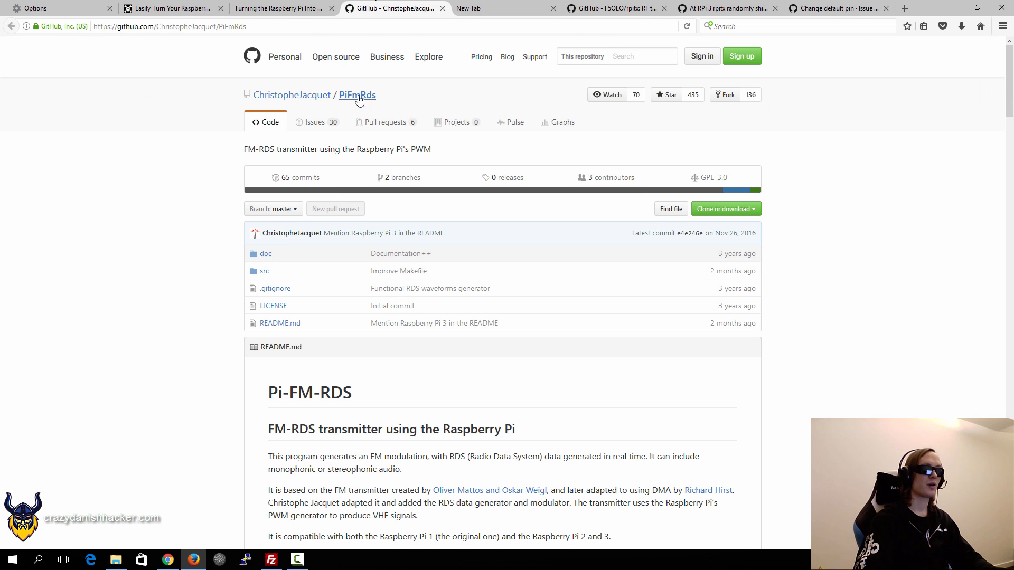
pyautogui.scroll(-3)
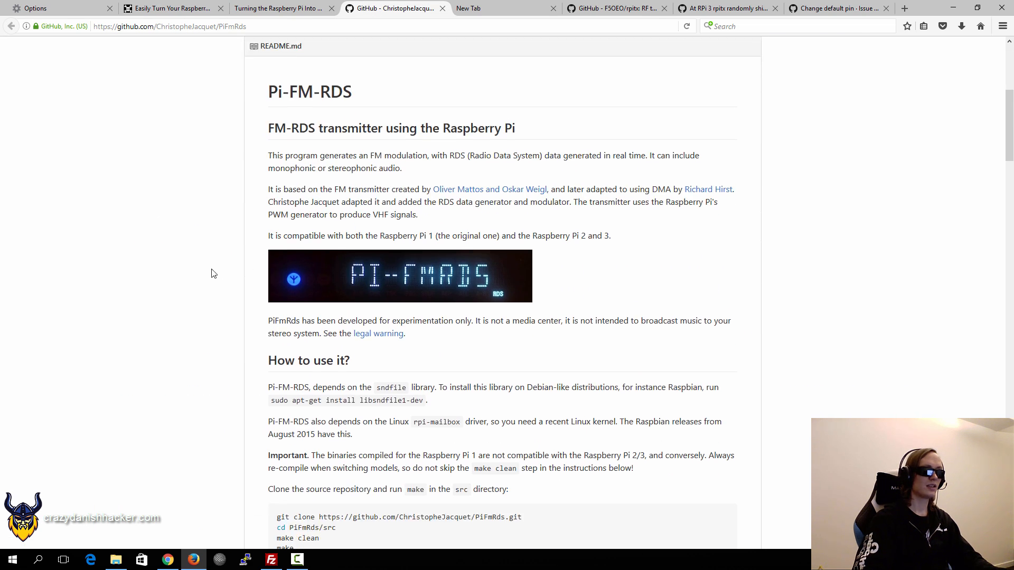
pyautogui.moveTo(226, 268)
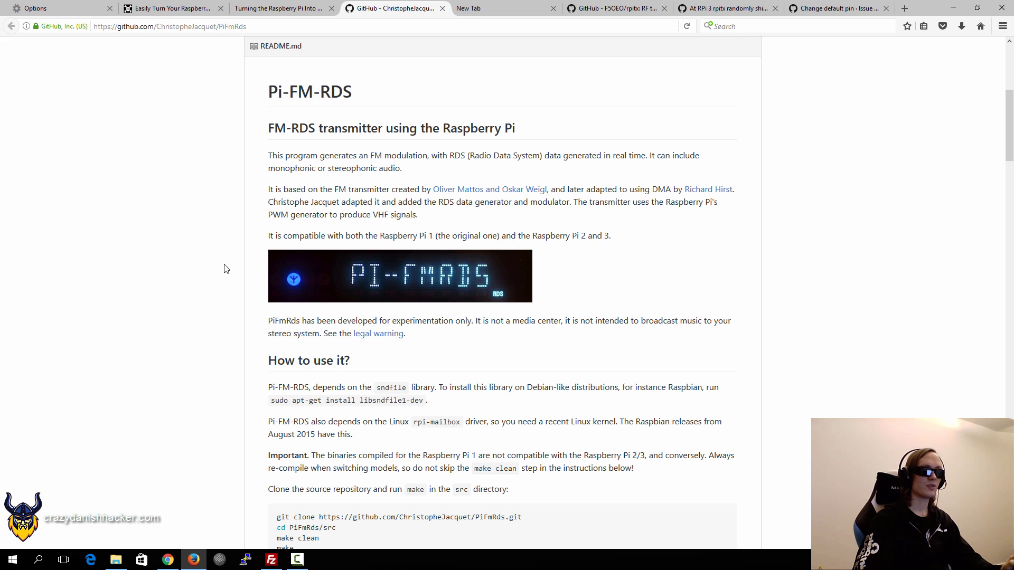
pyautogui.scroll(-3)
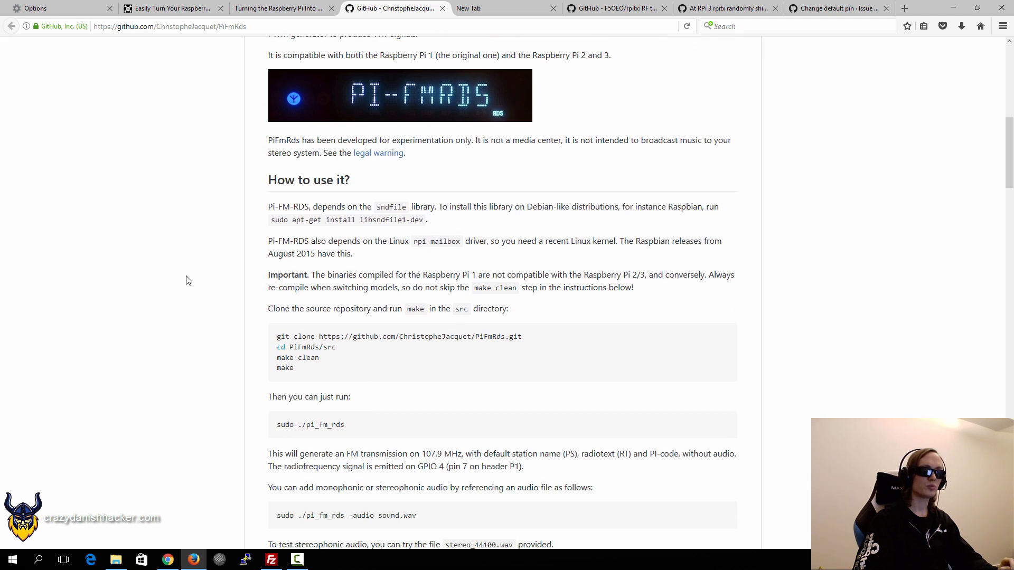
pyautogui.scroll(3)
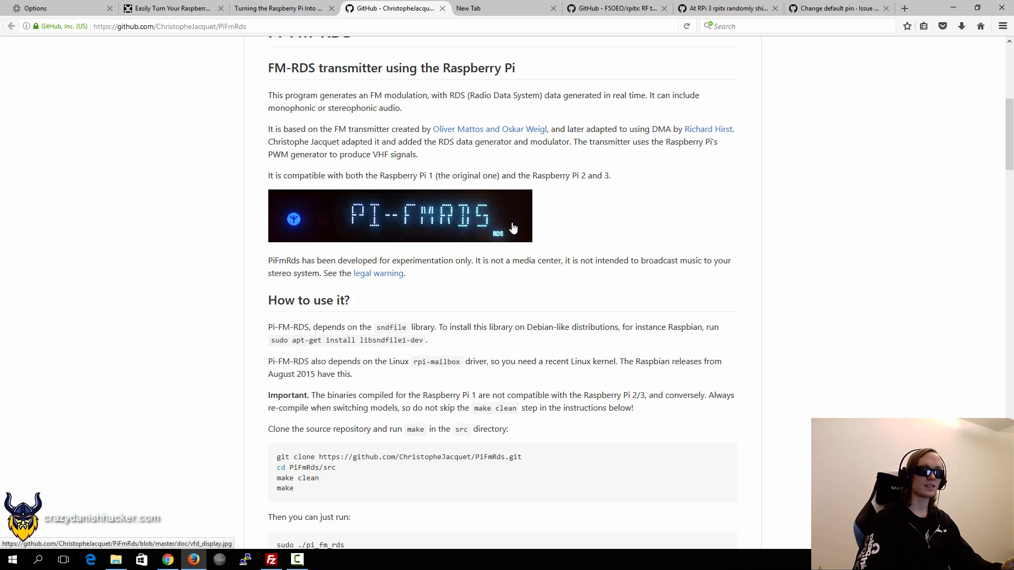
pyautogui.moveTo(457, 222)
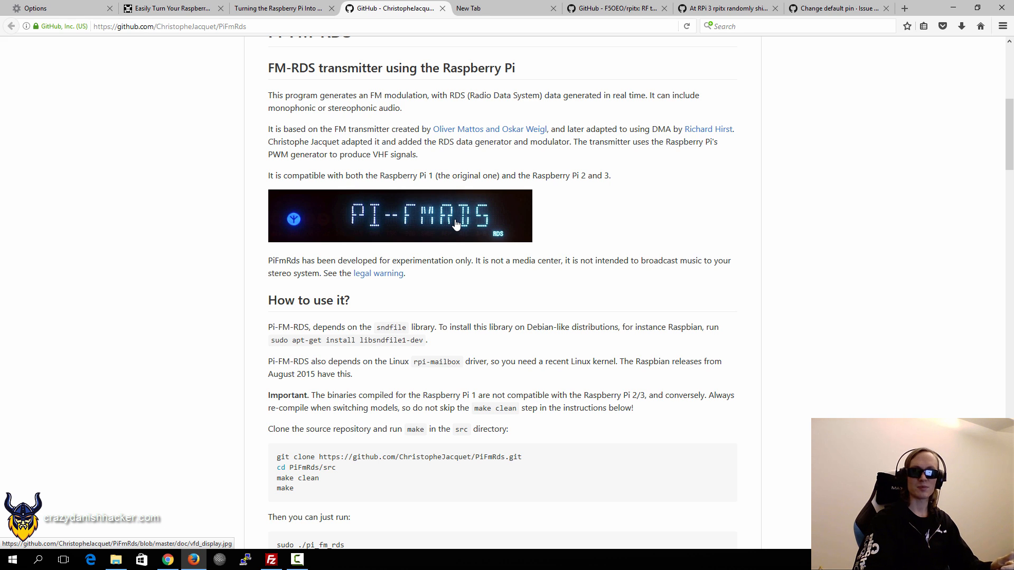
pyautogui.moveTo(462, 229)
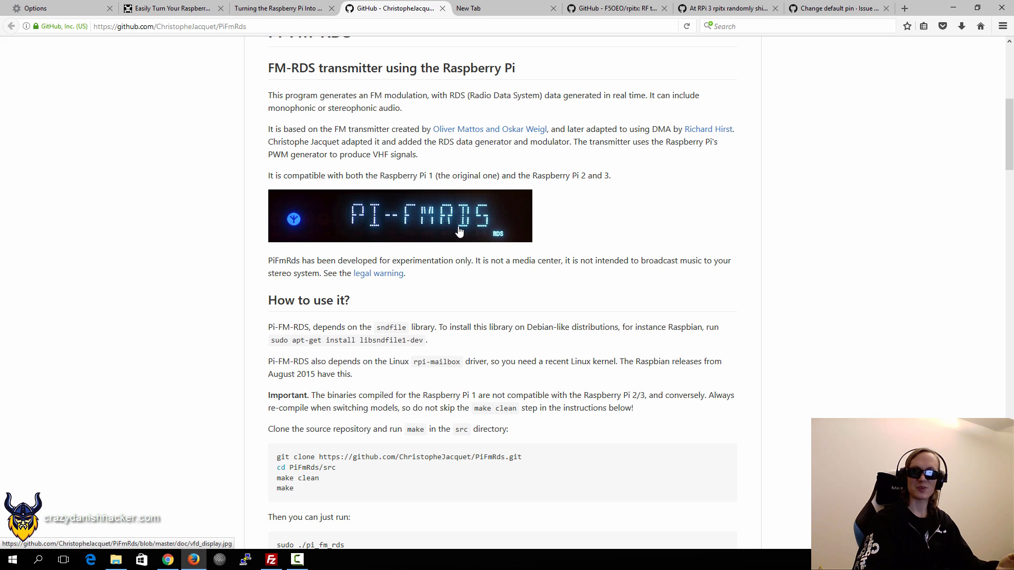
pyautogui.scroll(3)
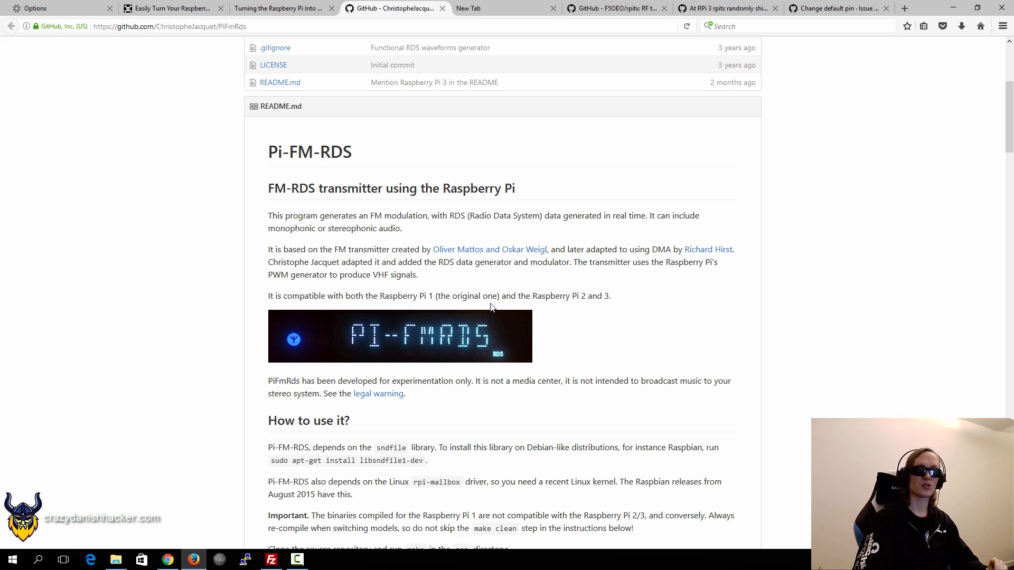
pyautogui.moveTo(384, 310)
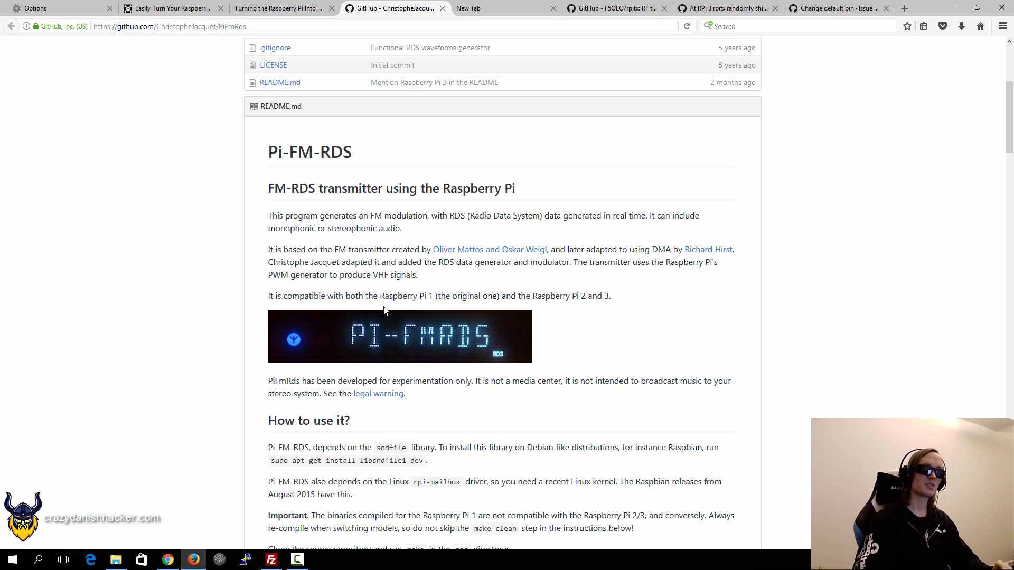
pyautogui.moveTo(266, 298)
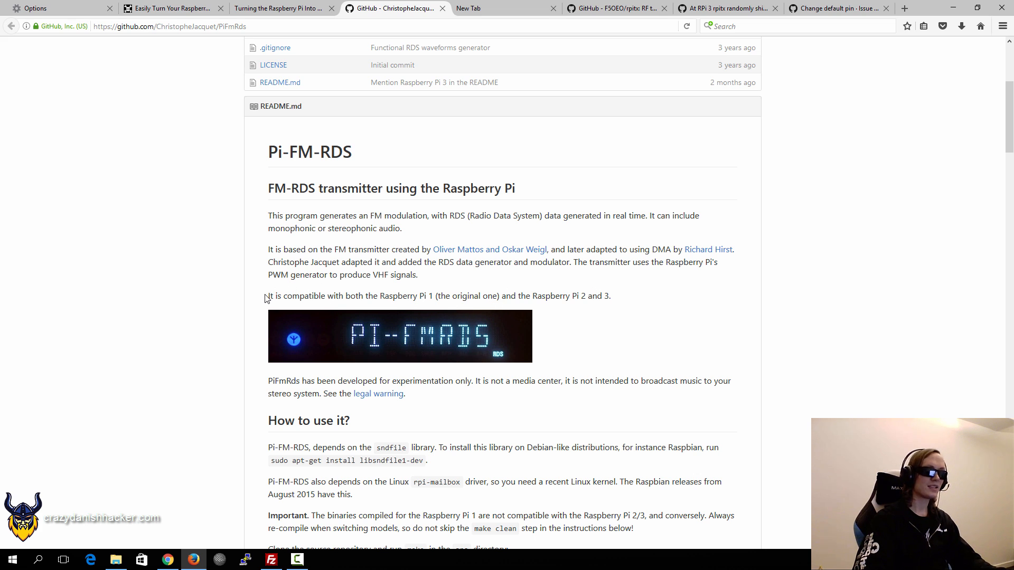
pyautogui.moveTo(618, 304)
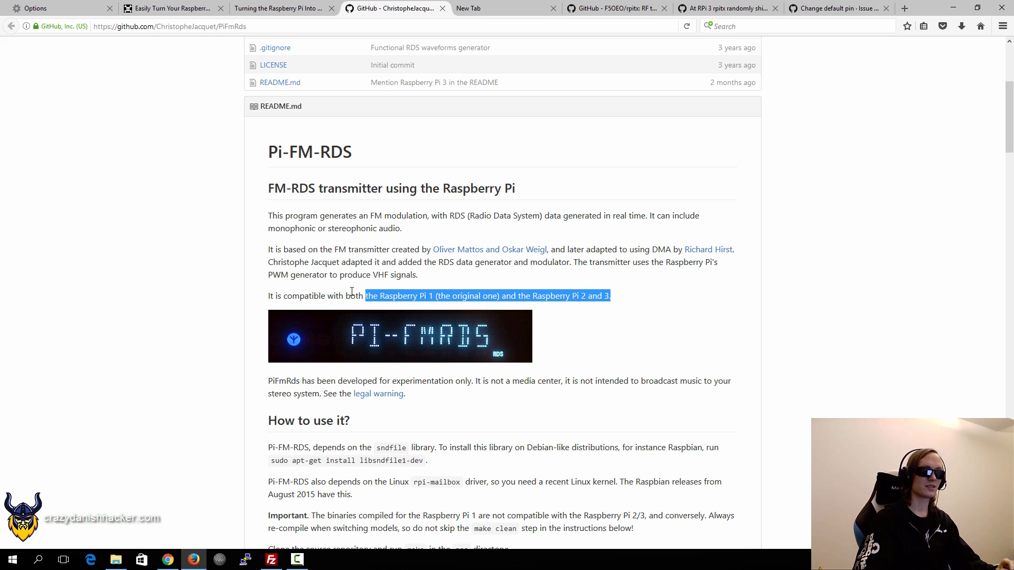
pyautogui.click(532, 296)
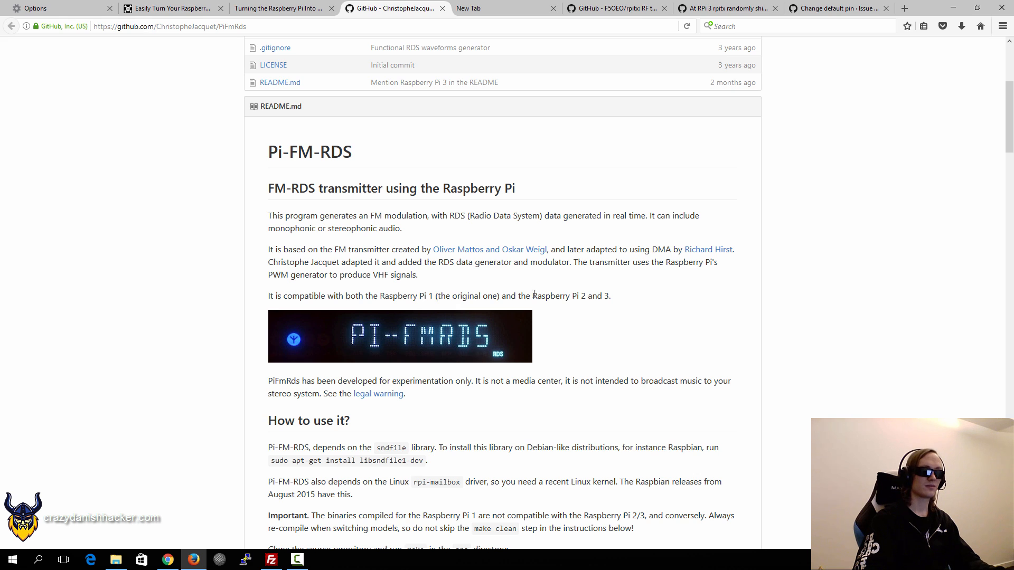
pyautogui.moveTo(432, 231)
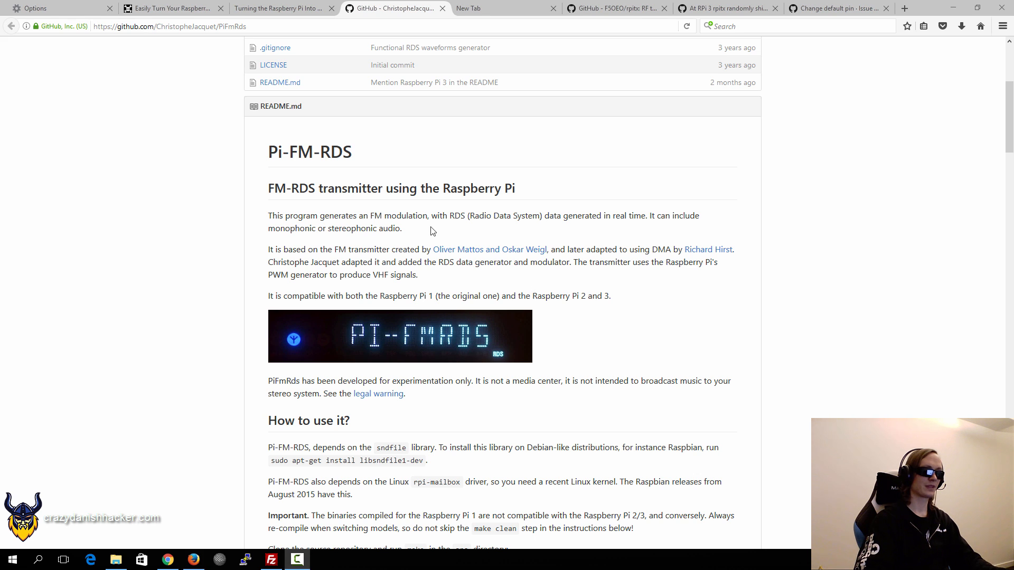
pyautogui.moveTo(516, 191)
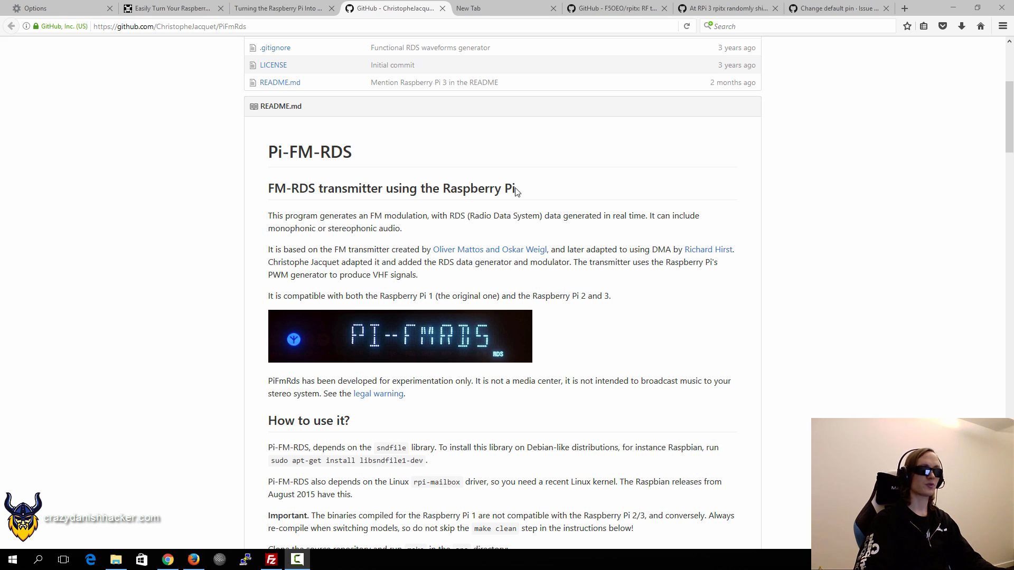
pyautogui.moveTo(561, 117)
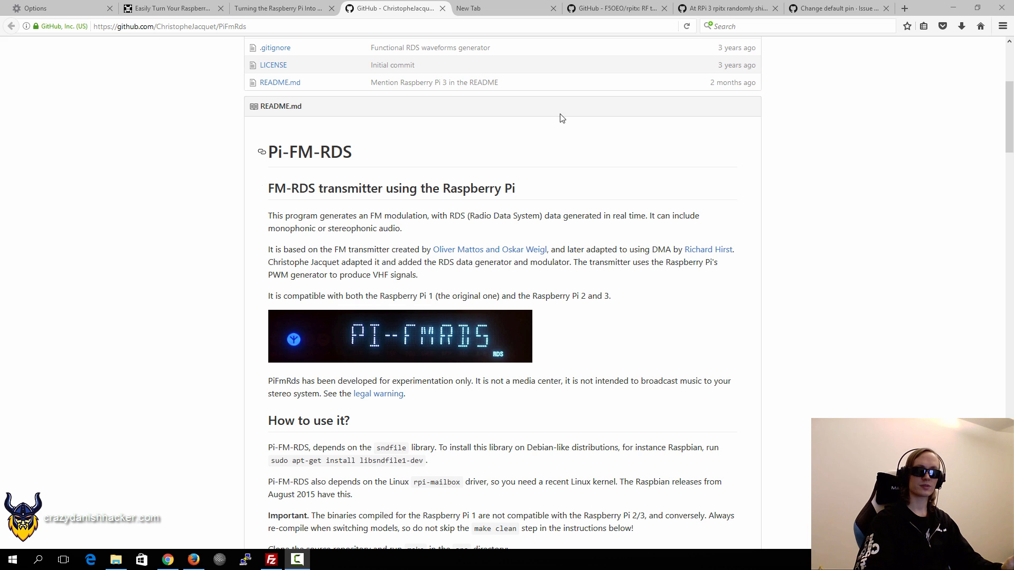
# Switch to the F5OEO/rpitx repository and scroll through its file list and README installation section.
pyautogui.click(611, 8)
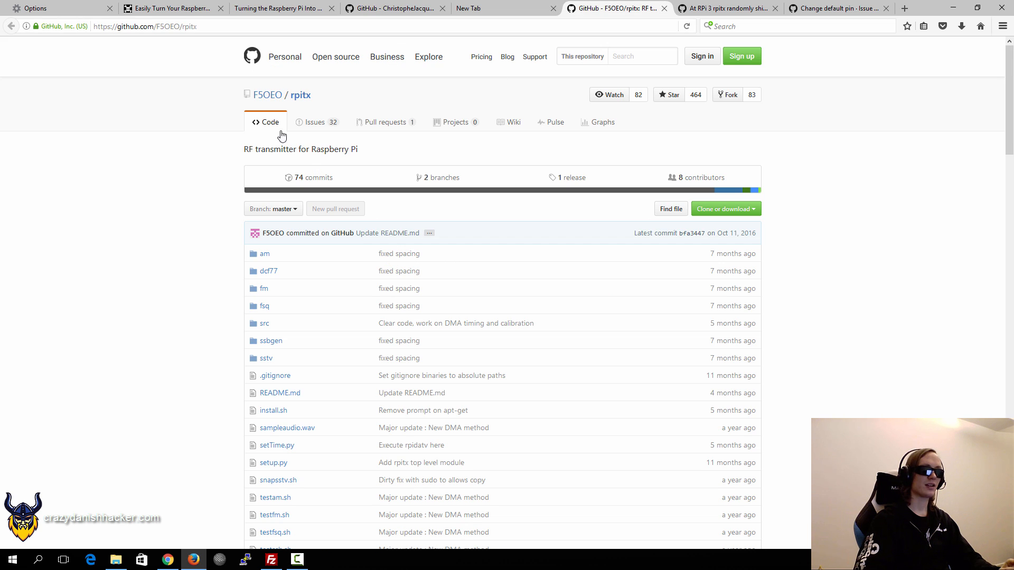
pyautogui.scroll(-3)
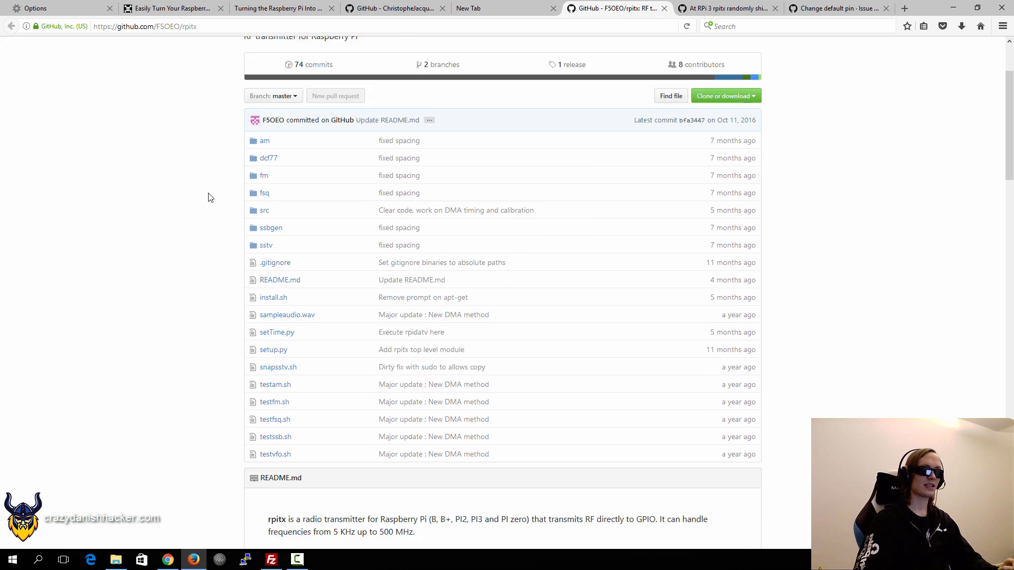
pyautogui.scroll(-3)
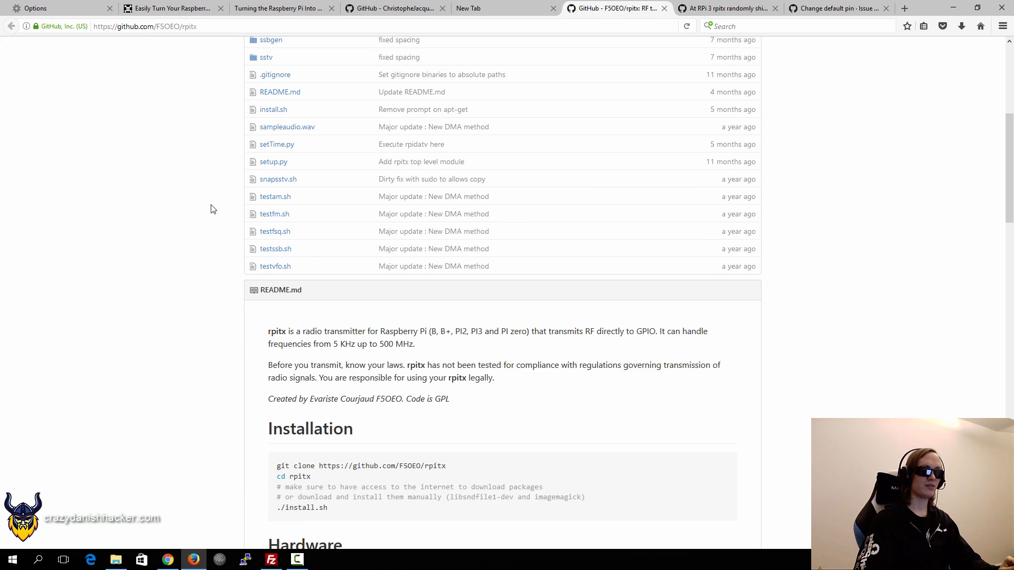
pyautogui.scroll(-3)
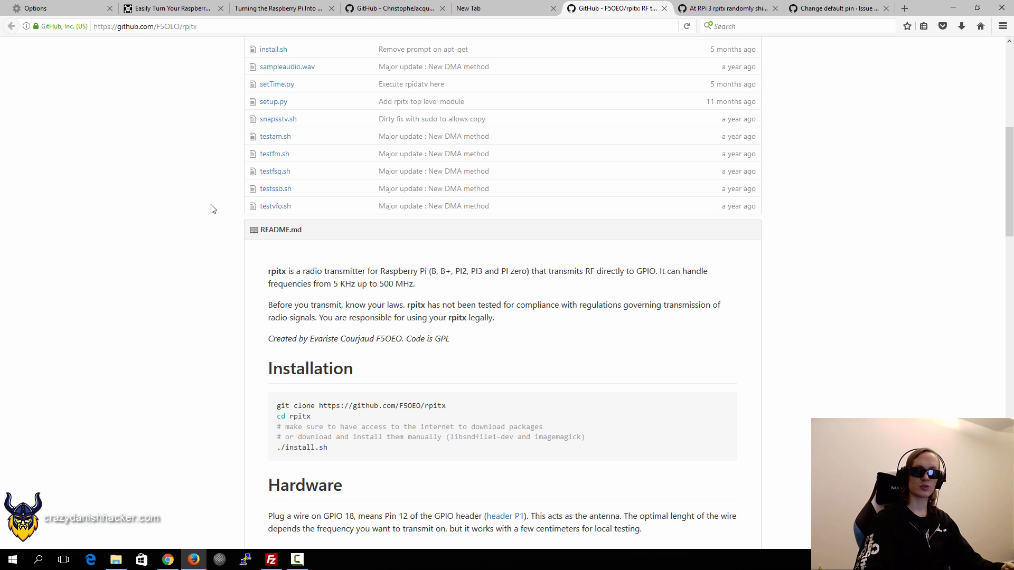
pyautogui.moveTo(225, 223)
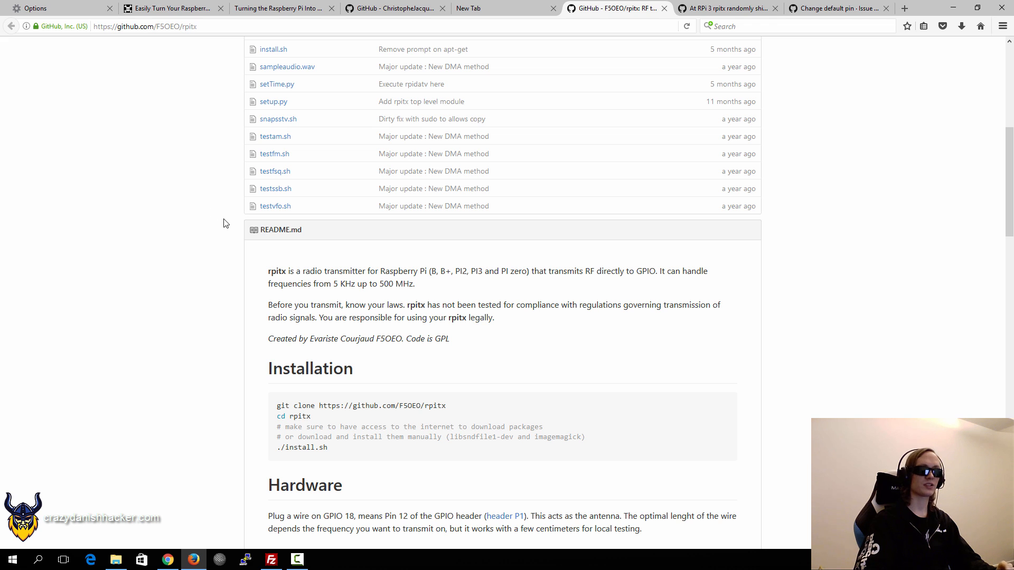
pyautogui.scroll(-3)
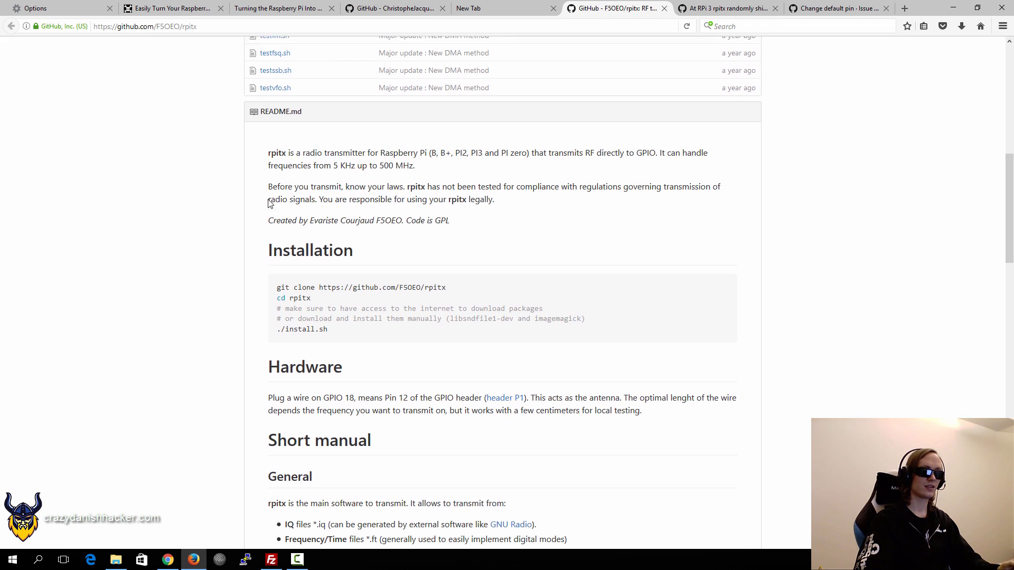
pyautogui.scroll(3)
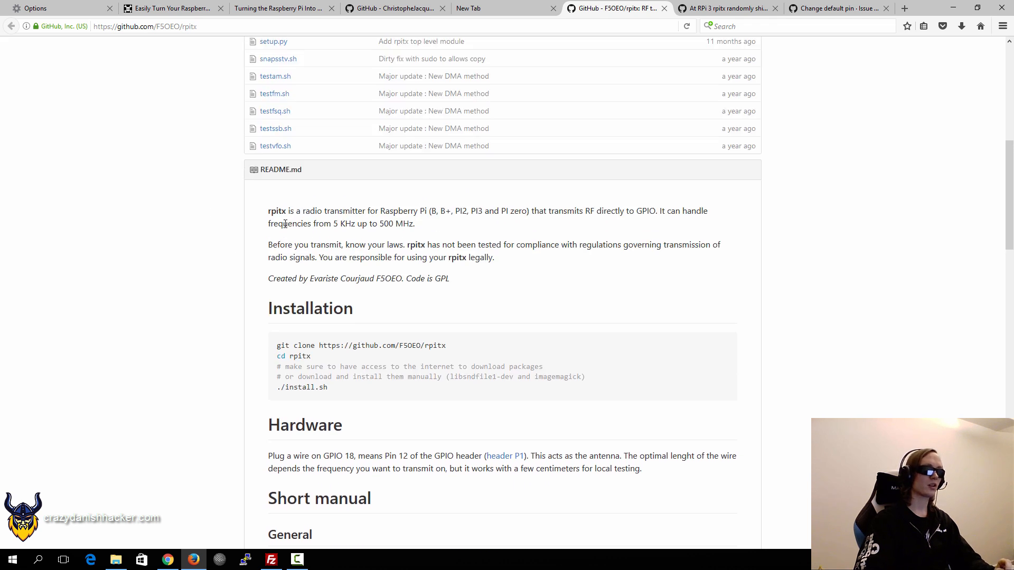
pyautogui.scroll(3)
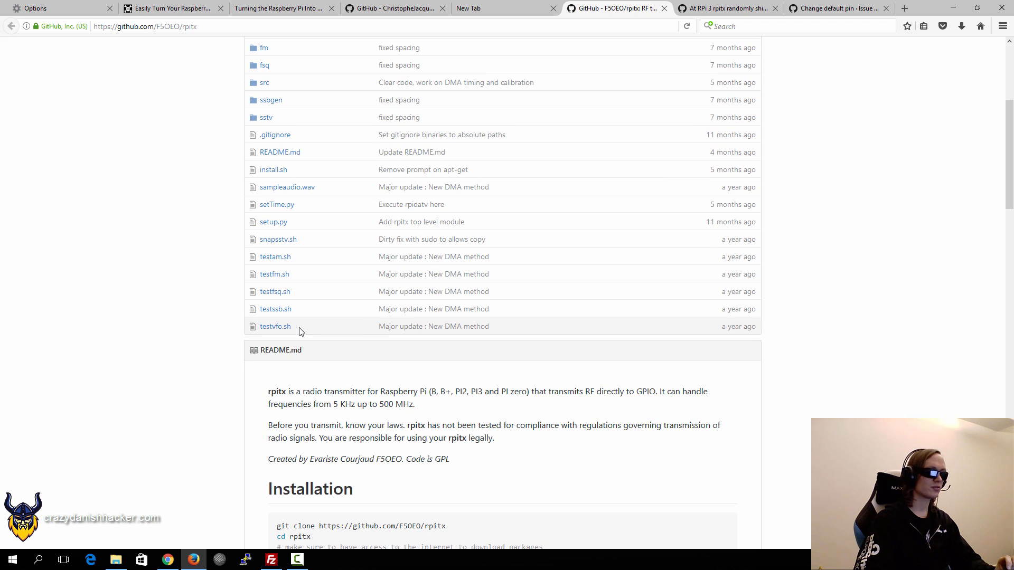
pyautogui.moveTo(275, 257)
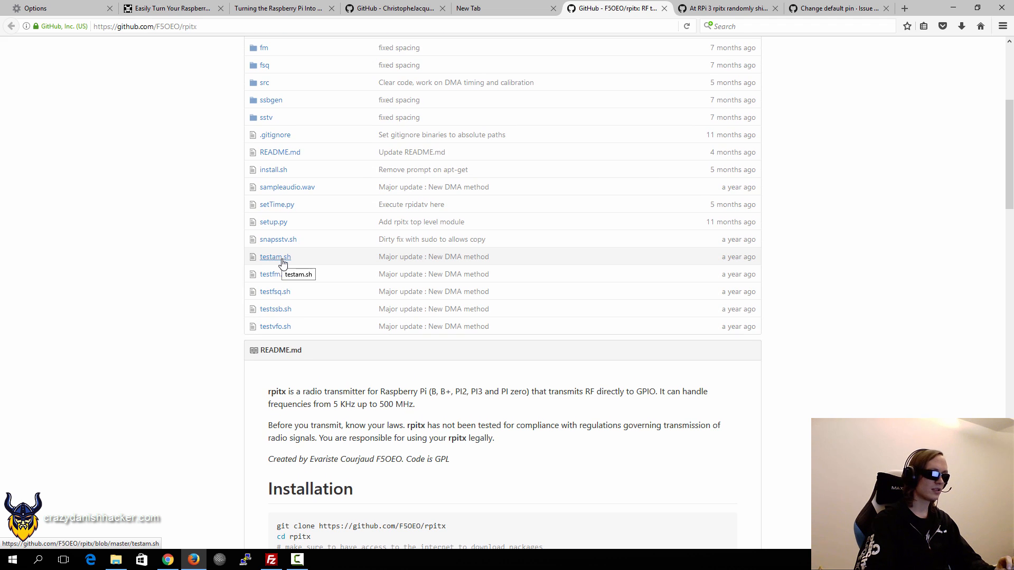
pyautogui.moveTo(374, 280)
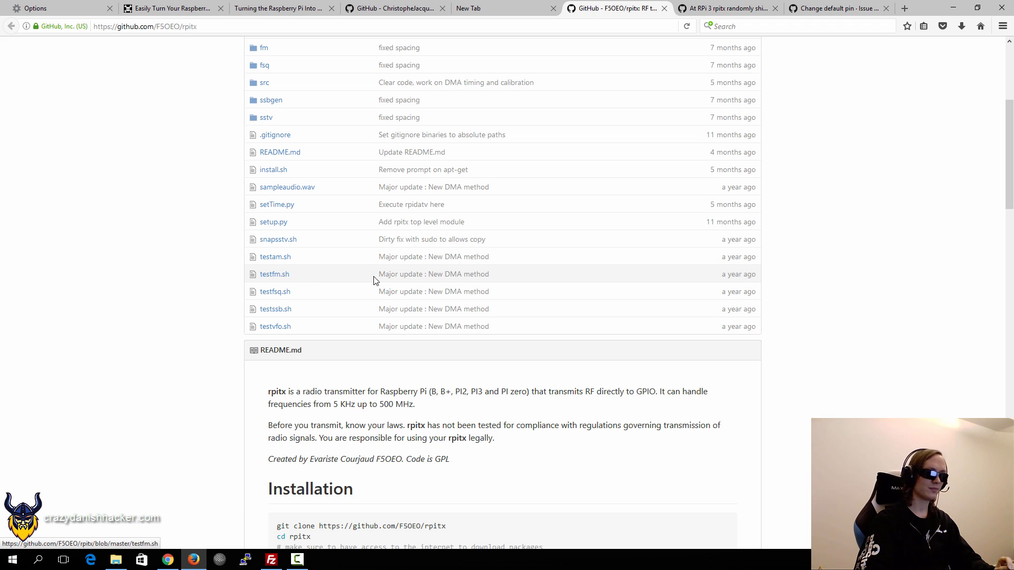
pyautogui.moveTo(298, 295)
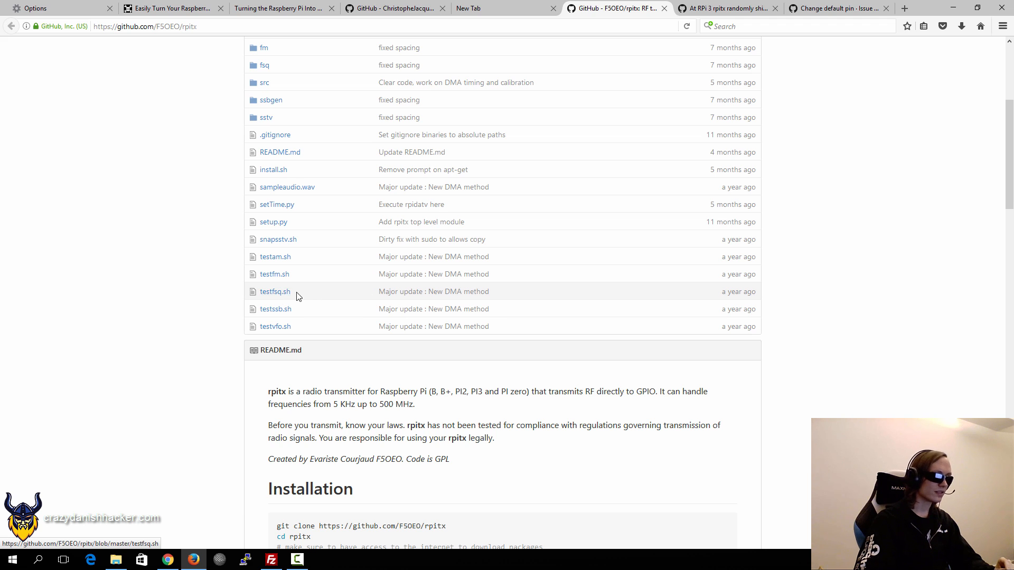
# Scroll through the rpitx hardware notes and return to the top of the page.
pyautogui.scroll(-3)
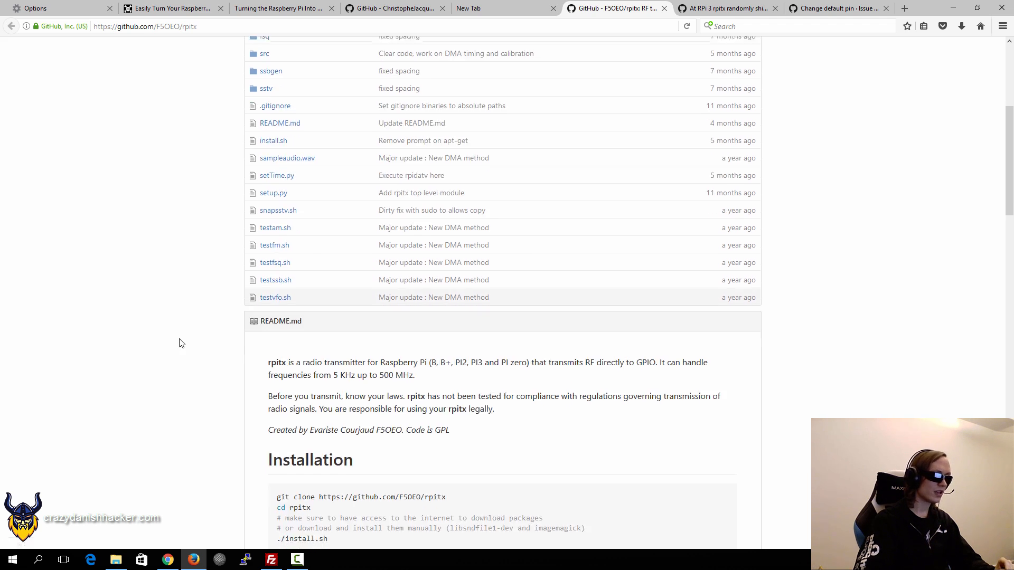
pyautogui.scroll(-3)
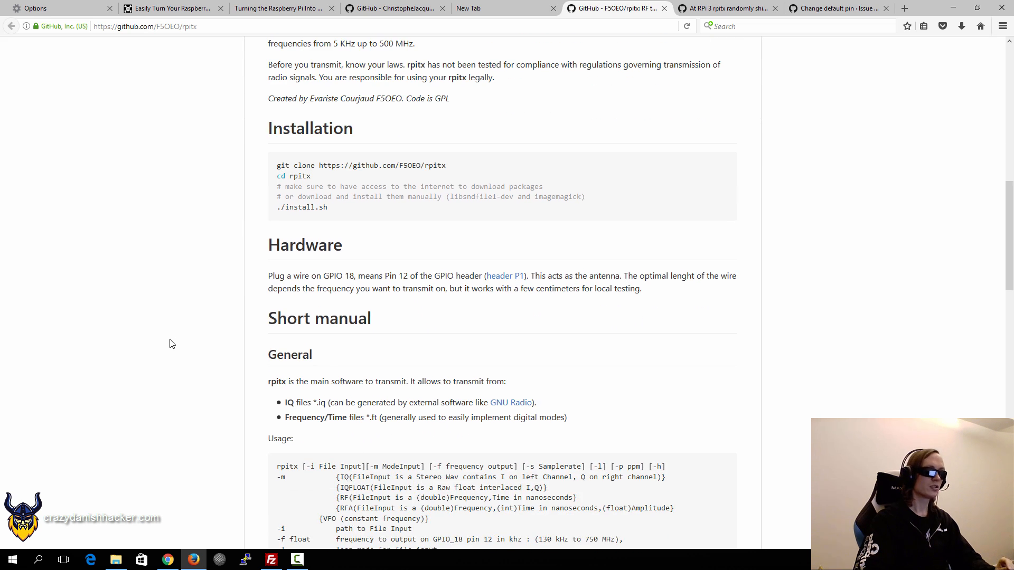
pyautogui.scroll(3)
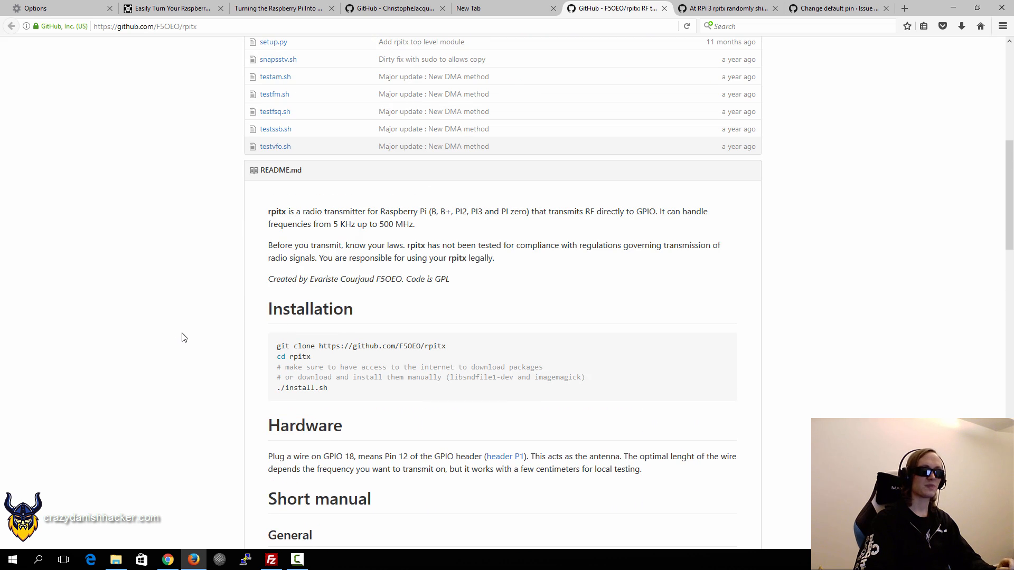
pyautogui.scroll(3)
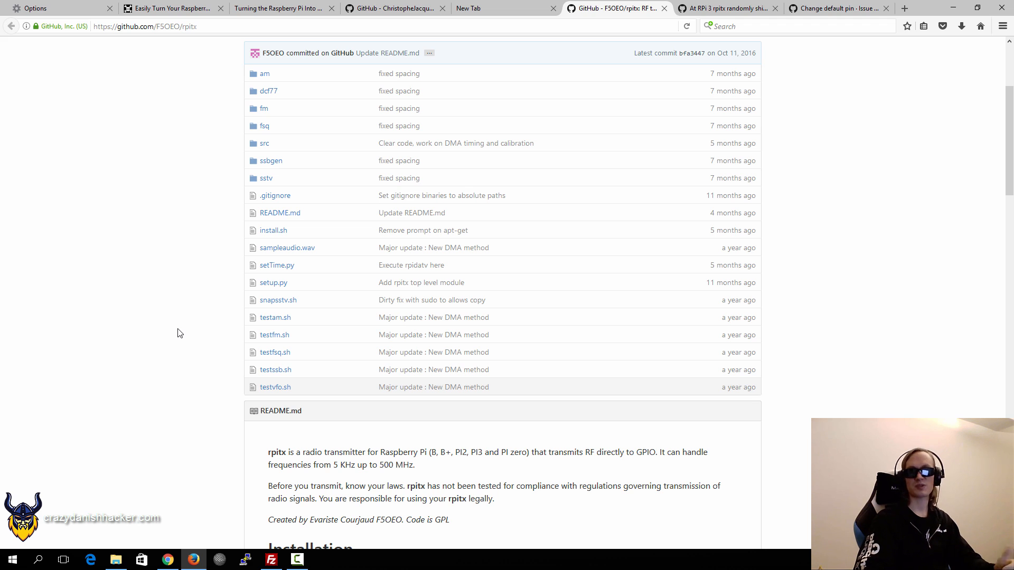
pyautogui.moveTo(195, 334)
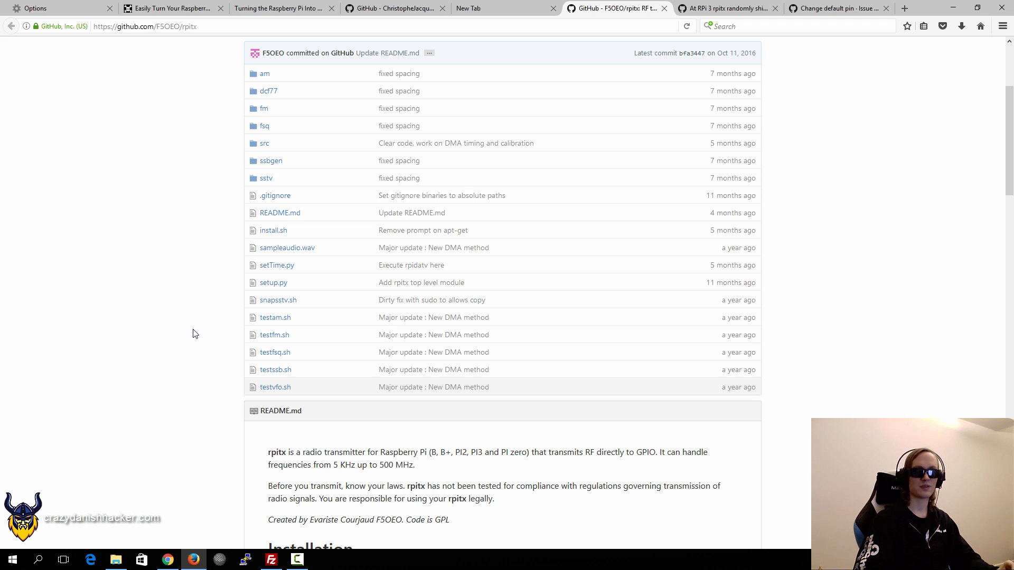
pyautogui.moveTo(239, 293)
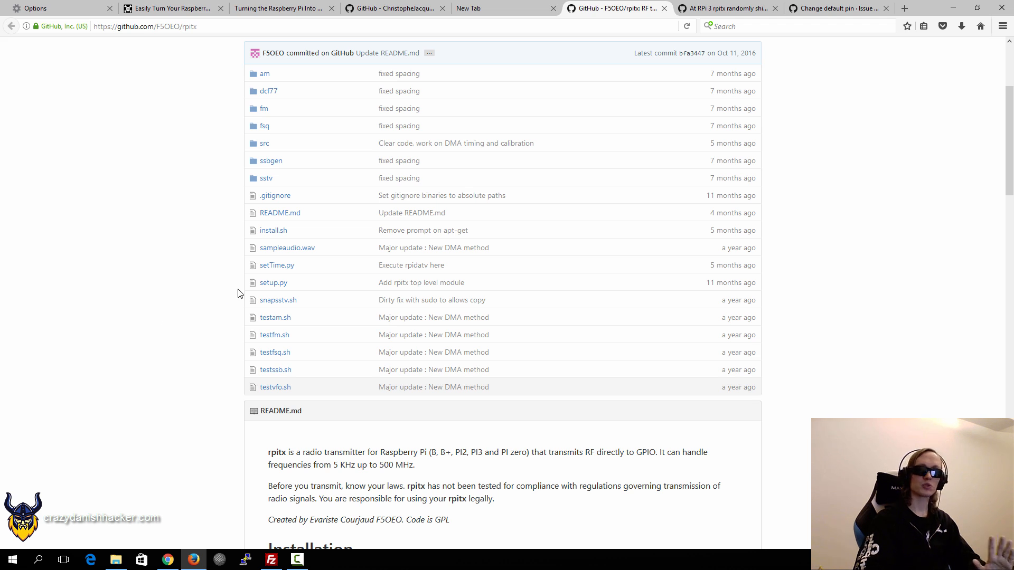
pyautogui.scroll(3)
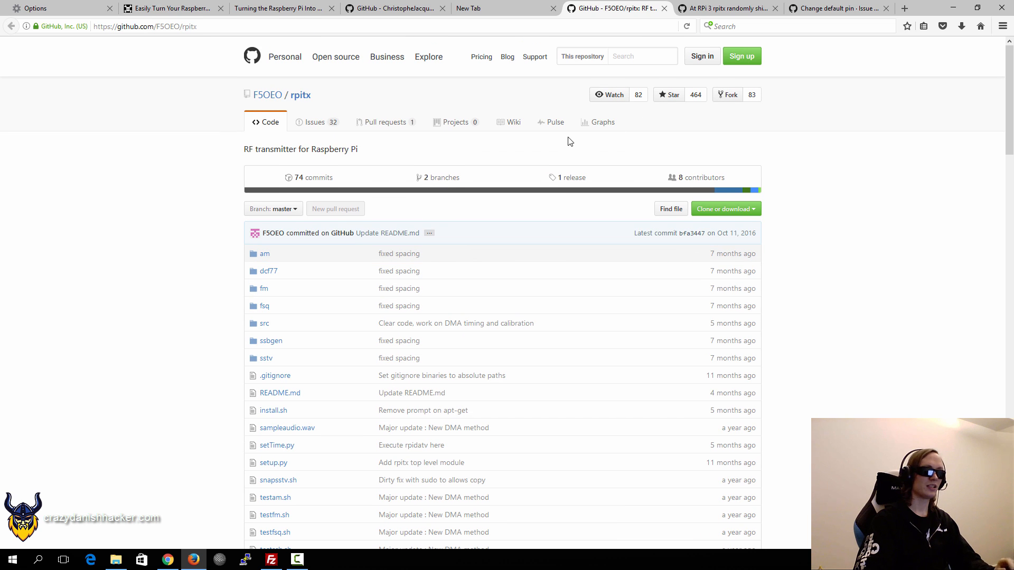
pyautogui.click(730, 8)
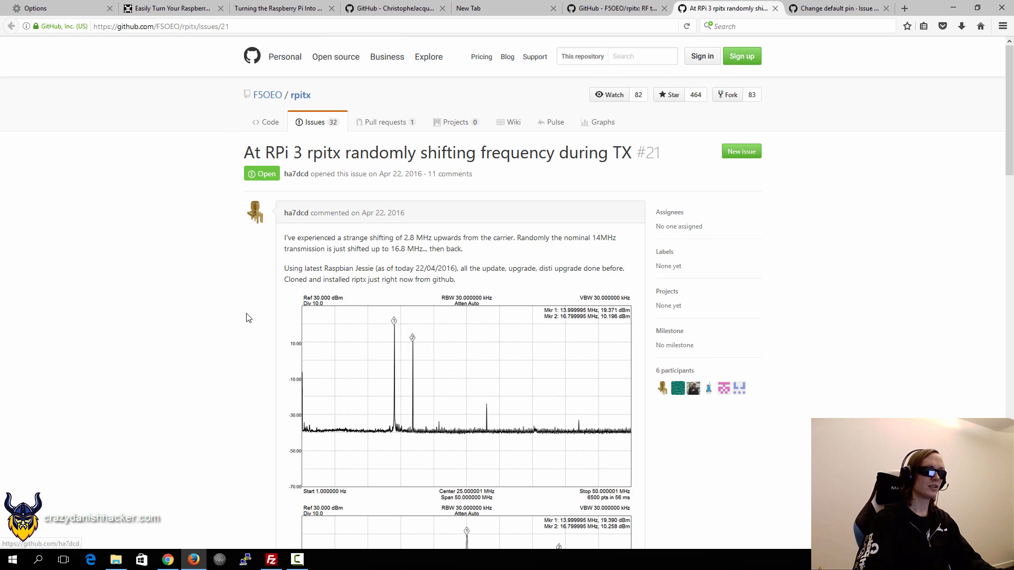
pyautogui.moveTo(374, 102)
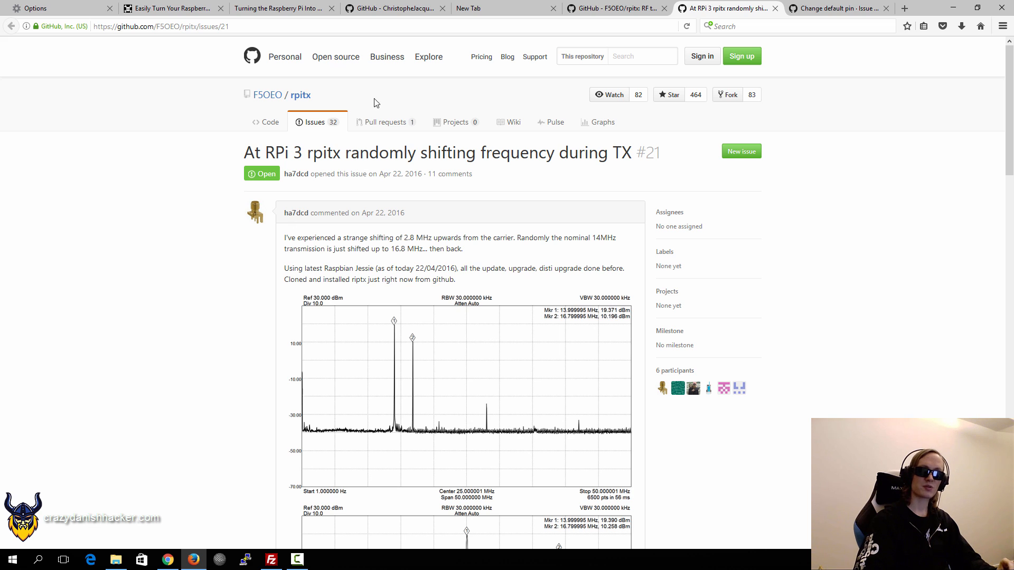
pyautogui.scroll(-3)
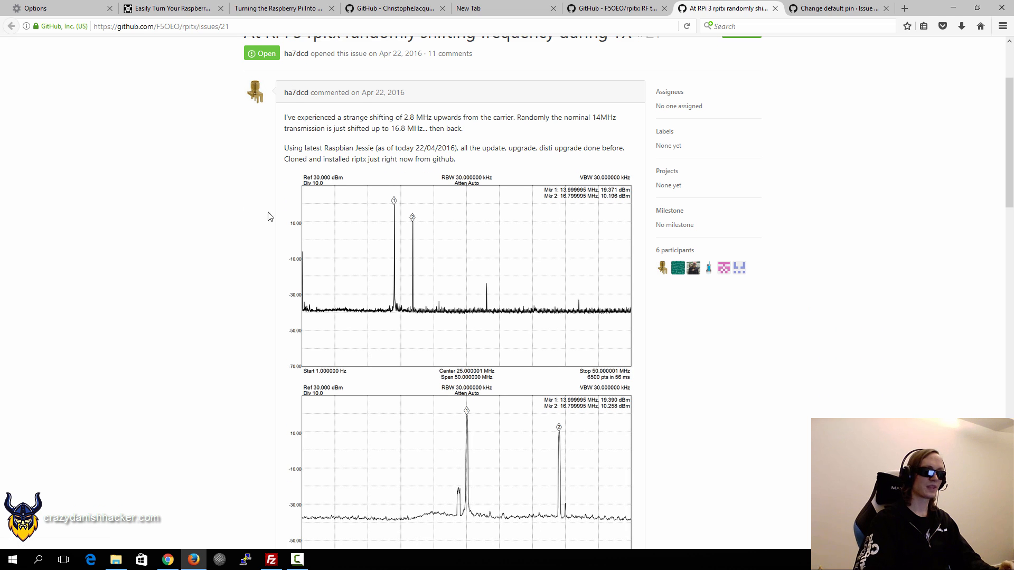
pyautogui.scroll(3)
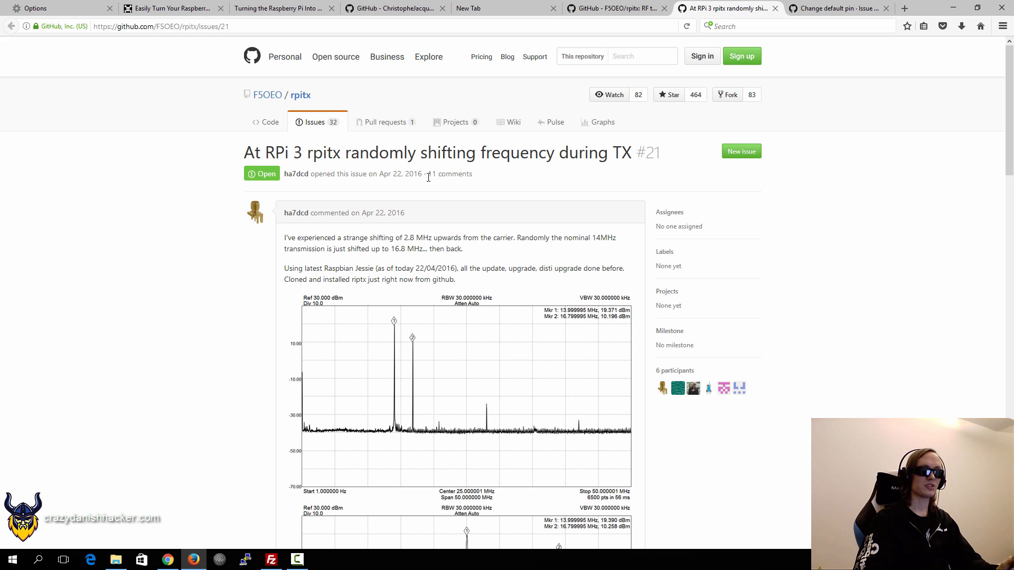
pyautogui.scroll(-3)
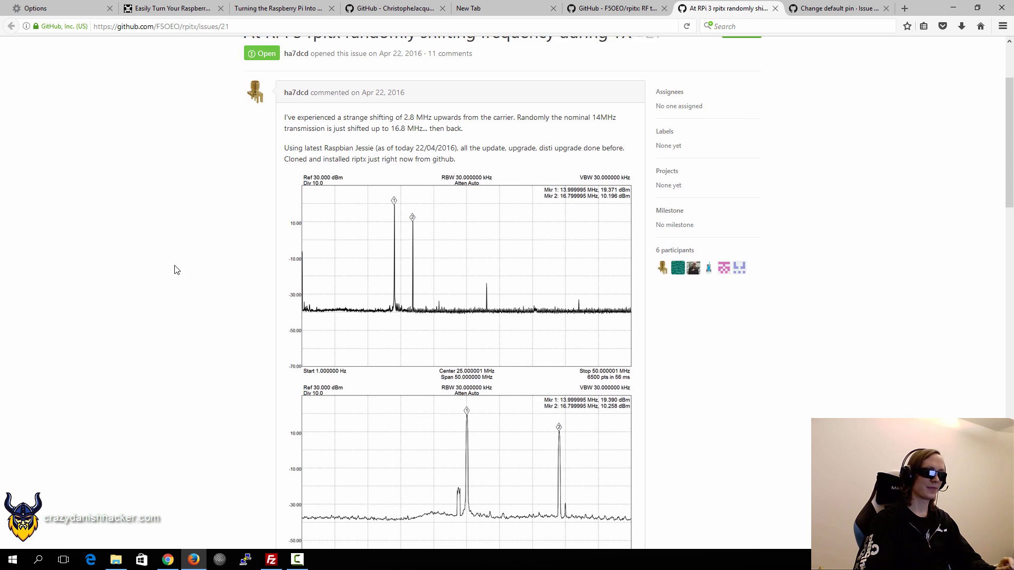
pyautogui.scroll(-3)
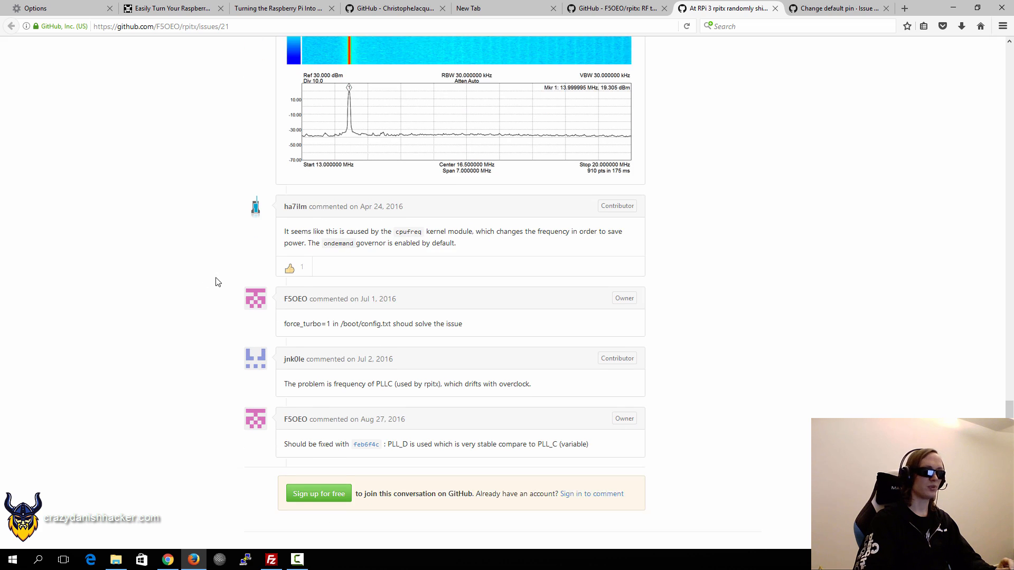
pyautogui.scroll(-3)
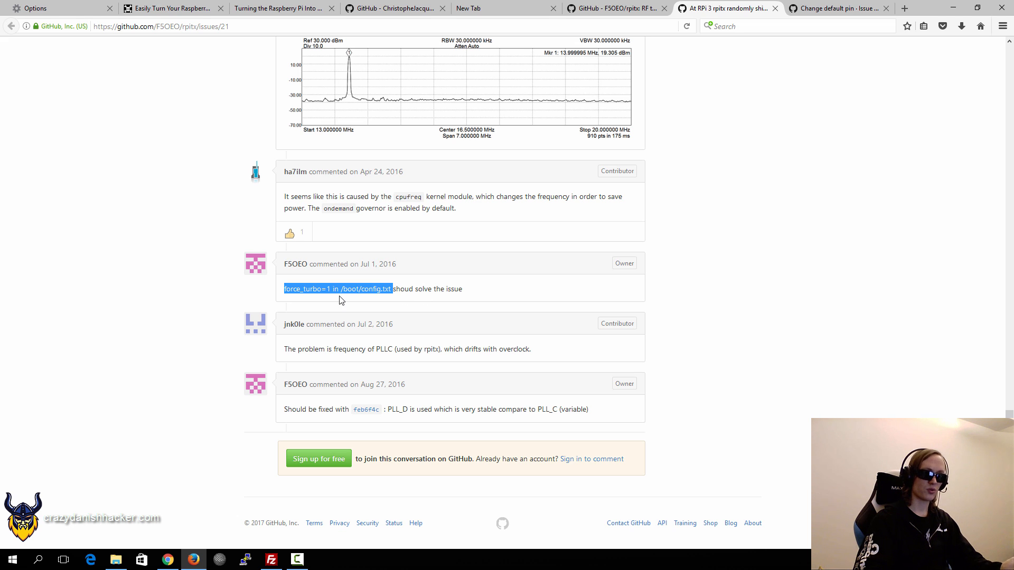
pyautogui.moveTo(355, 281)
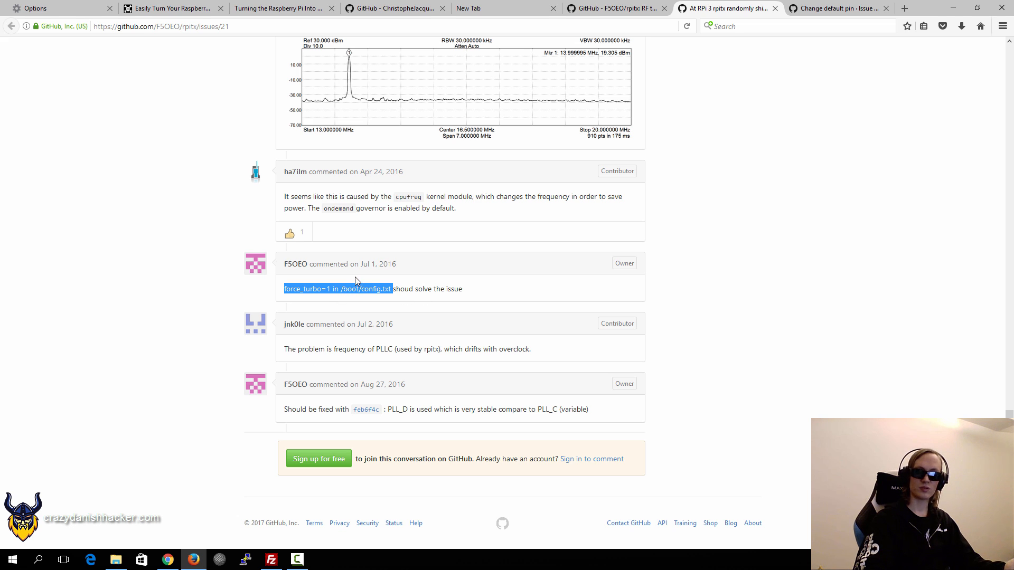
pyautogui.scroll(3)
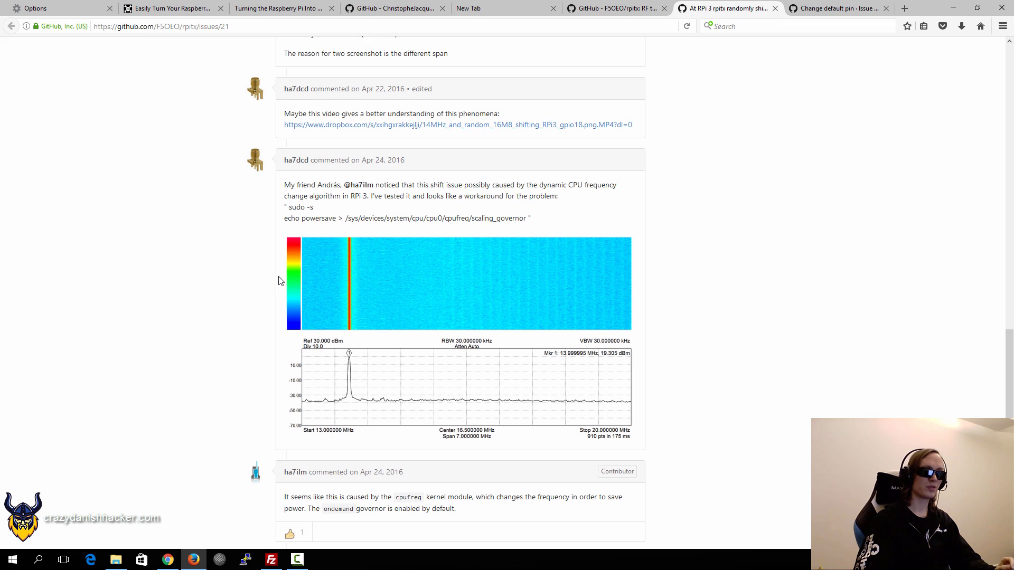
pyautogui.scroll(-3)
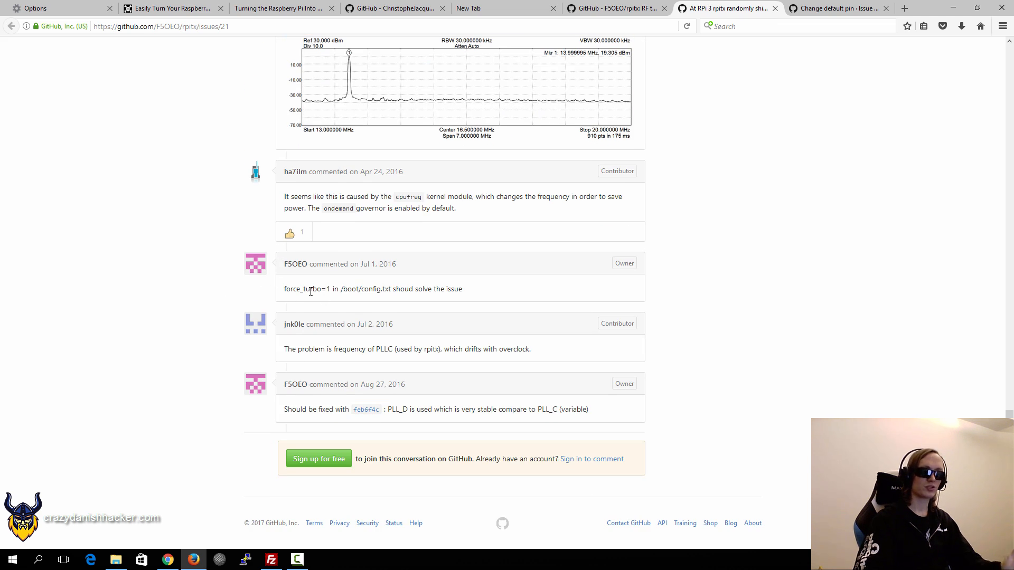
pyautogui.doubleClick(306, 290)
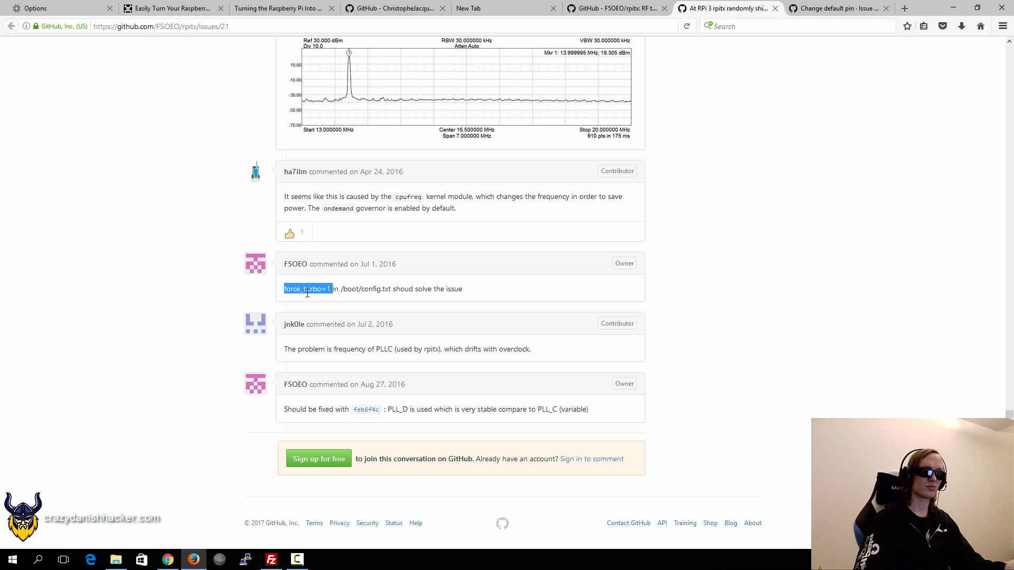
pyautogui.moveTo(548, 209)
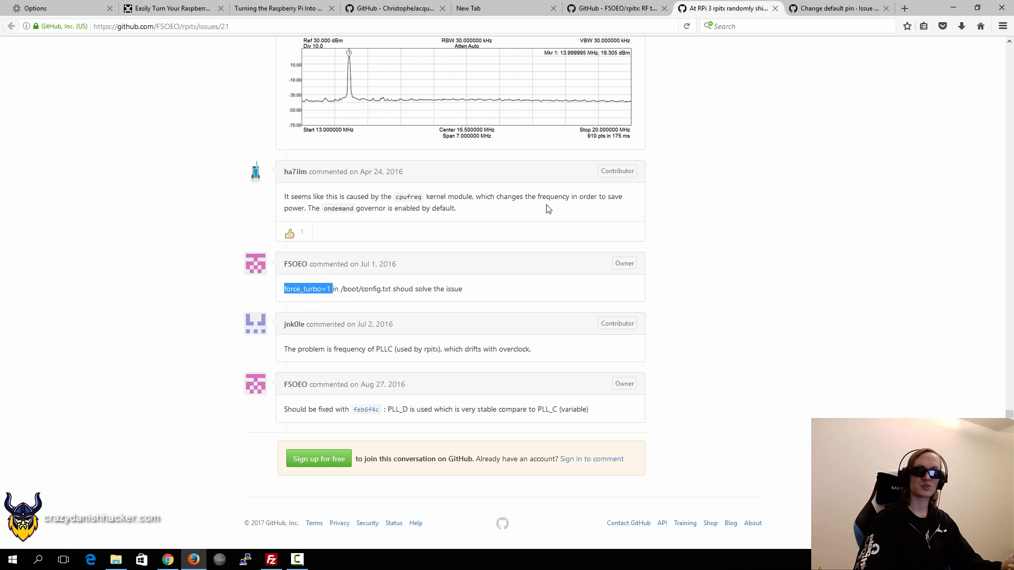
# View rpitx issue #25 'Change default pin' and select the suggested undocumented '-c 1' option.
pyautogui.click(834, 8)
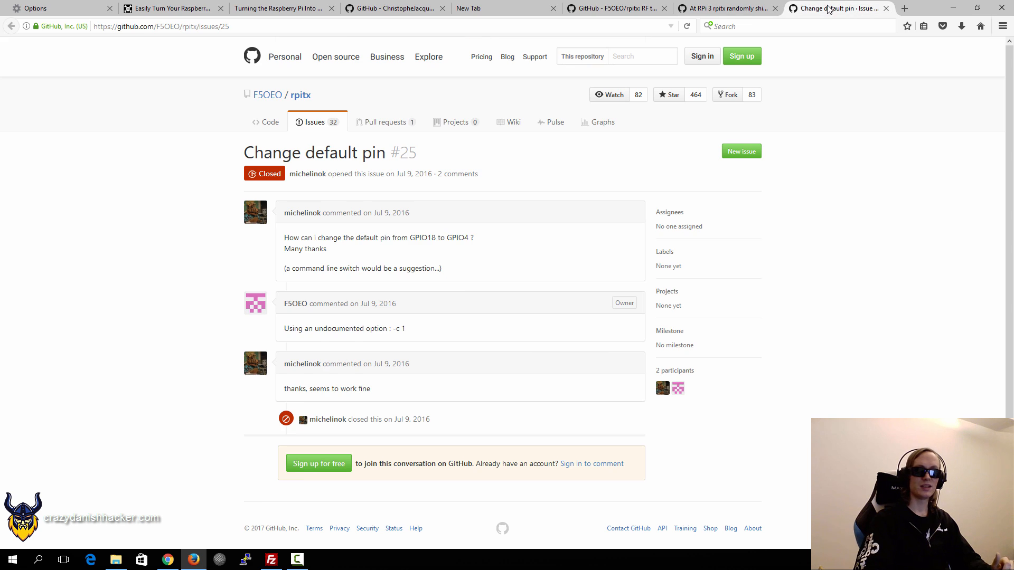
pyautogui.moveTo(456, 252)
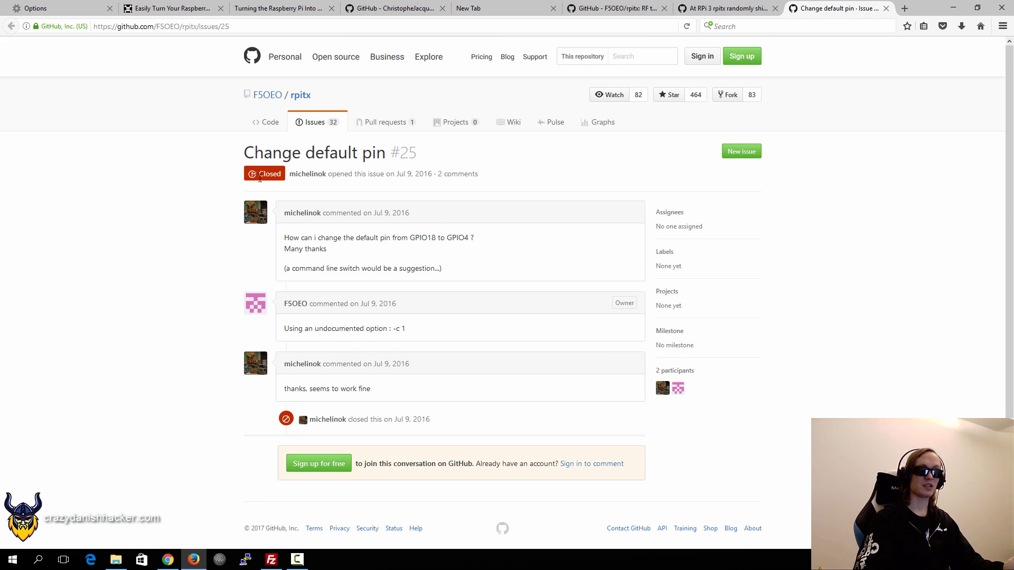
pyautogui.moveTo(307, 174)
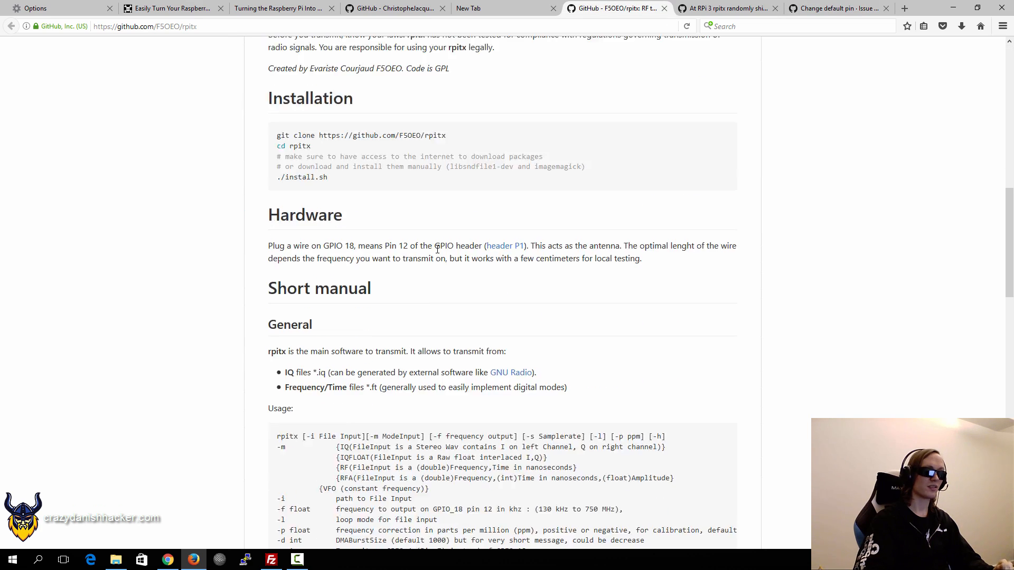
pyautogui.scroll(-3)
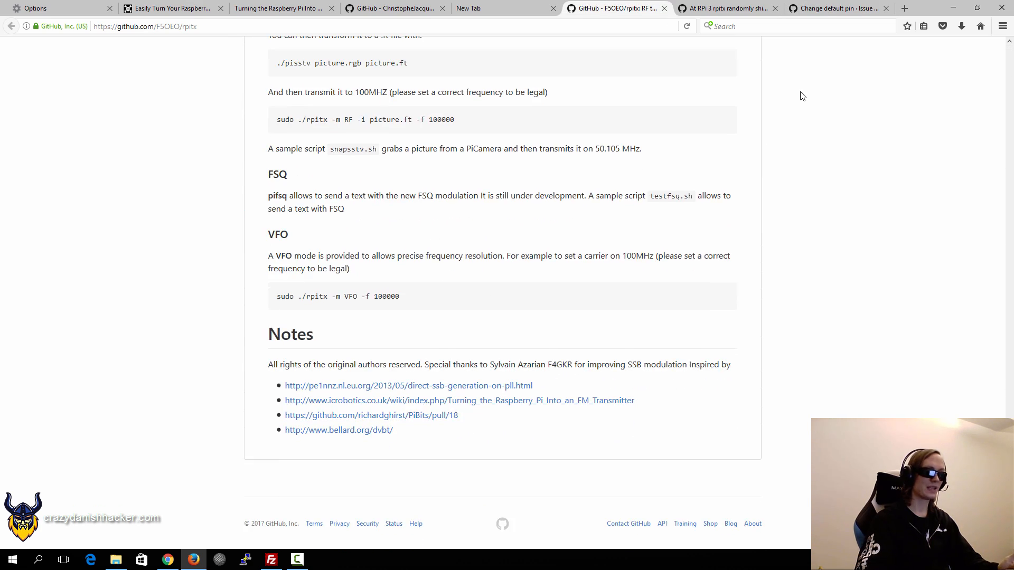
pyautogui.click(834, 7)
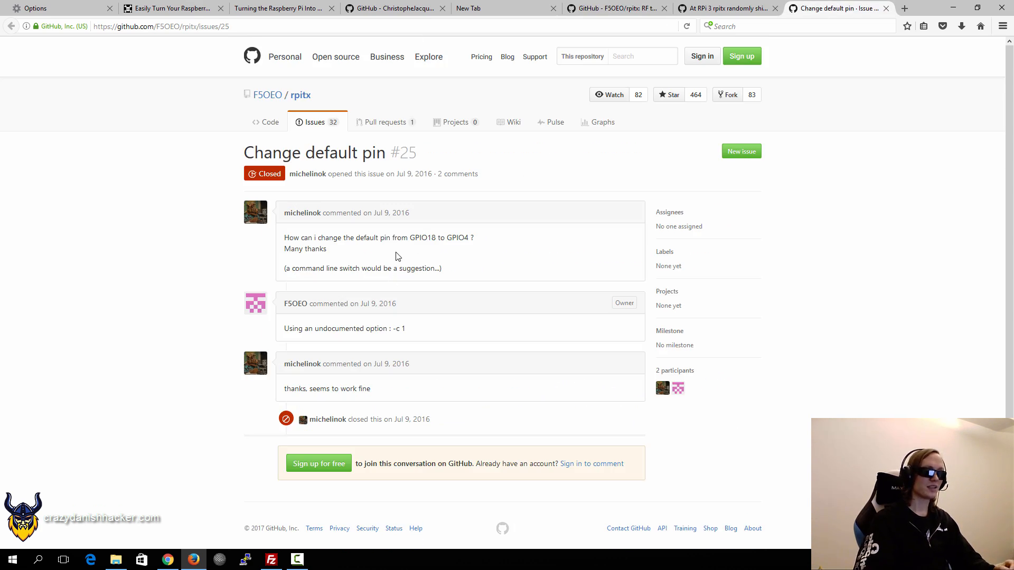
pyautogui.moveTo(424, 237)
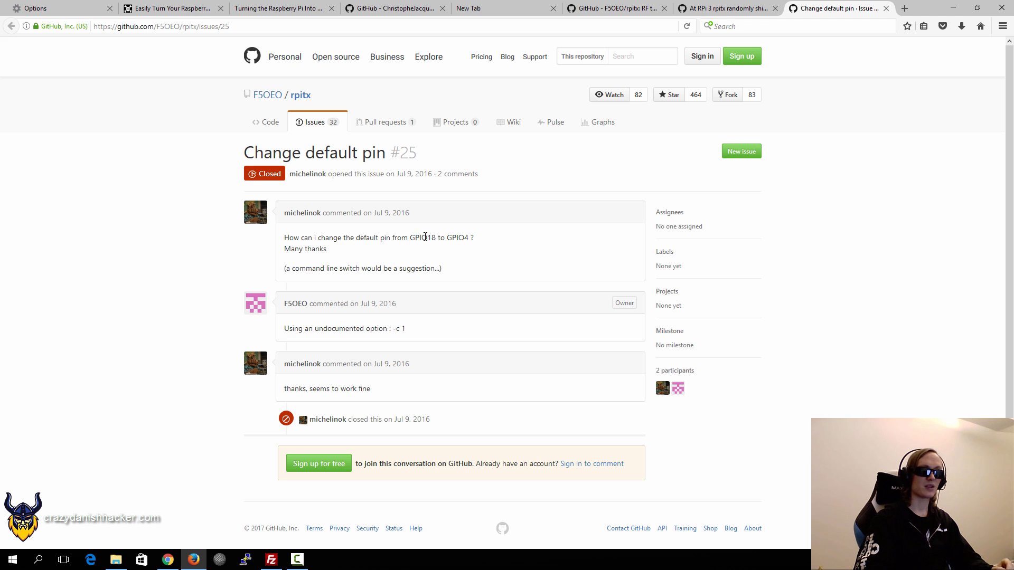
pyautogui.moveTo(422, 332)
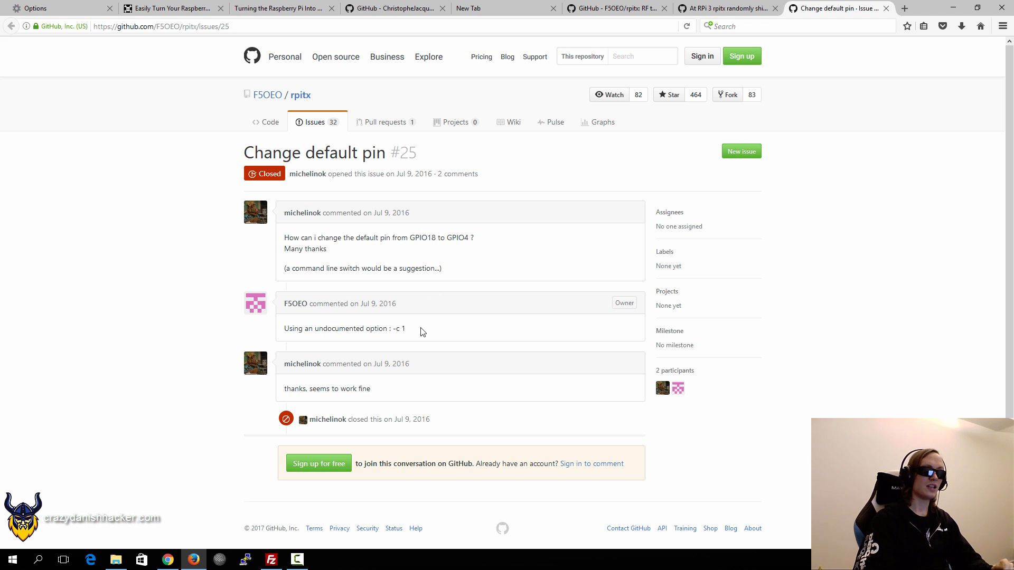
pyautogui.doubleClick(398, 328)
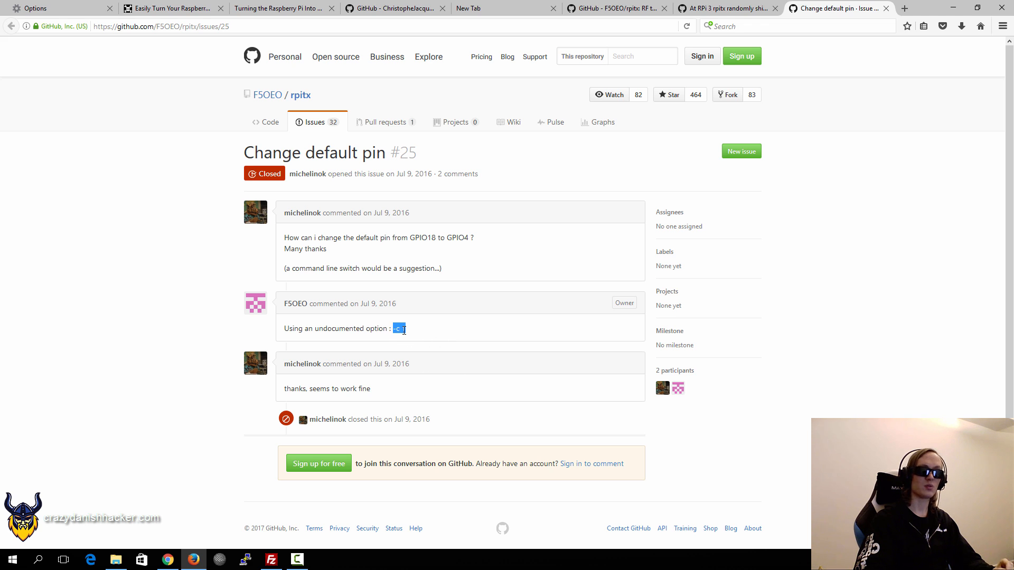
pyautogui.moveTo(424, 336)
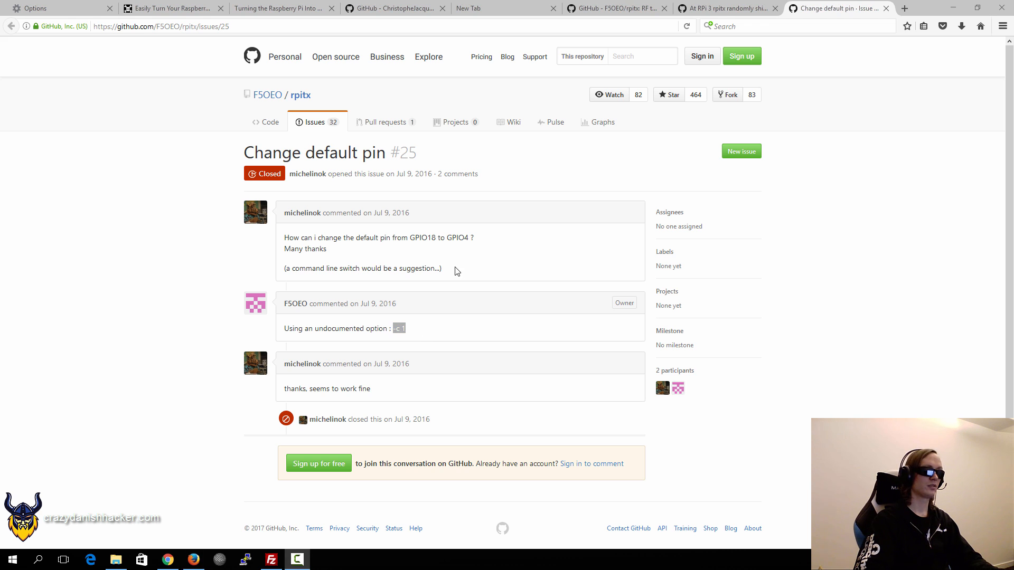
pyautogui.moveTo(281, 7)
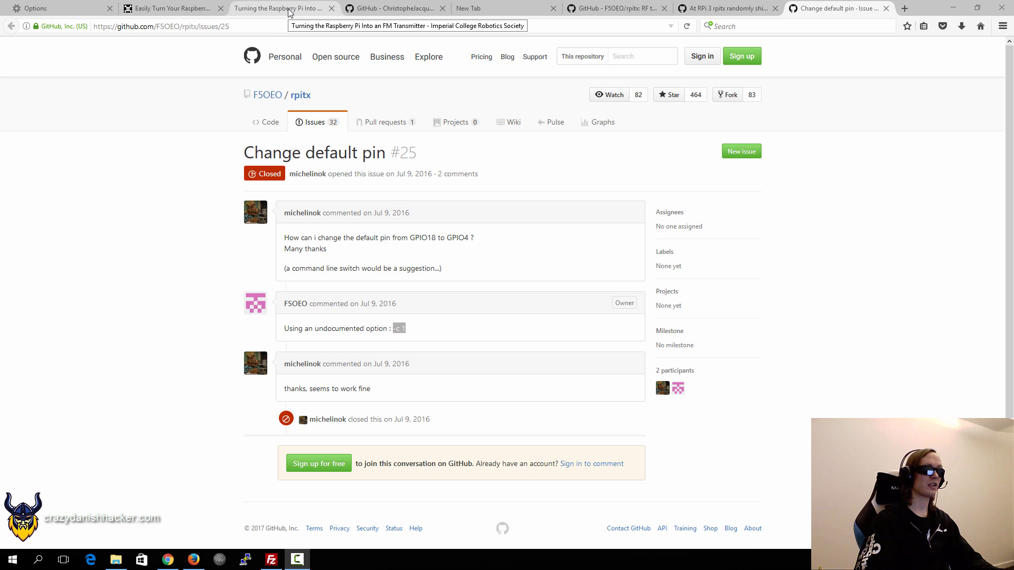
pyautogui.click(393, 7)
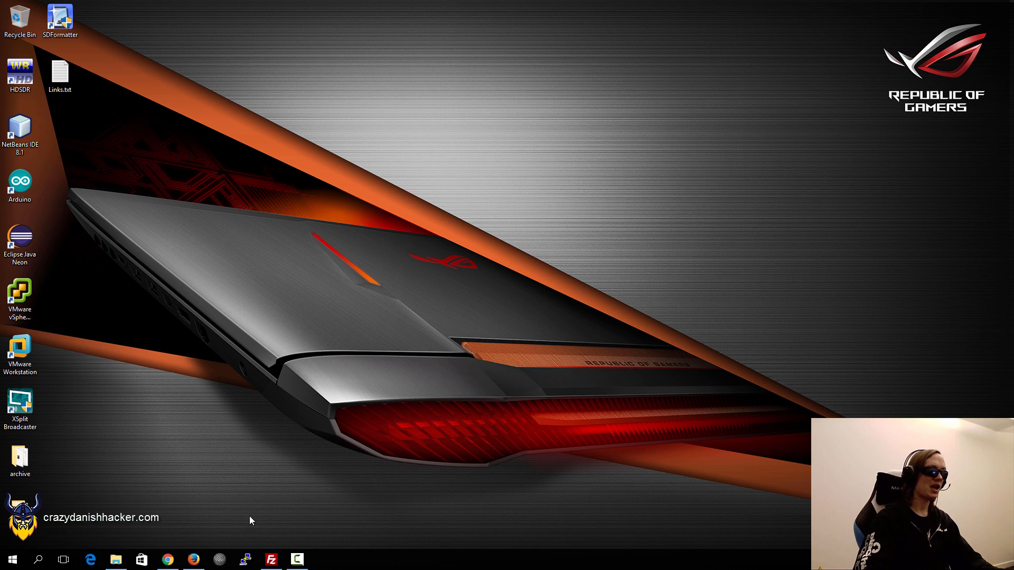
# Launch PuTTY, load the saved RPI session and open an SSH connection to 192.168.1.4.
pyautogui.click(244, 560)
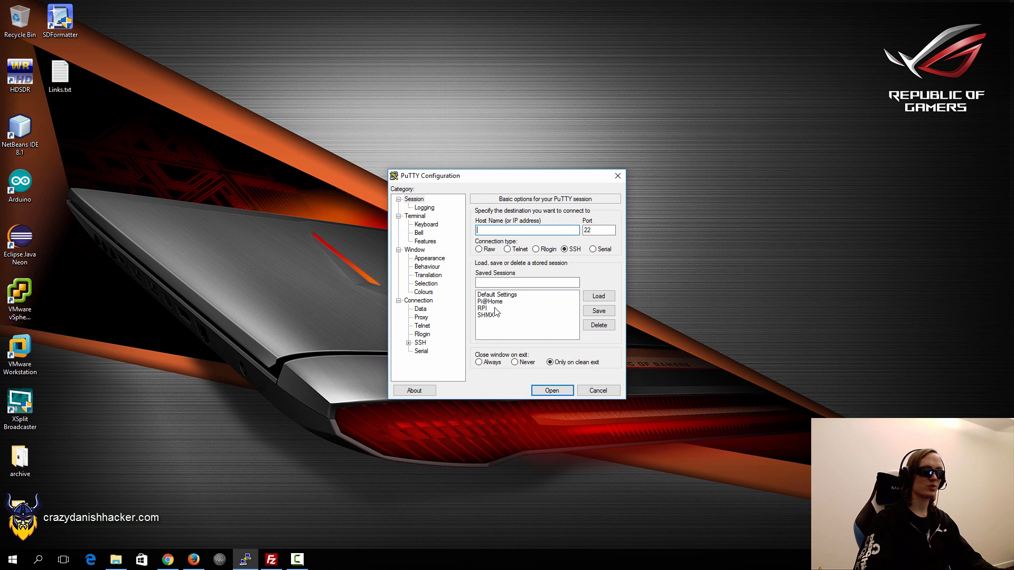
pyautogui.click(598, 296)
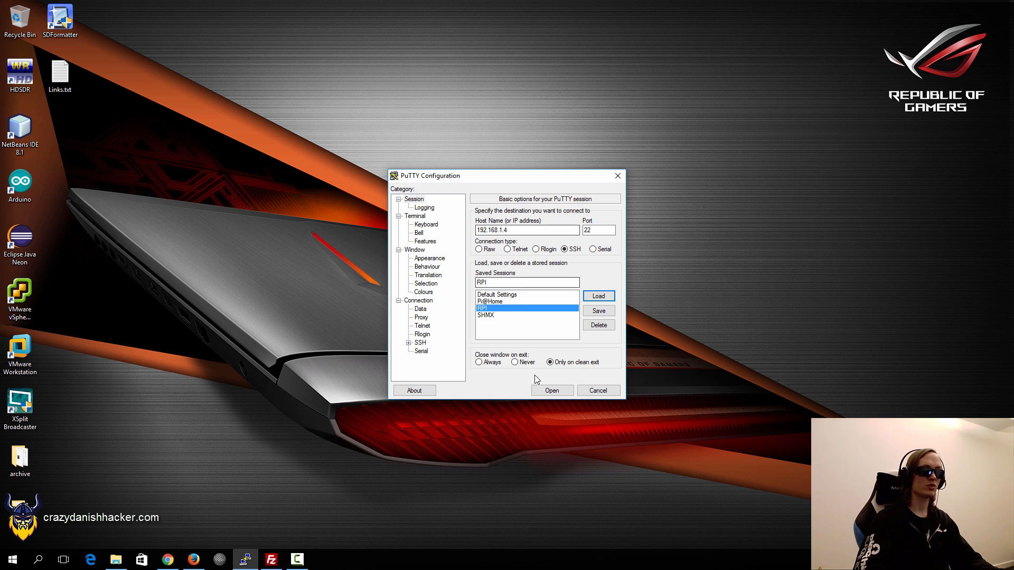
pyautogui.moveTo(551, 390)
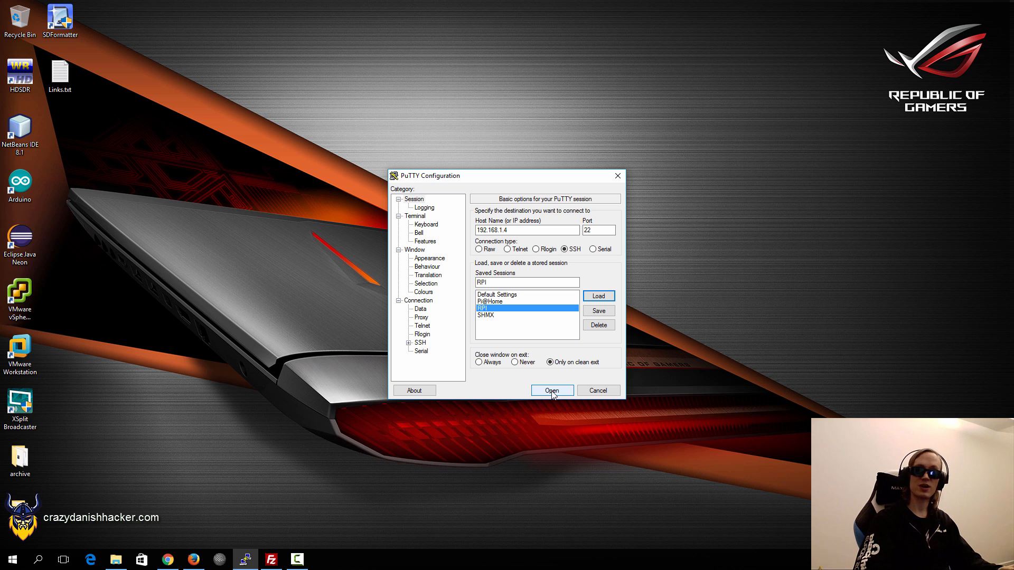
pyautogui.click(551, 390)
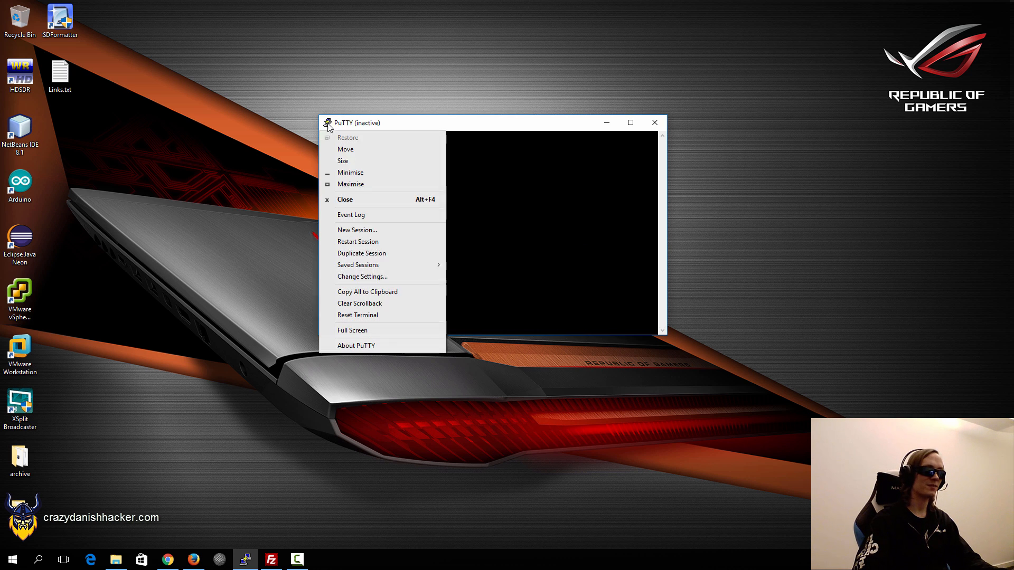
# Start a new session, load the saved RPI settings for 192.168.1.5, and connect.
pyautogui.click(363, 276)
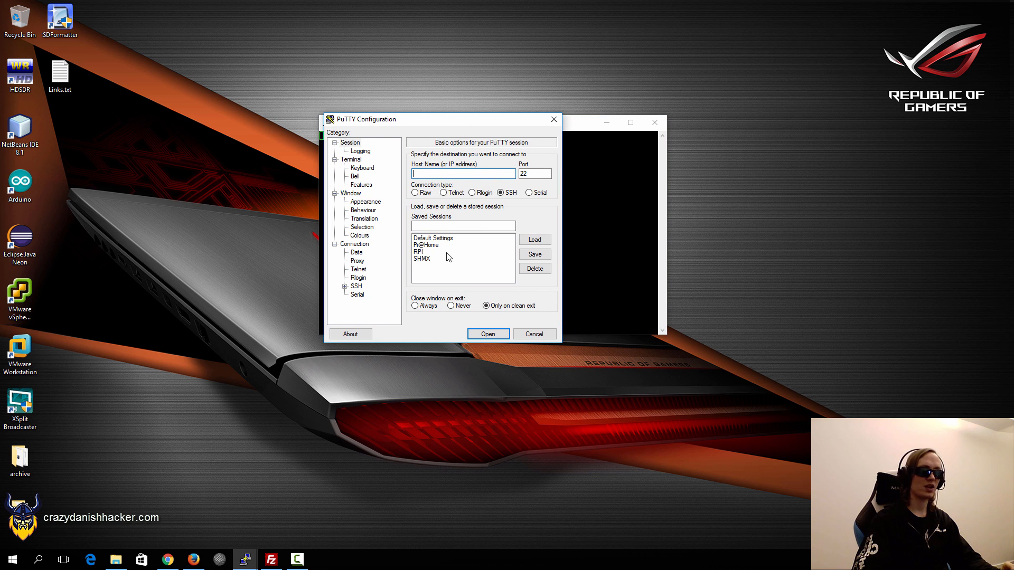
pyautogui.click(421, 251)
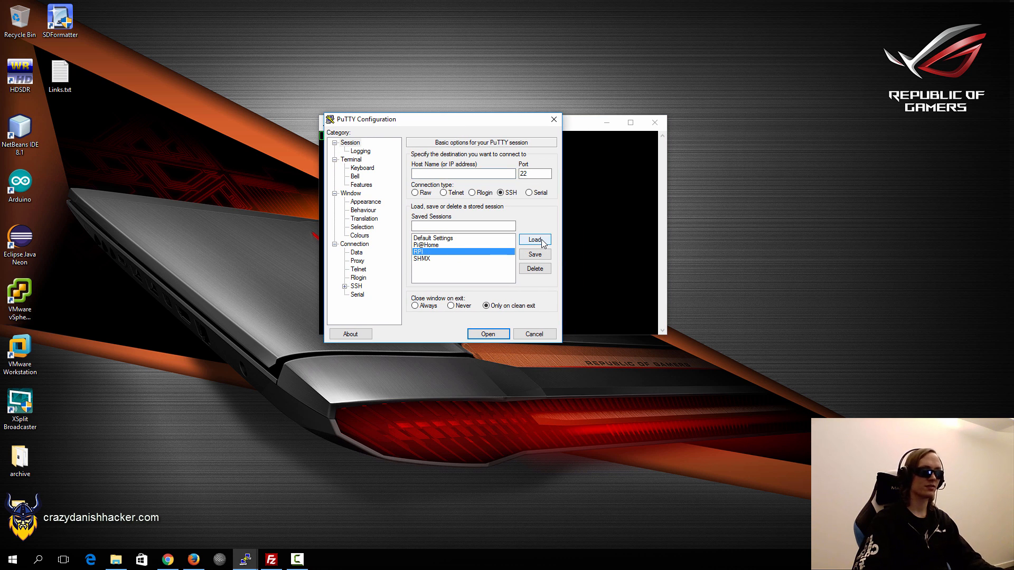
pyautogui.click(535, 240)
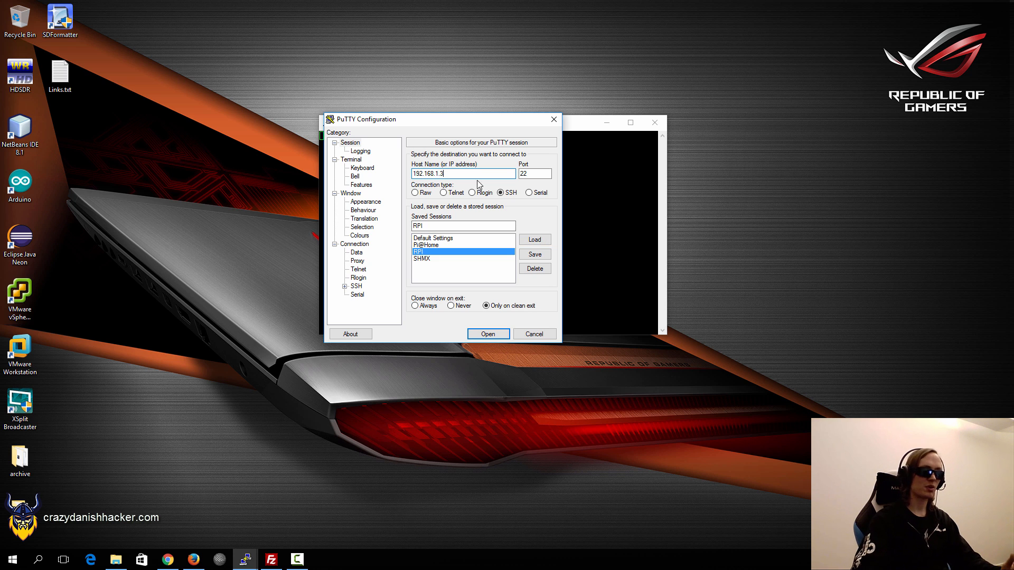
pyautogui.click(488, 334)
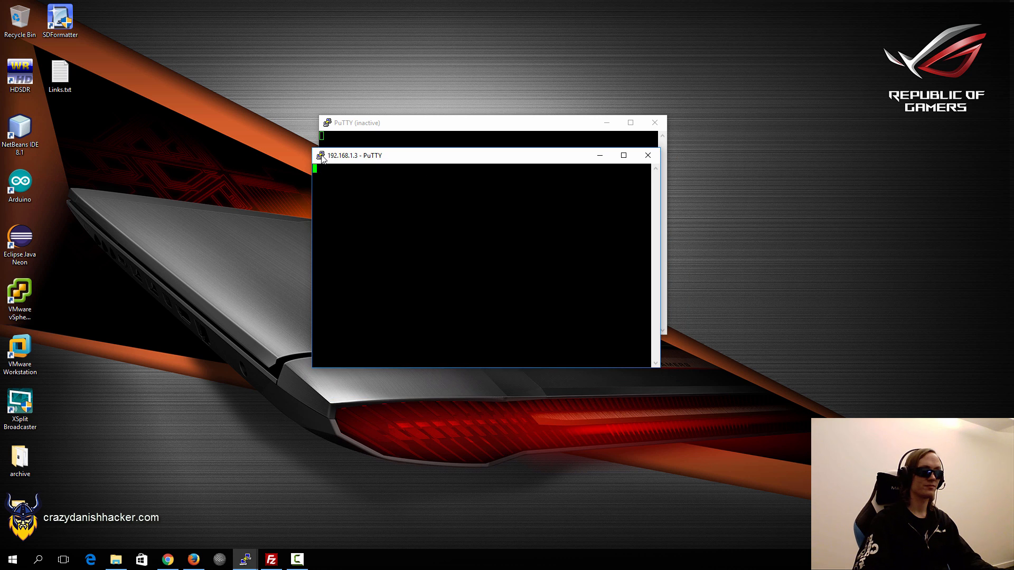
pyautogui.click(349, 263)
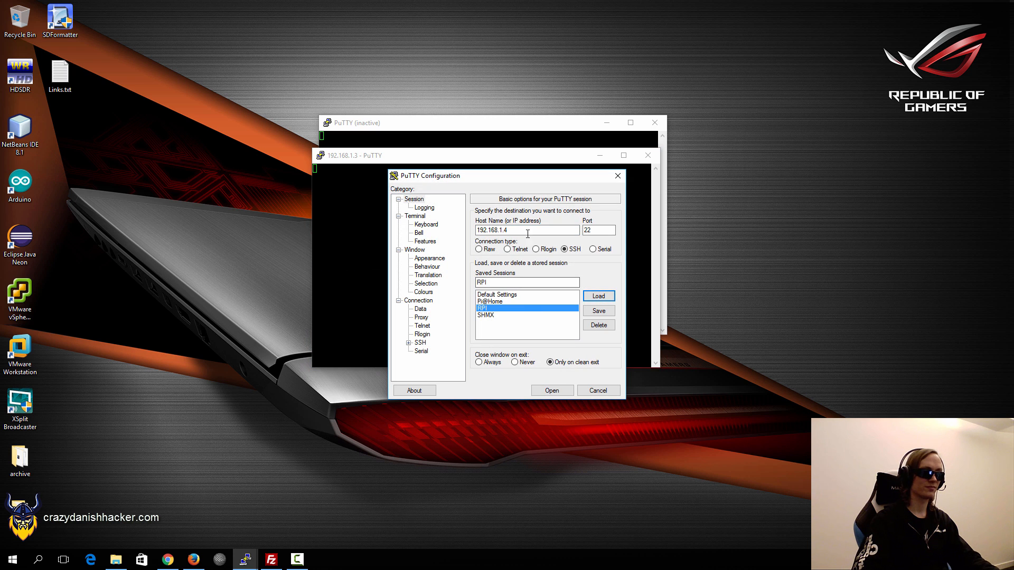
pyautogui.click(551, 390)
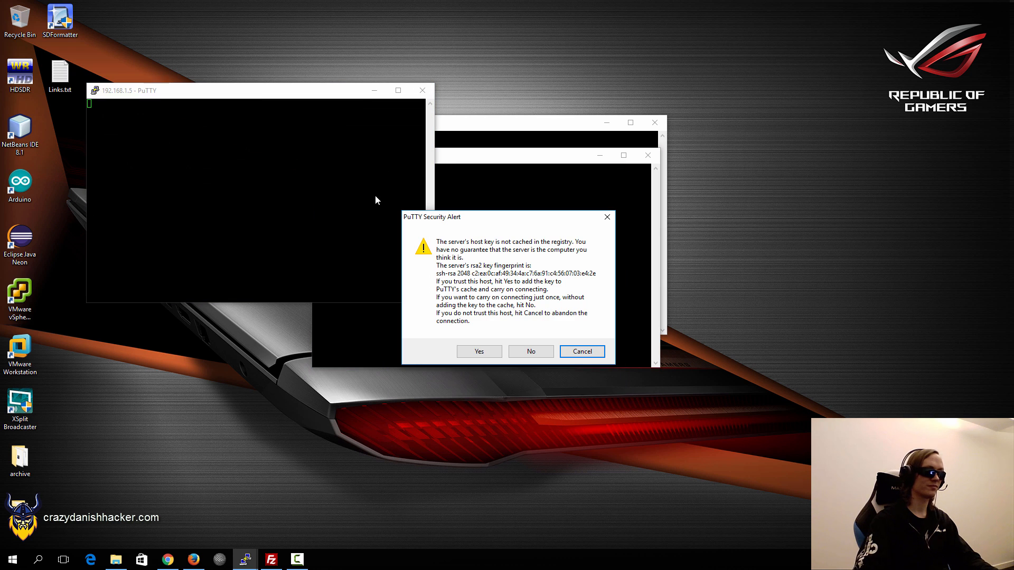
# Trust the Pi's host key, close the old 192.168.1.3 session, and log in as pi.
pyautogui.click(477, 351)
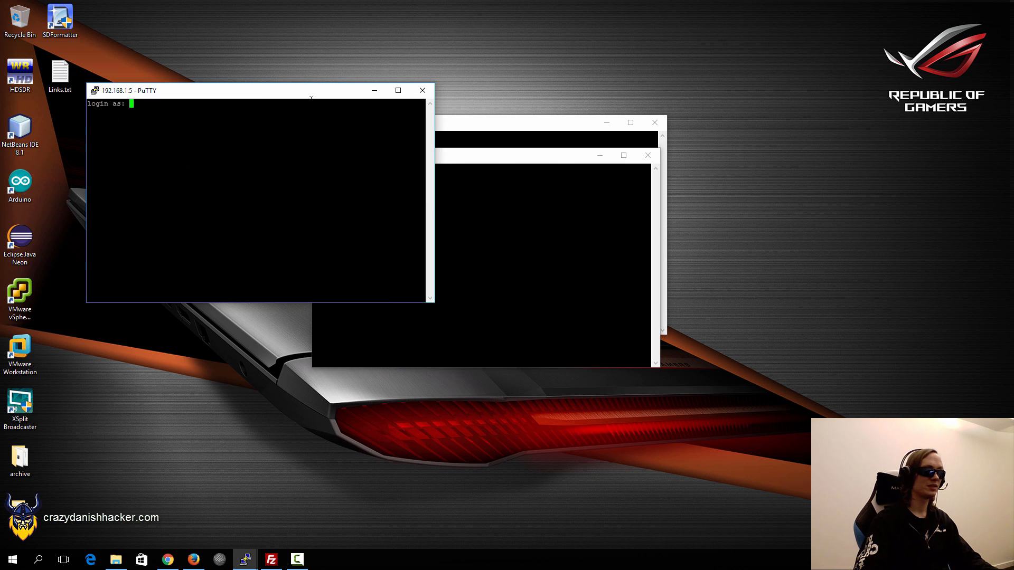
pyautogui.click(422, 89)
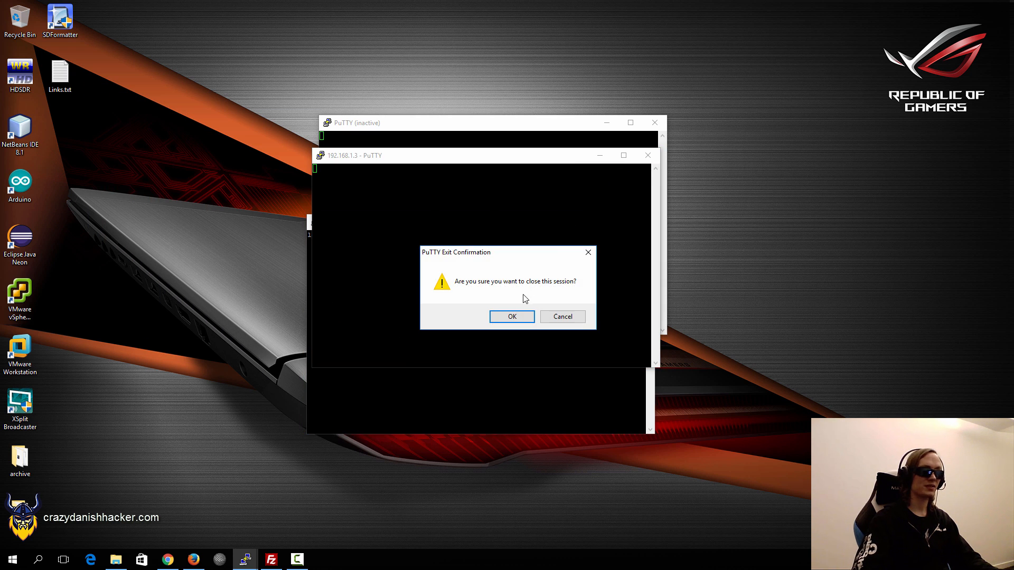
pyautogui.click(511, 316)
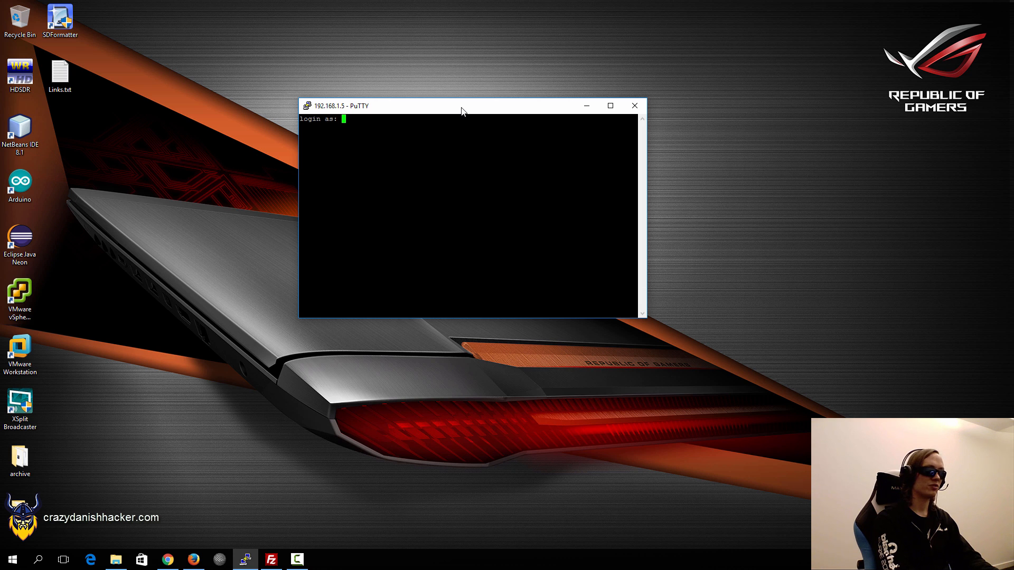
pyautogui.write('pi')
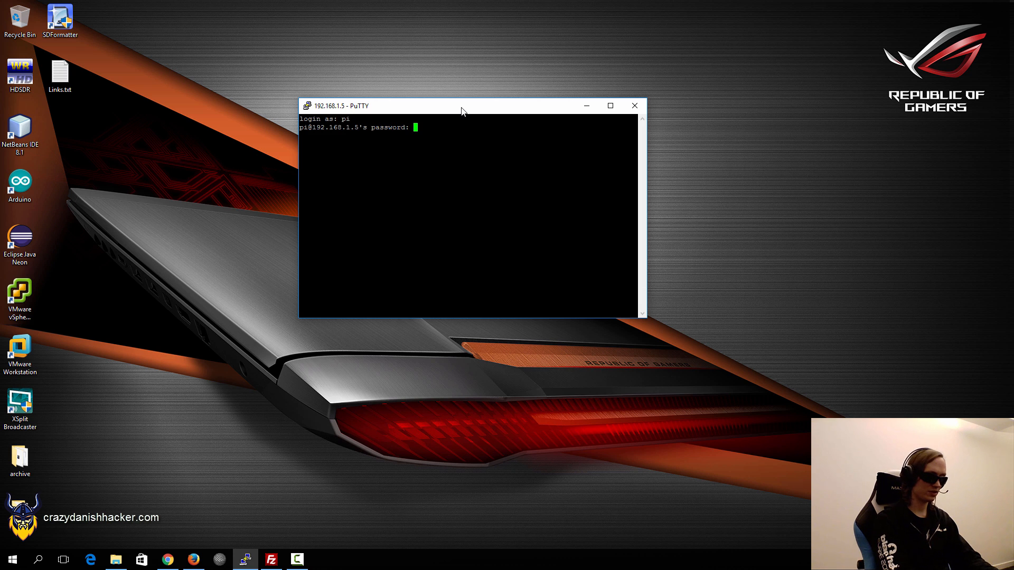
pyautogui.press('Return')
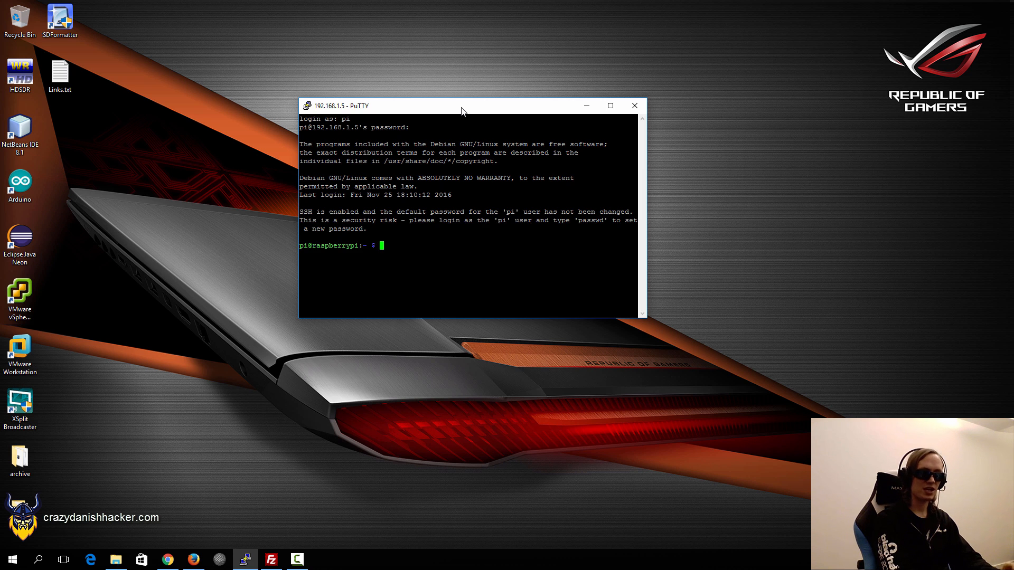
# Change the pi user's default password with passwd, entering old and new passwords.
pyautogui.write('passw')
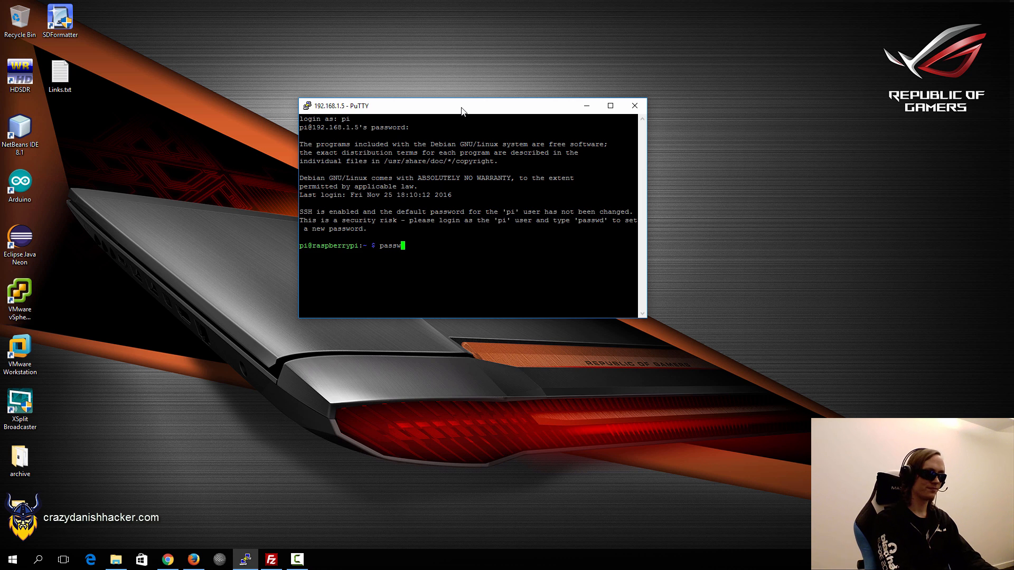
pyautogui.press('Return')
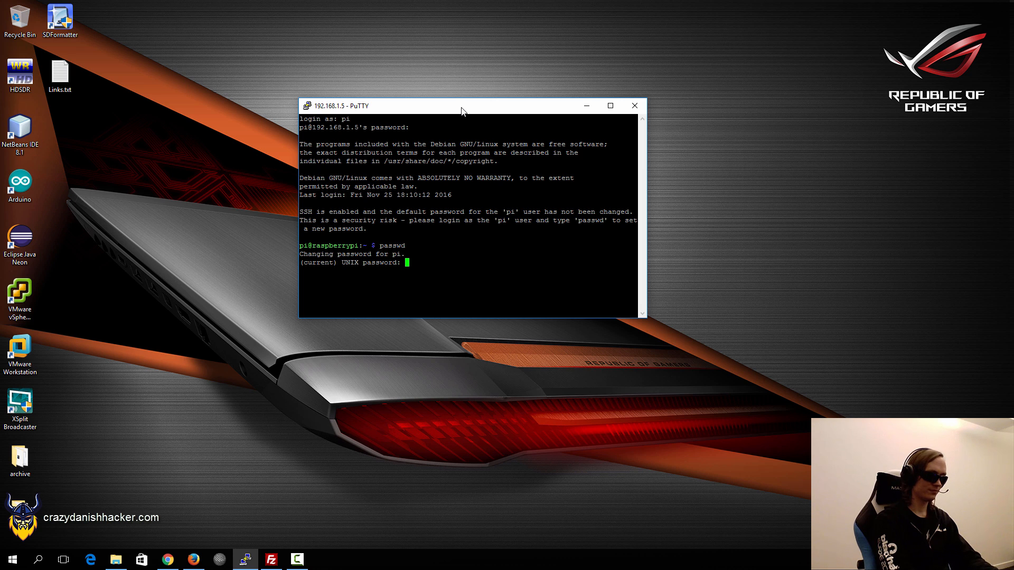
pyautogui.press('Return')
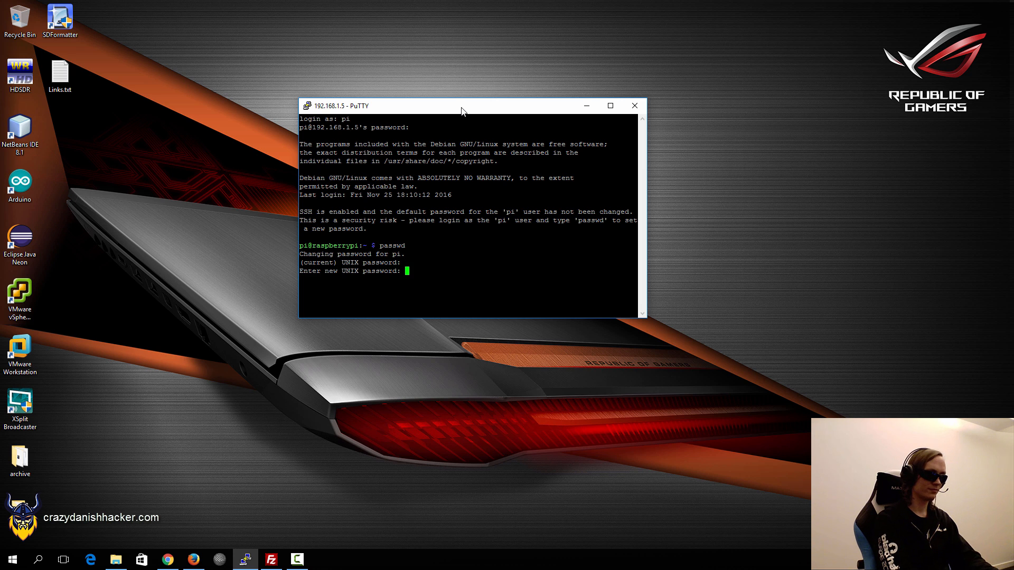
pyautogui.press('Return')
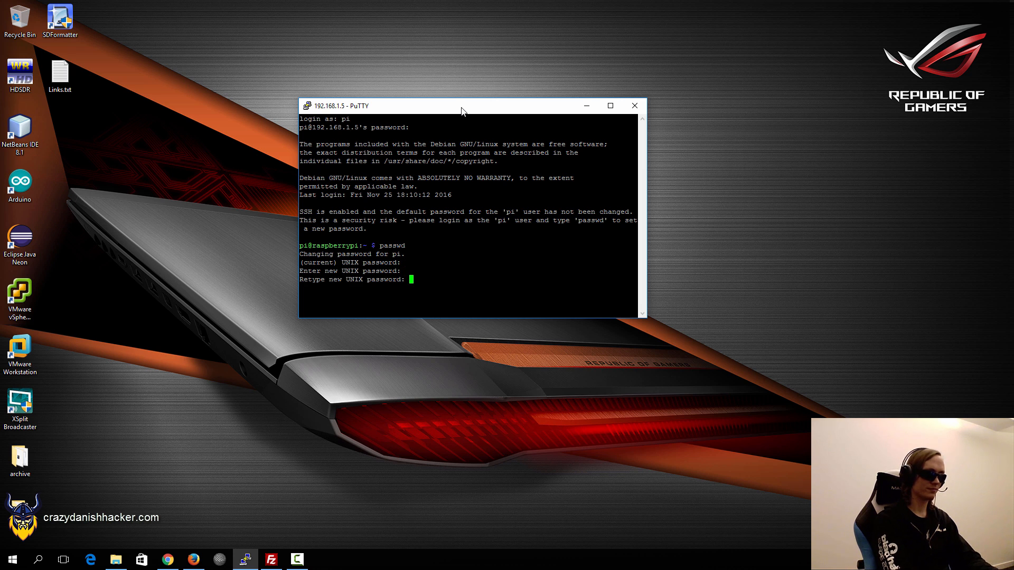
pyautogui.press('Return')
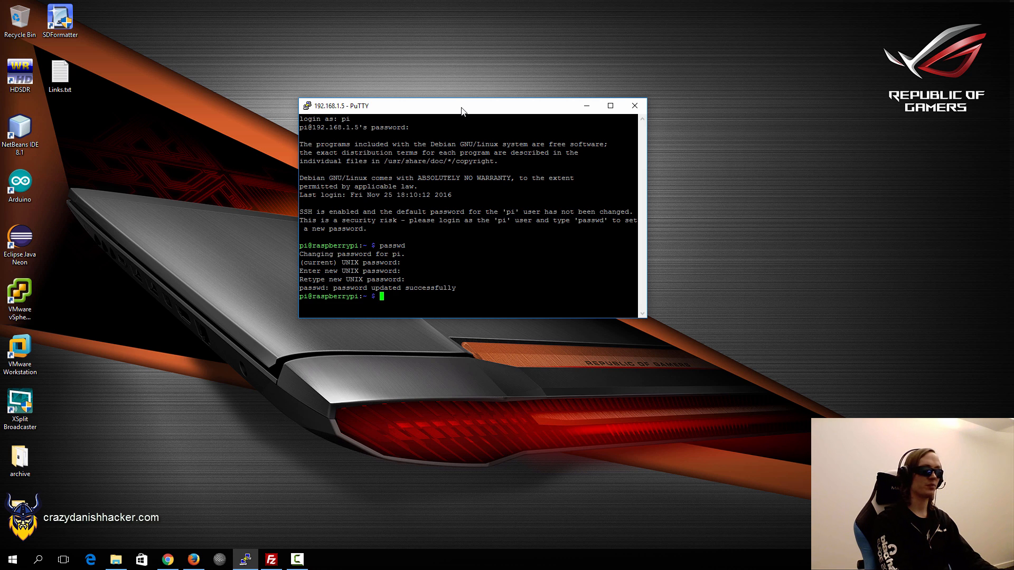
# Clear the terminal, run git to confirm it is installed, and clear again.
pyautogui.write('clear')
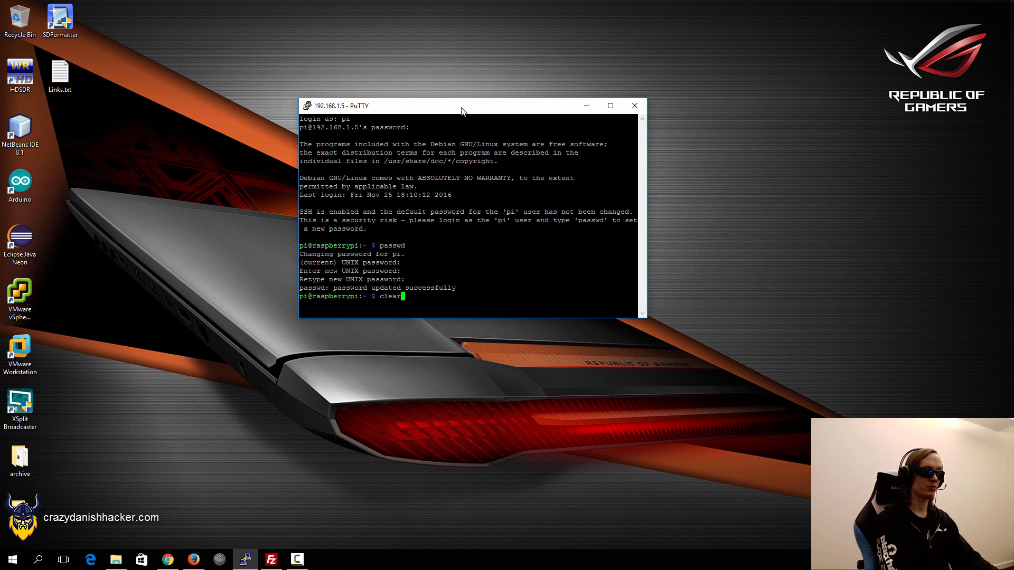
pyautogui.press('Return')
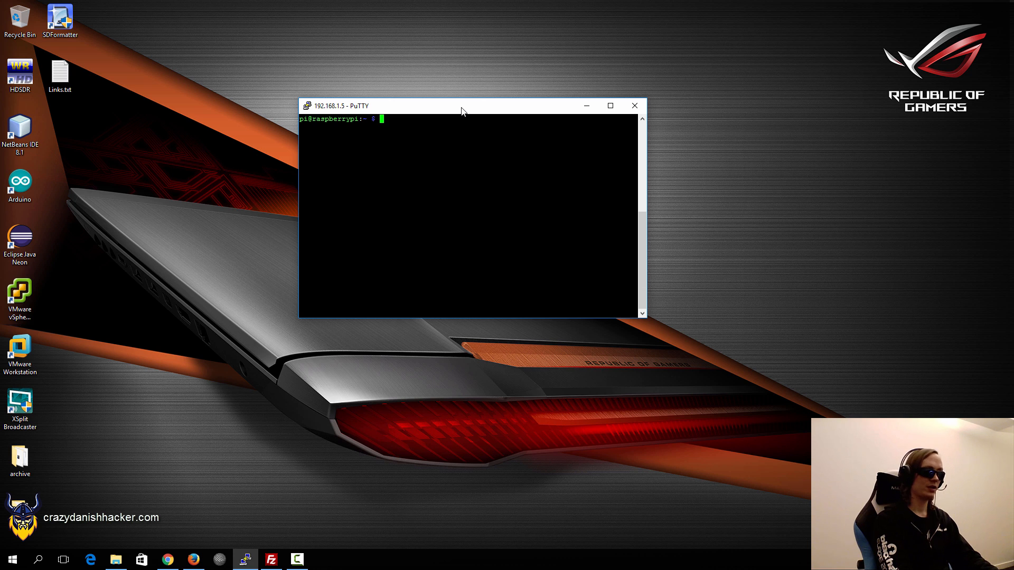
pyautogui.write('git')
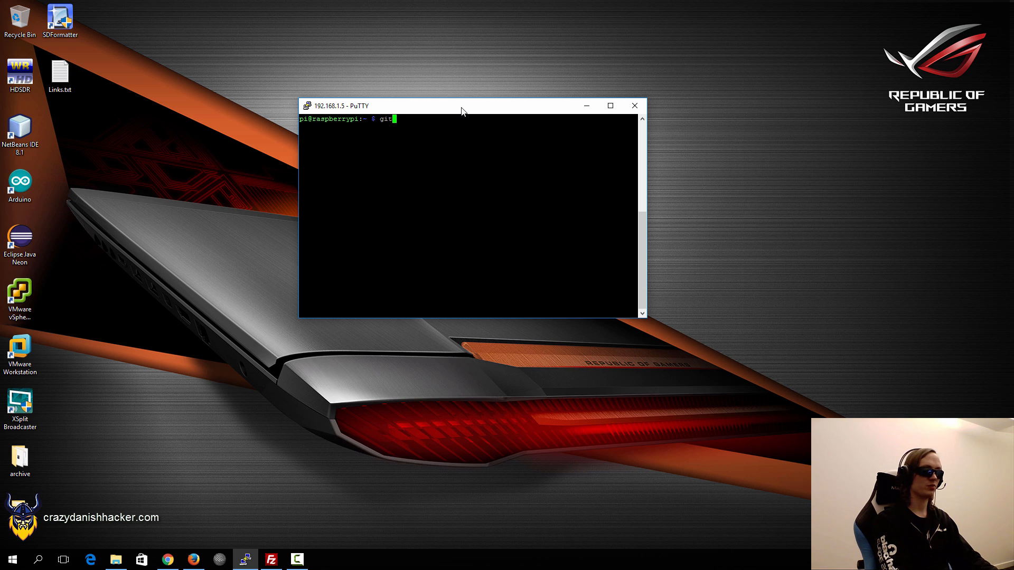
pyautogui.press('Return')
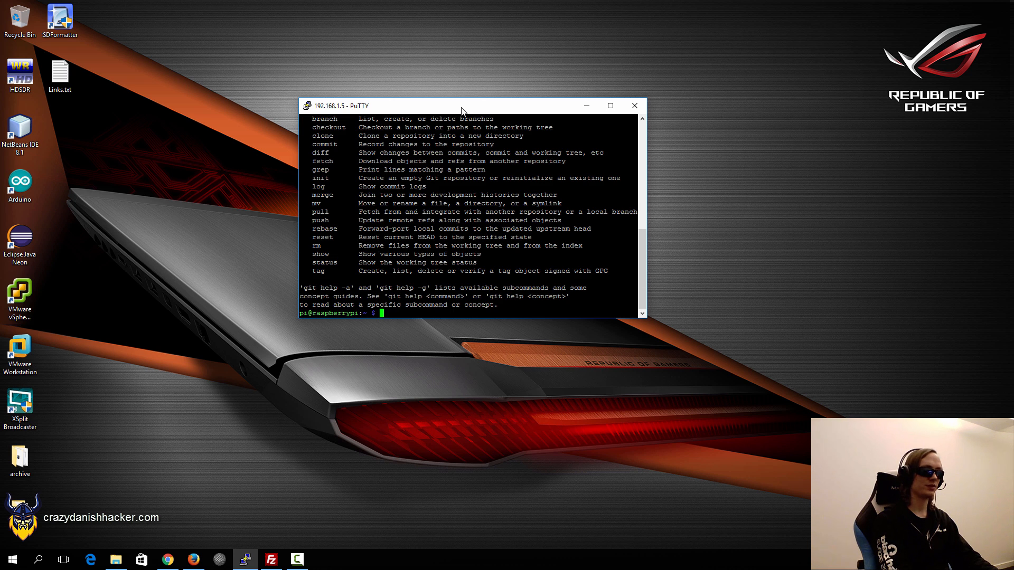
pyautogui.write('clear')
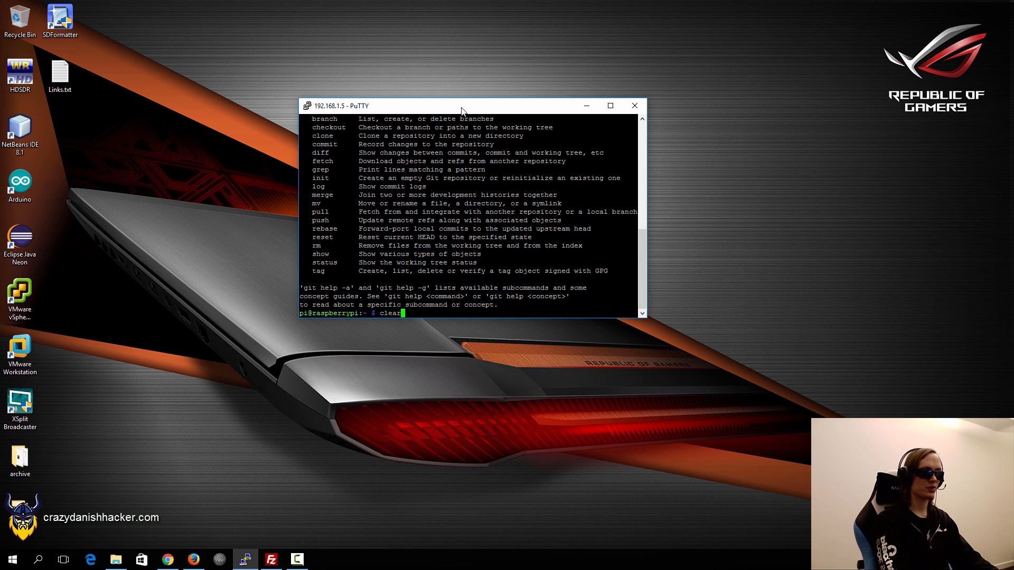
pyautogui.press('Return')
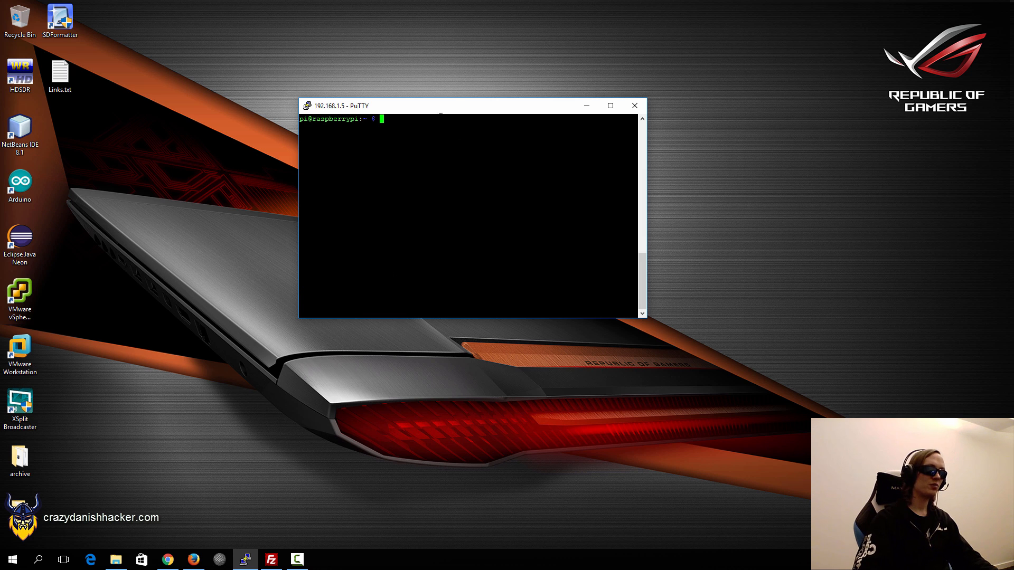
pyautogui.moveTo(288, 434)
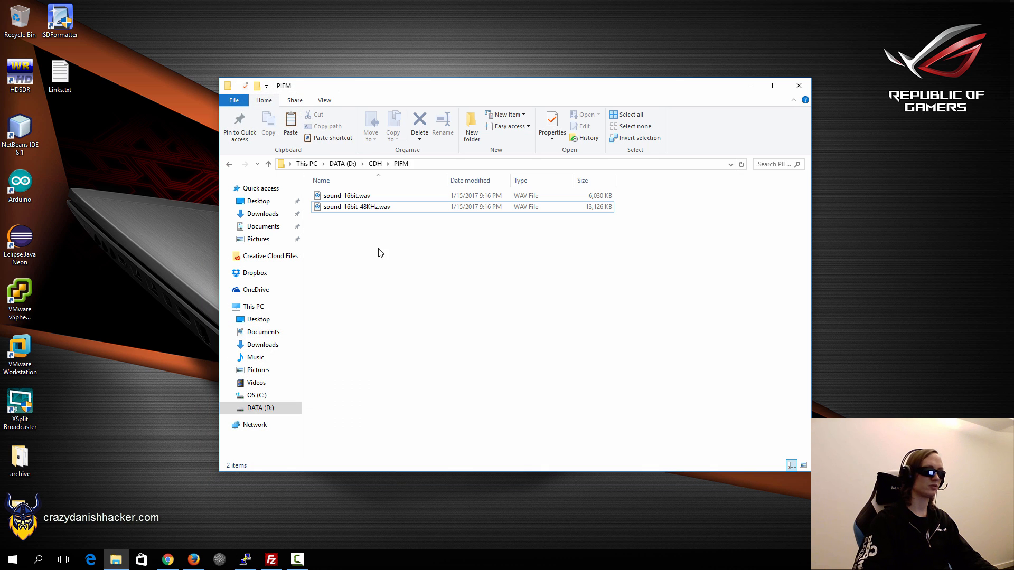
pyautogui.moveTo(438, 263)
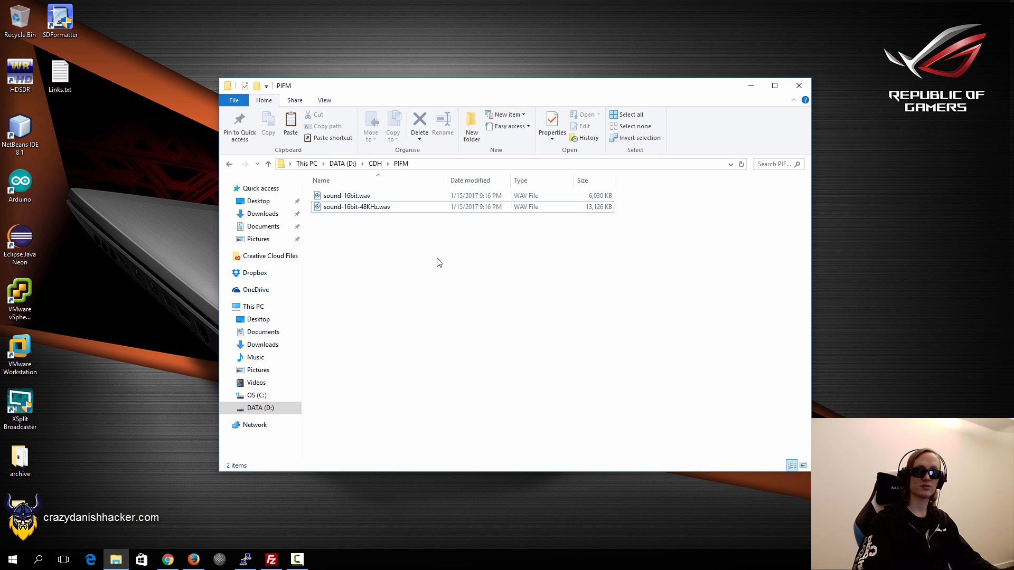
pyautogui.moveTo(367, 244)
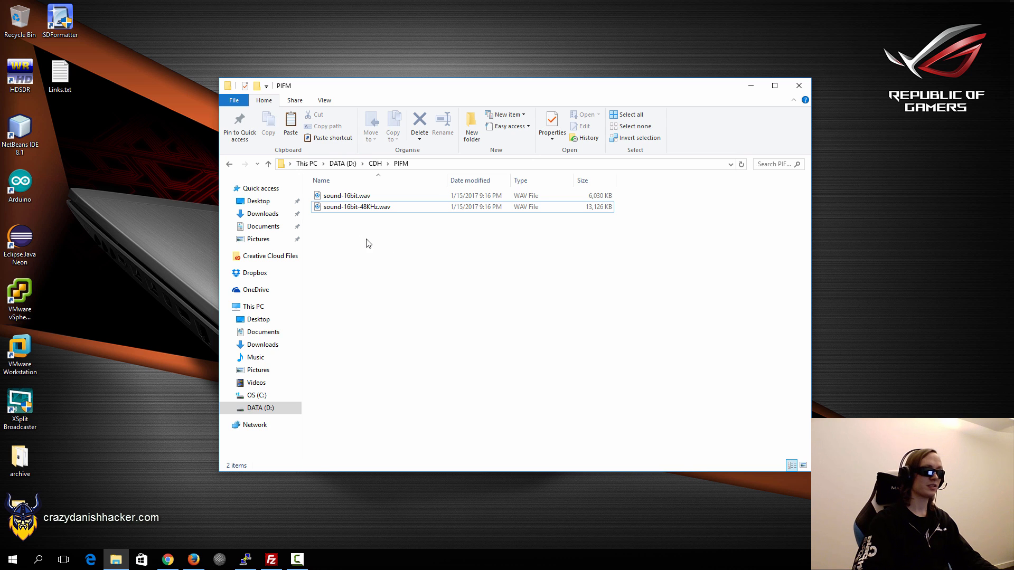
pyautogui.moveTo(363, 256)
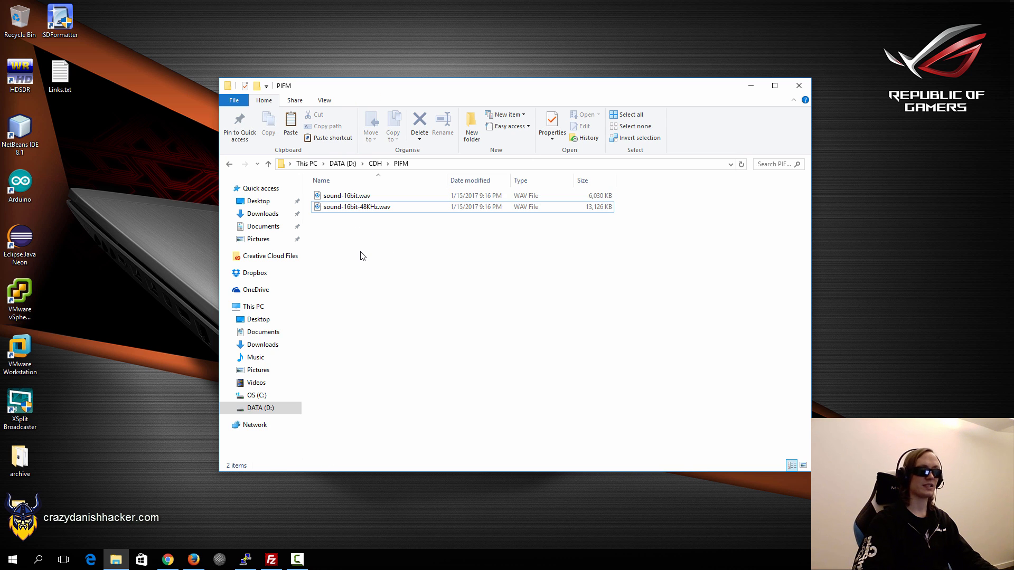
# Select sound-16bit.wav in the D:\CDH\PIFM folder.
pyautogui.click(356, 206)
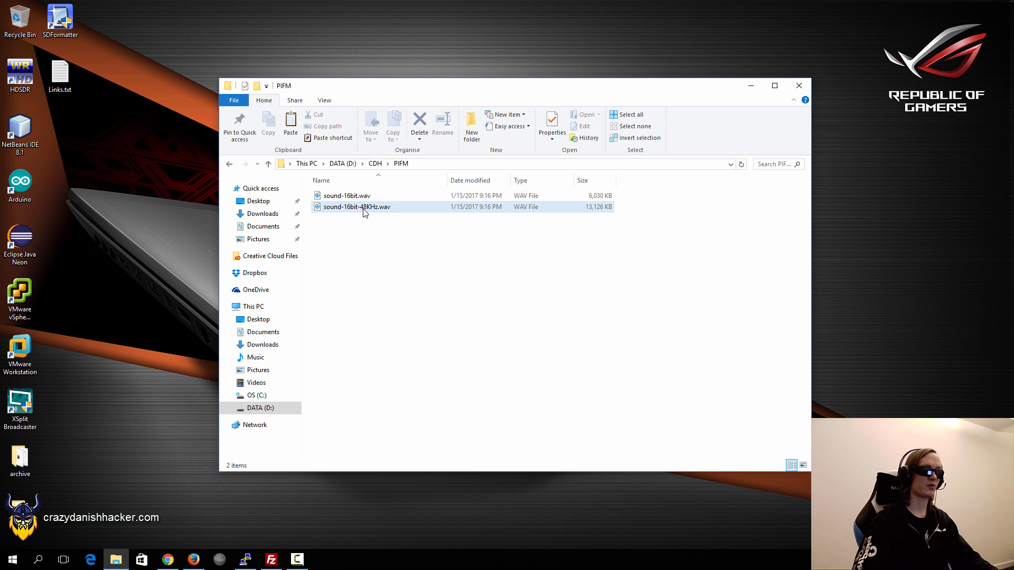
pyautogui.click(347, 196)
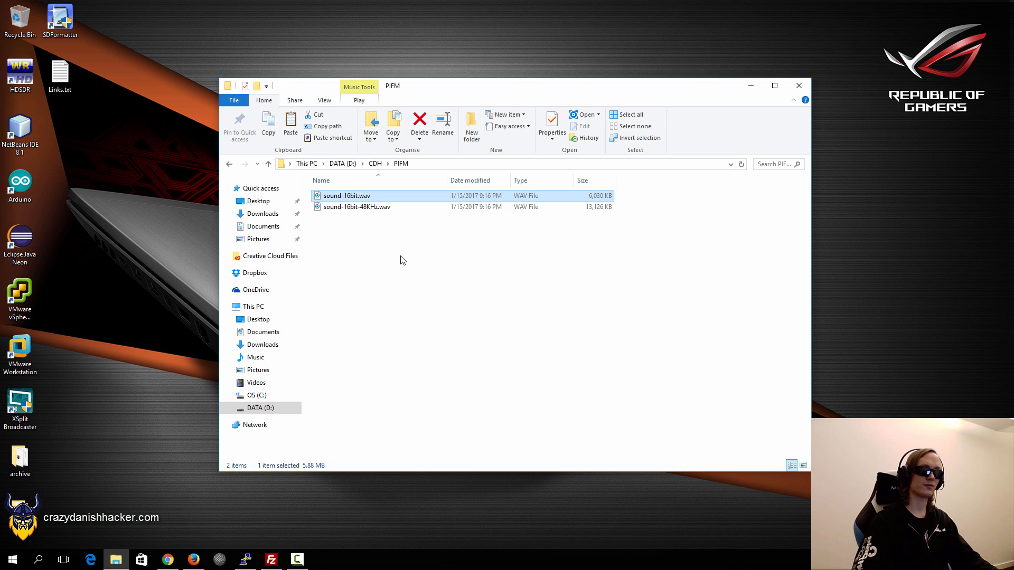
pyautogui.moveTo(700, 102)
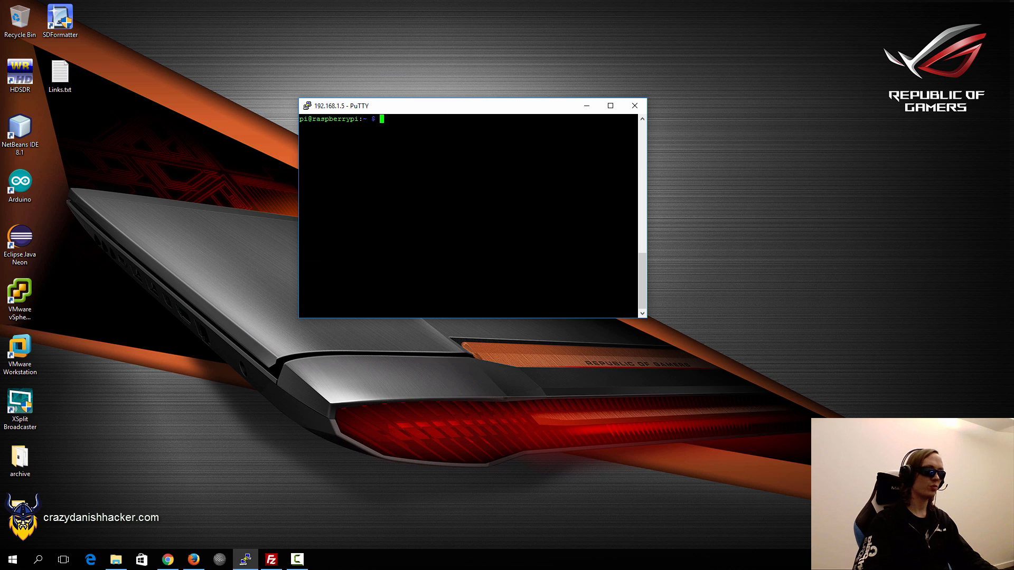
# Run ifconfig eth0 to reveal the Pi's address 192.168.1.5.
pyautogui.write('ifconfig e')
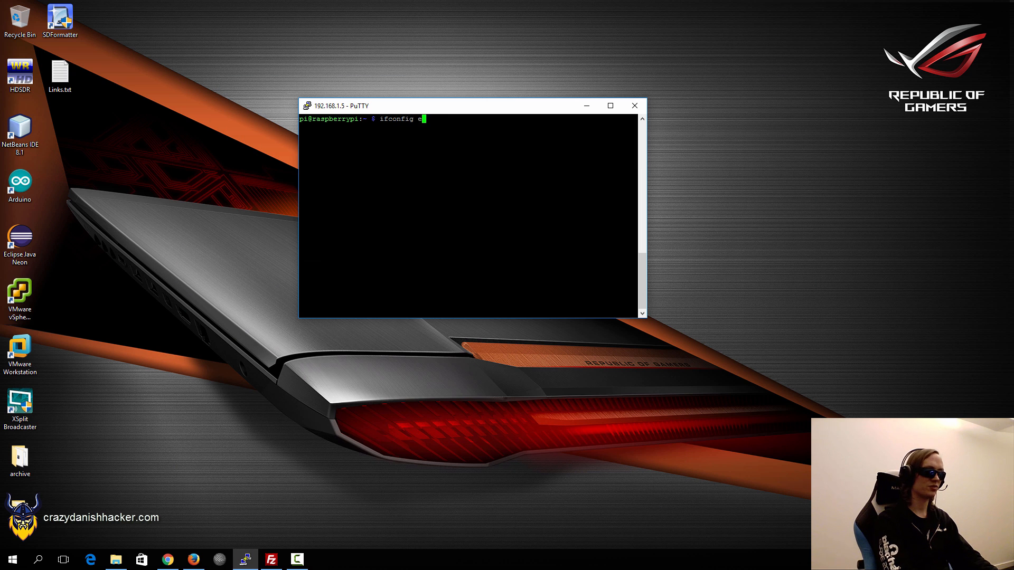
pyautogui.press('Return')
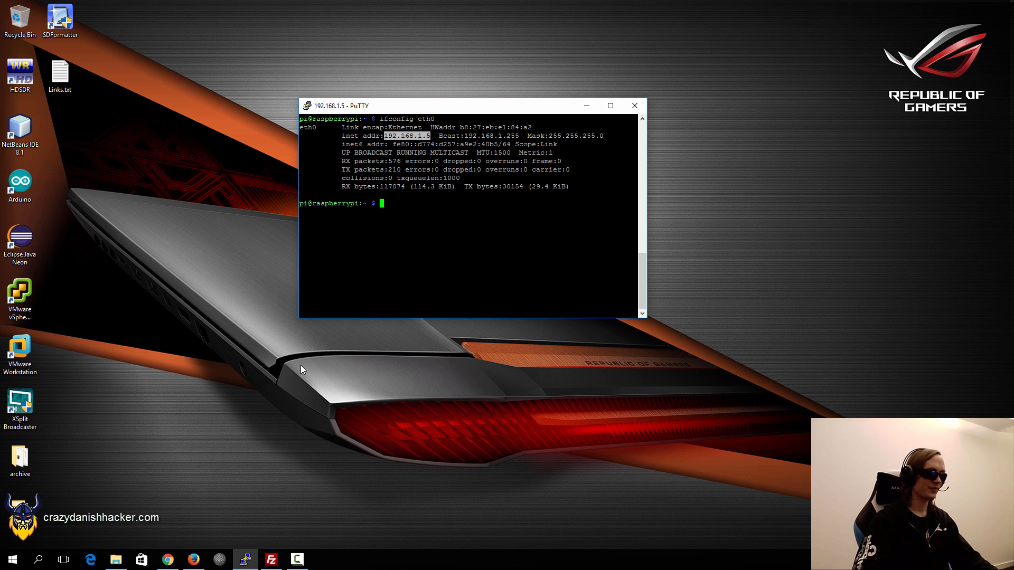
pyautogui.click(272, 560)
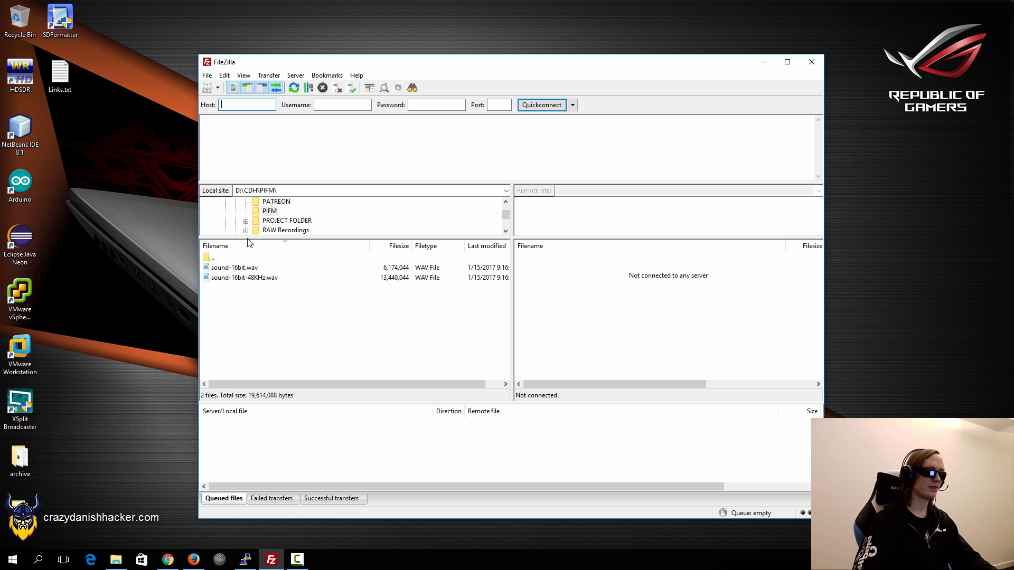
# Quickconnect FileZilla to the Pi over SFTP as user pi.
pyautogui.write('sftp://192.168.1.5')
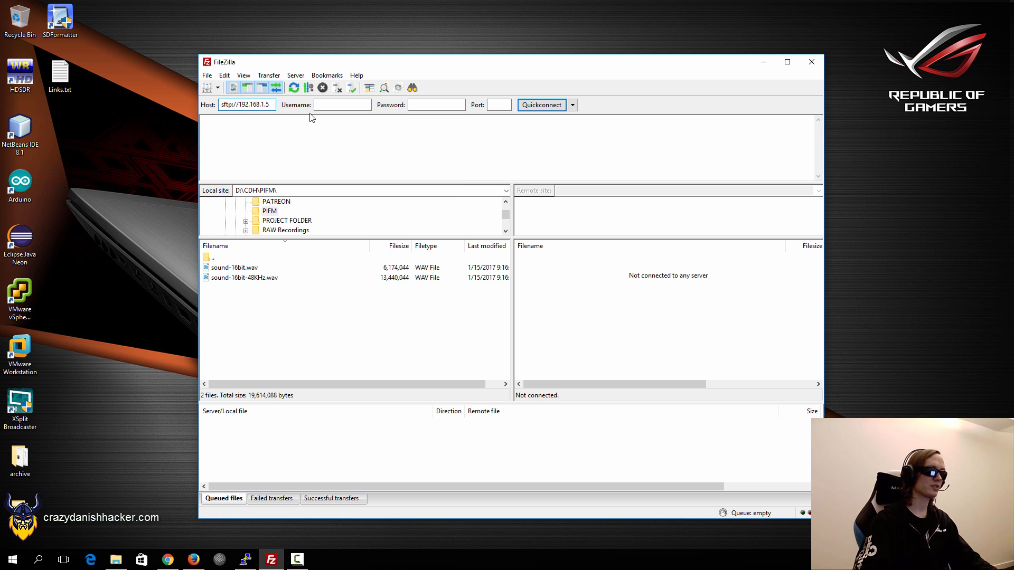
pyautogui.write('pi')
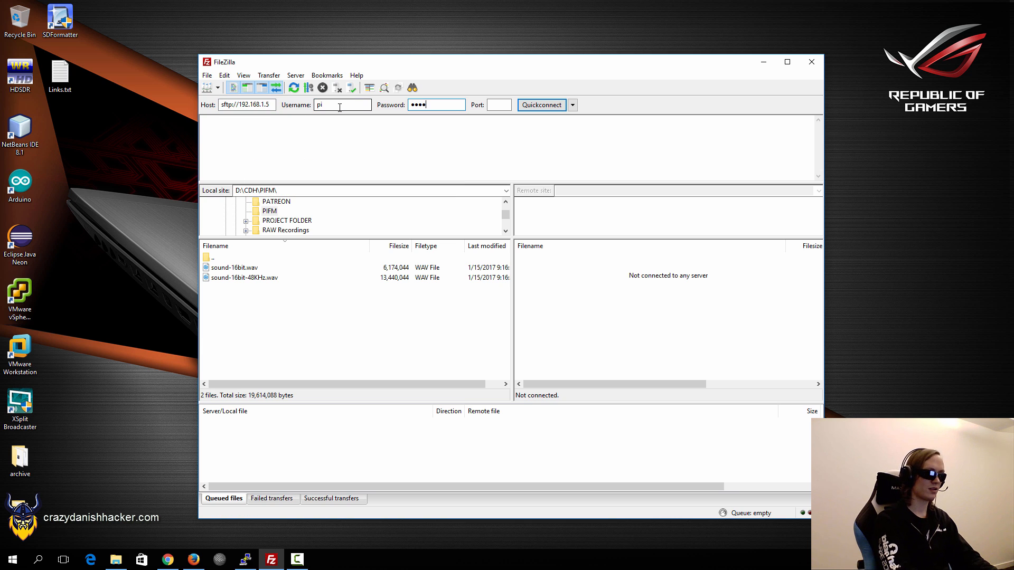
pyautogui.click(541, 104)
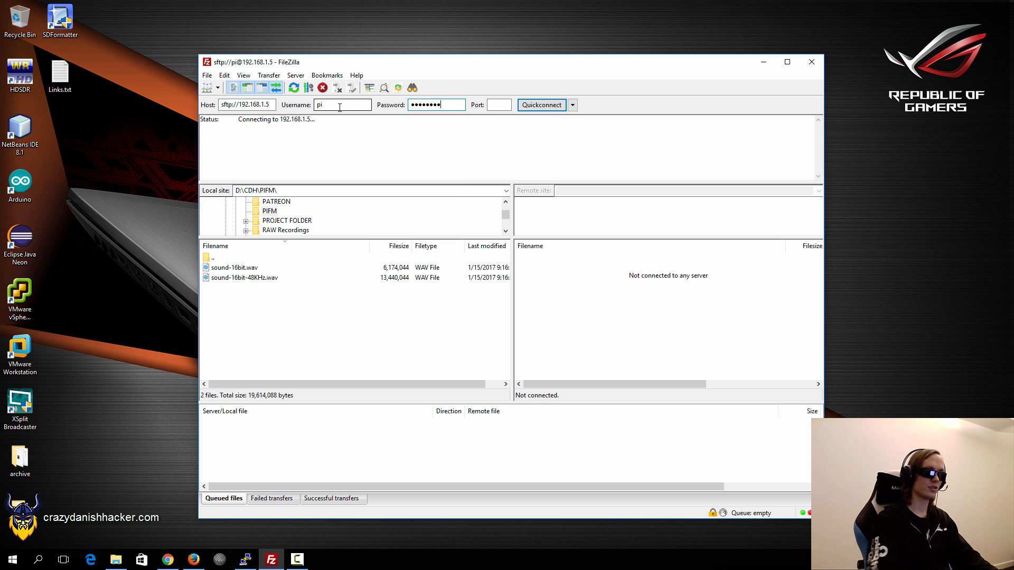
pyautogui.click(541, 105)
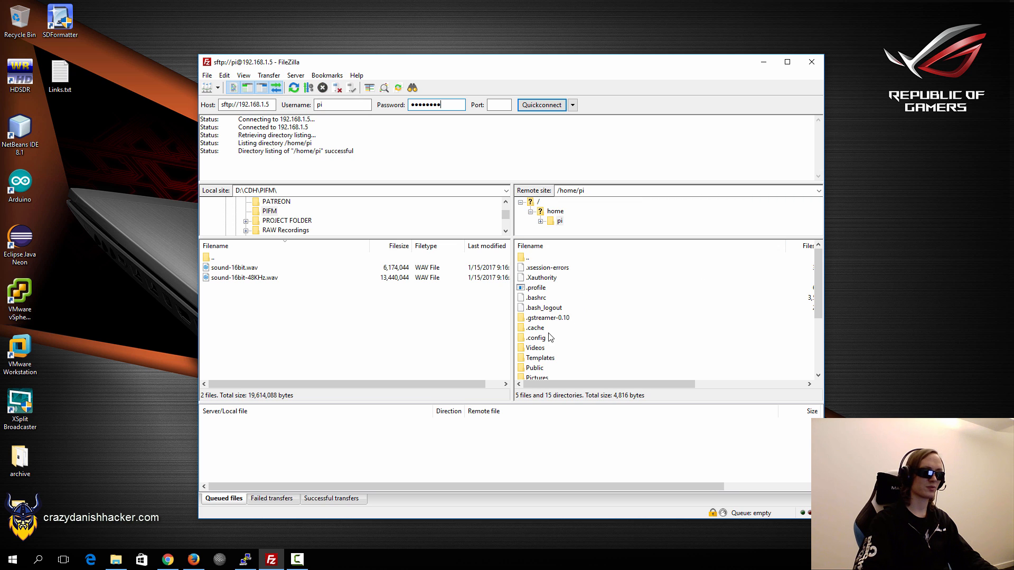
# Upload both WAV files to /home/pi, close FileZilla, and list them with ls.
pyautogui.rightClick(244, 267)
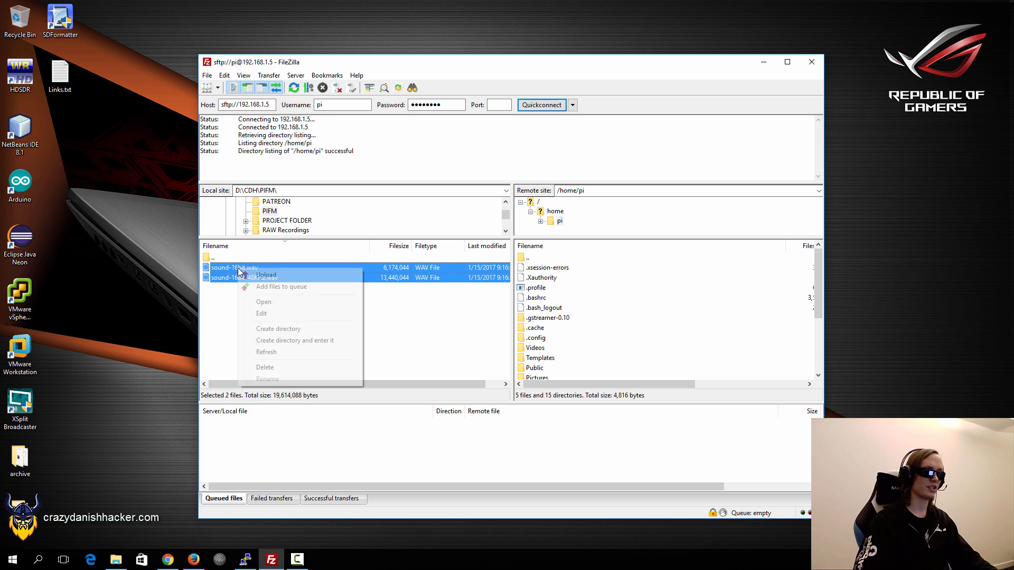
pyautogui.click(266, 276)
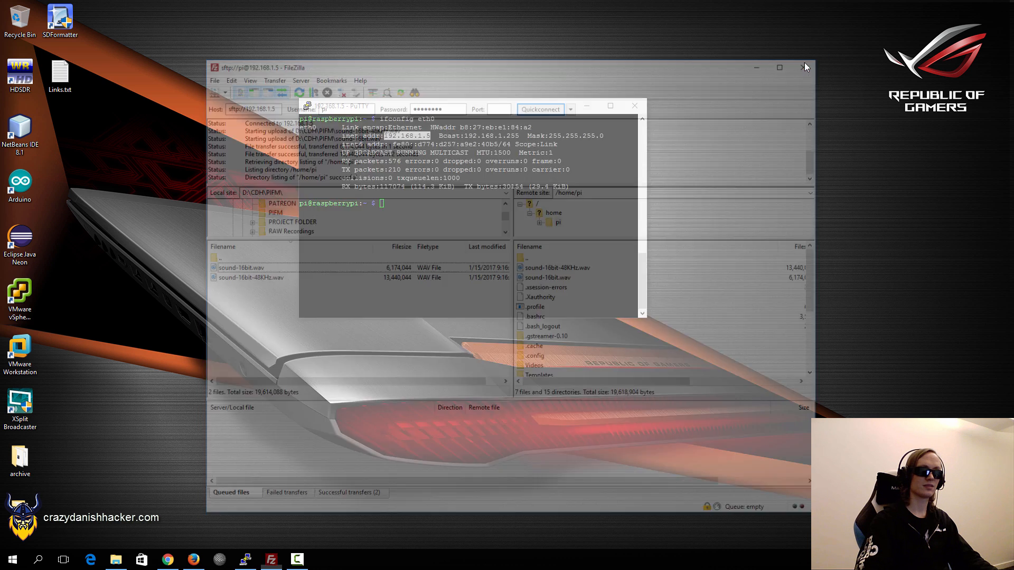
pyautogui.click(805, 68)
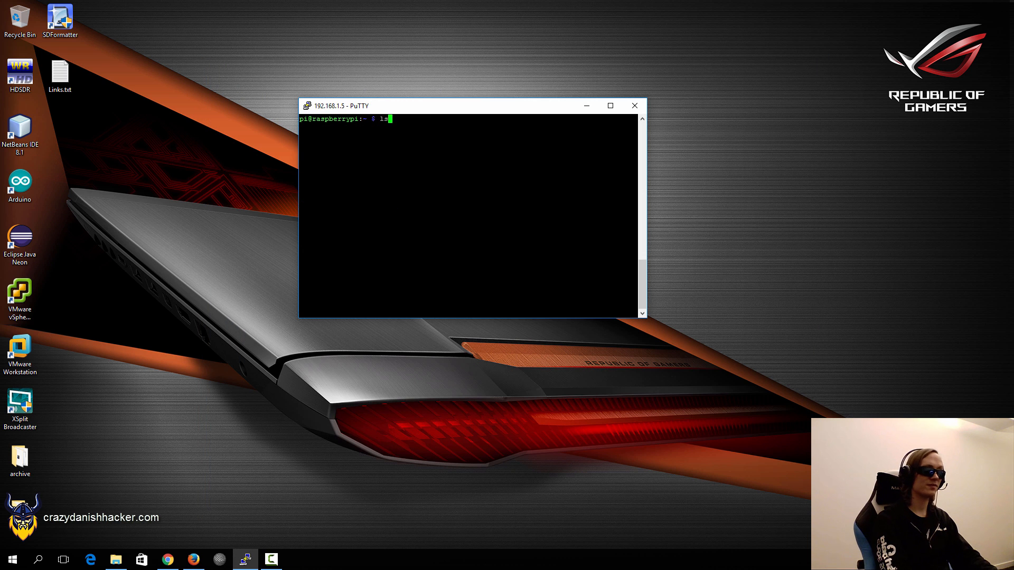
pyautogui.press('Return')
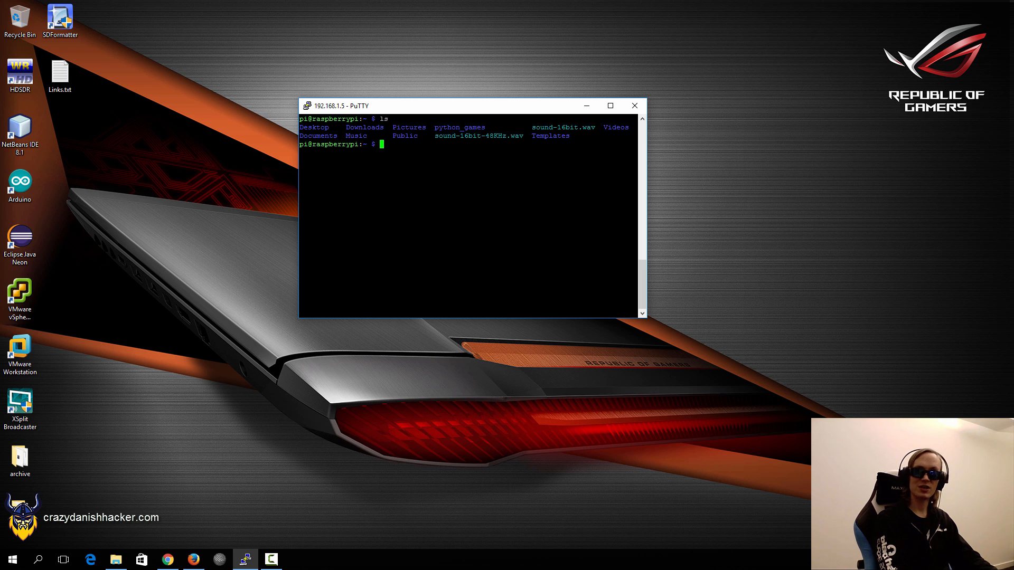
pyautogui.moveTo(234, 471)
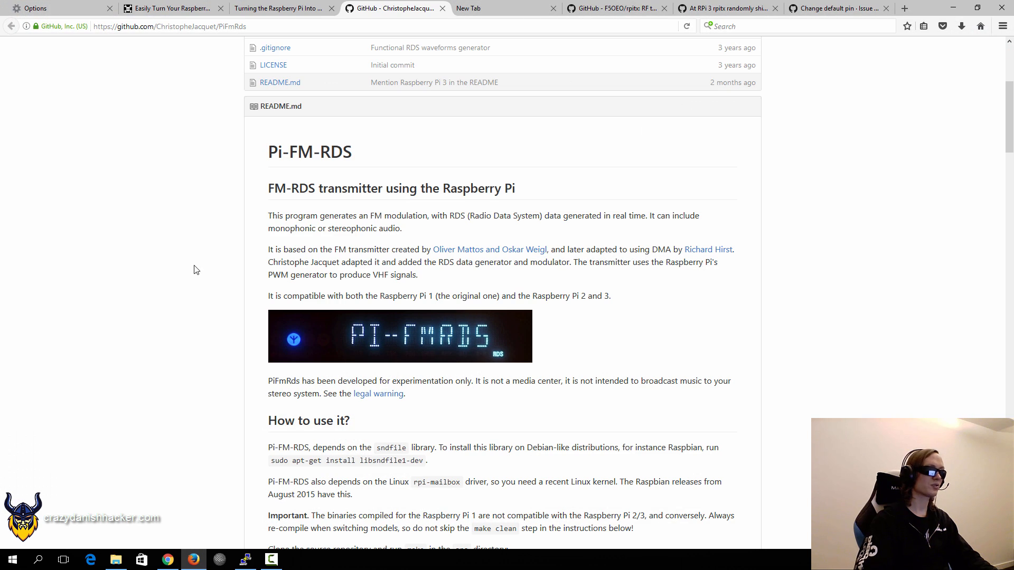
# Run 'sudo apt-get install libsndfile1-dev' from the README in the Pi terminal.
pyautogui.scroll(-3)
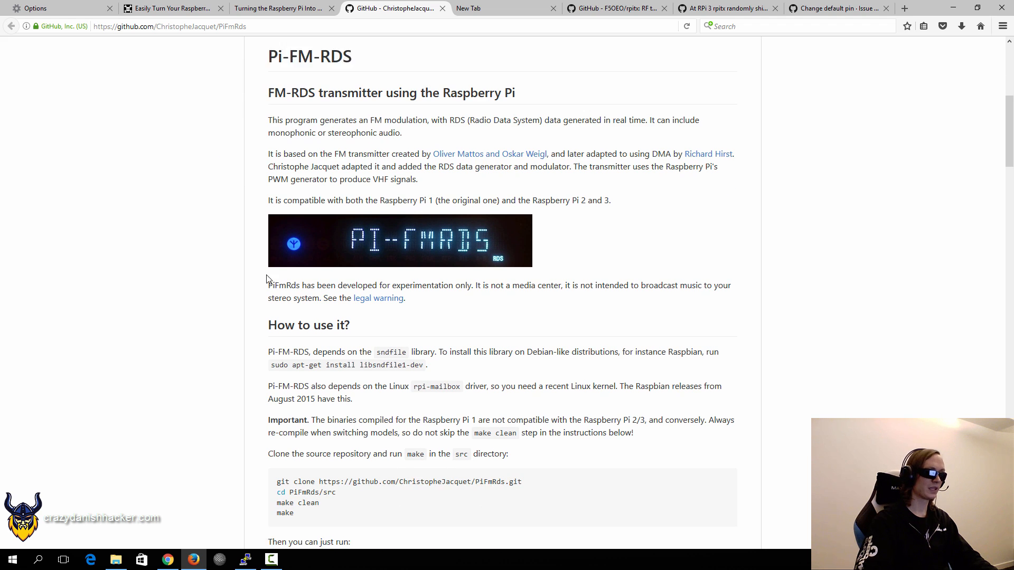
pyautogui.scroll(-3)
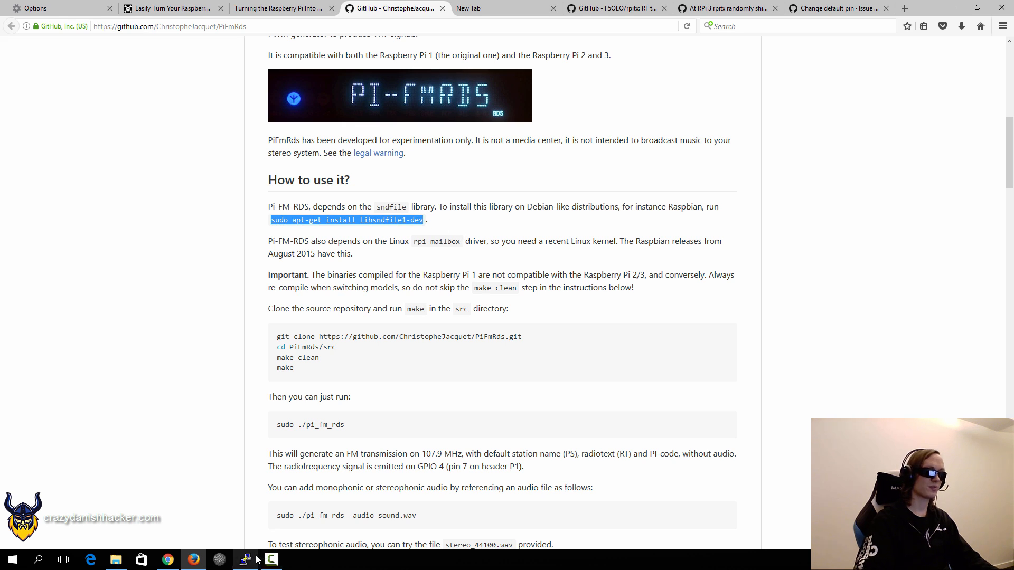
pyautogui.click(244, 559)
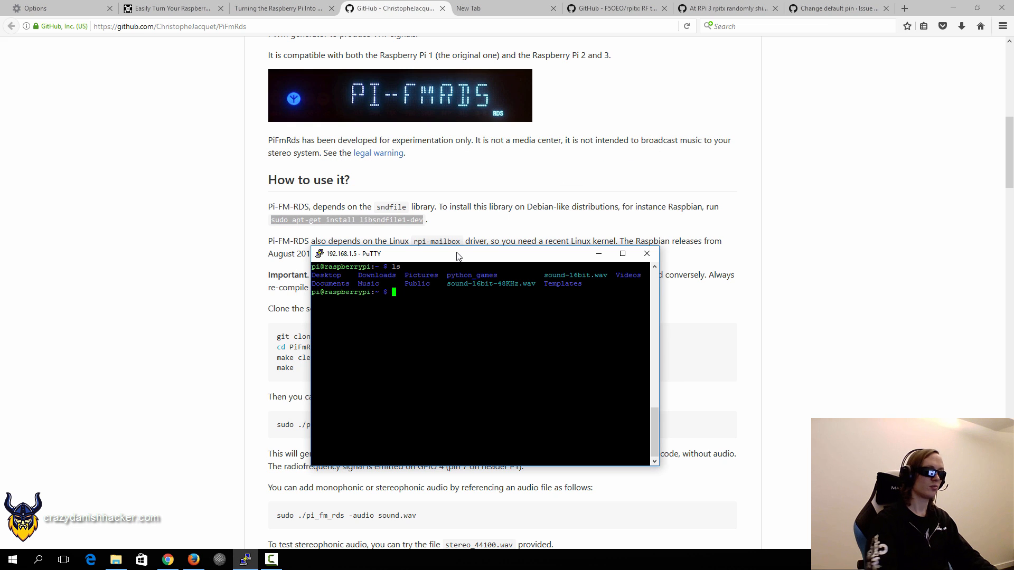
pyautogui.write('sudo apt')
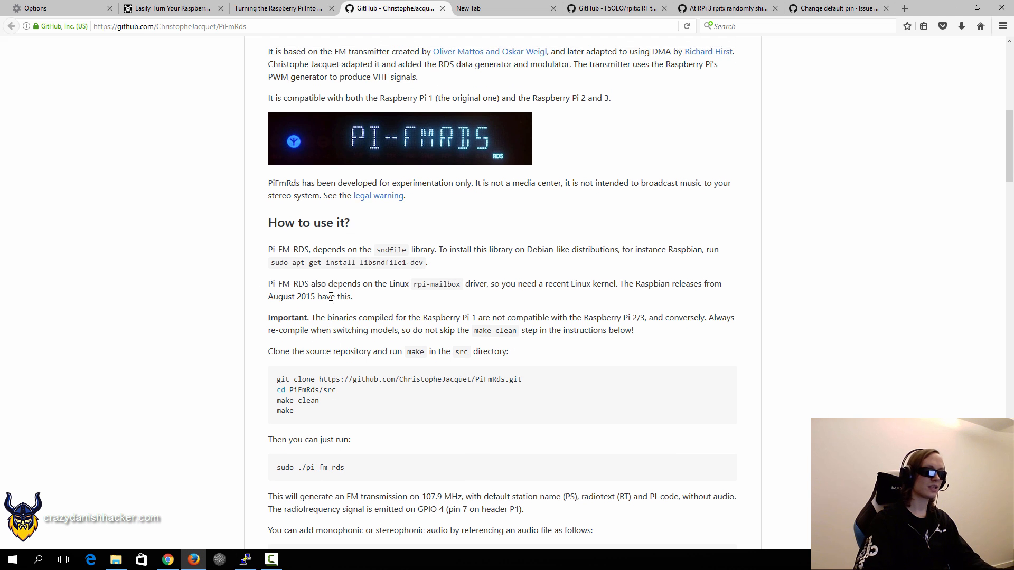
pyautogui.scroll(3)
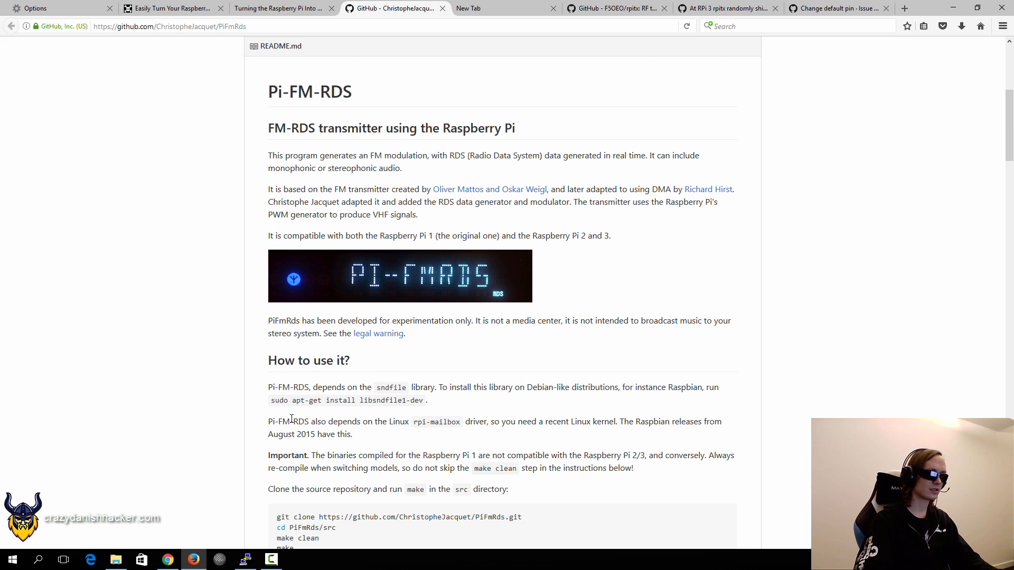
pyautogui.moveTo(512, 408)
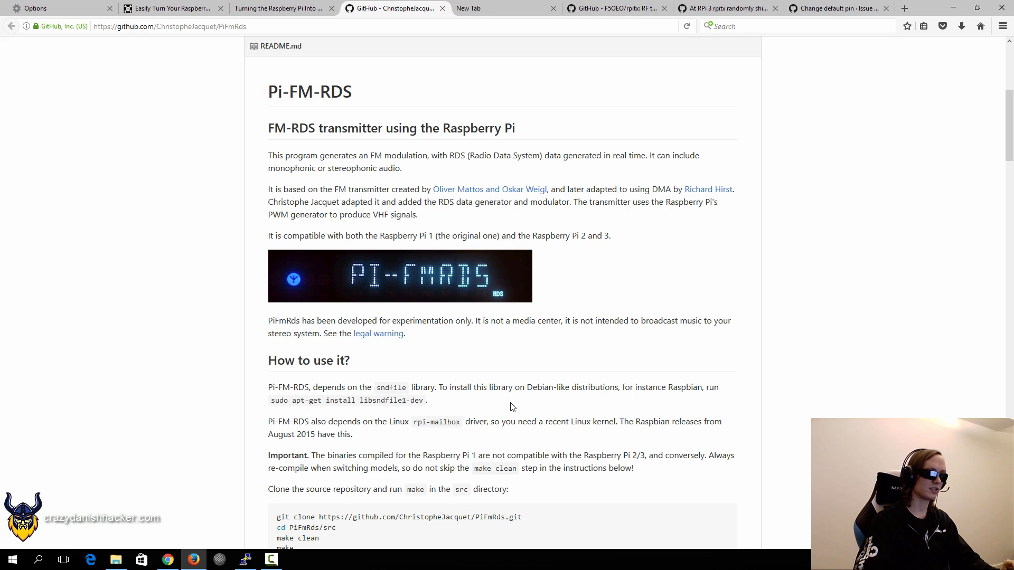
pyautogui.moveTo(375, 424)
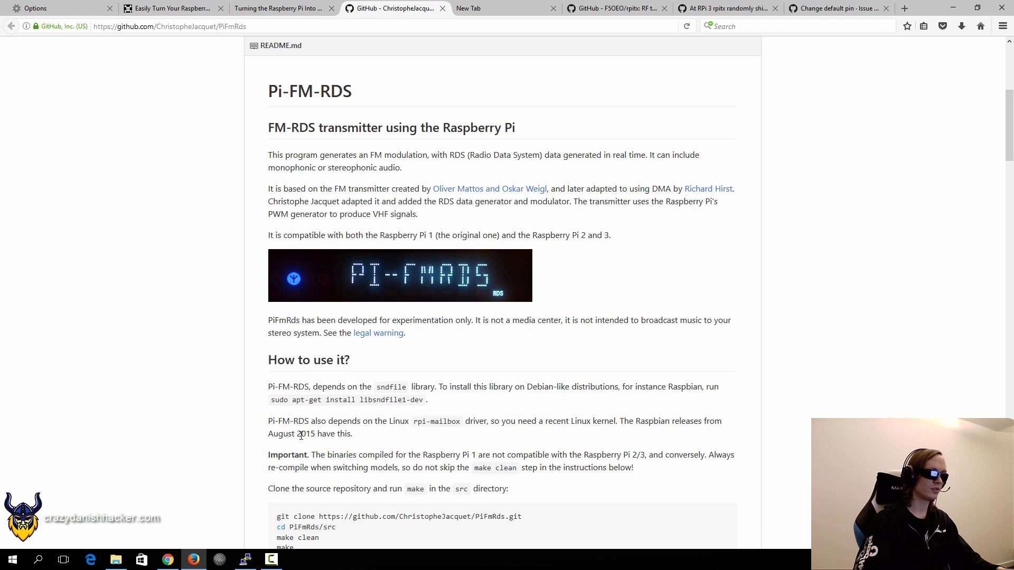
# Read on to the clone-and-build instructions and clear the terminal once the install finishes.
pyautogui.scroll(-3)
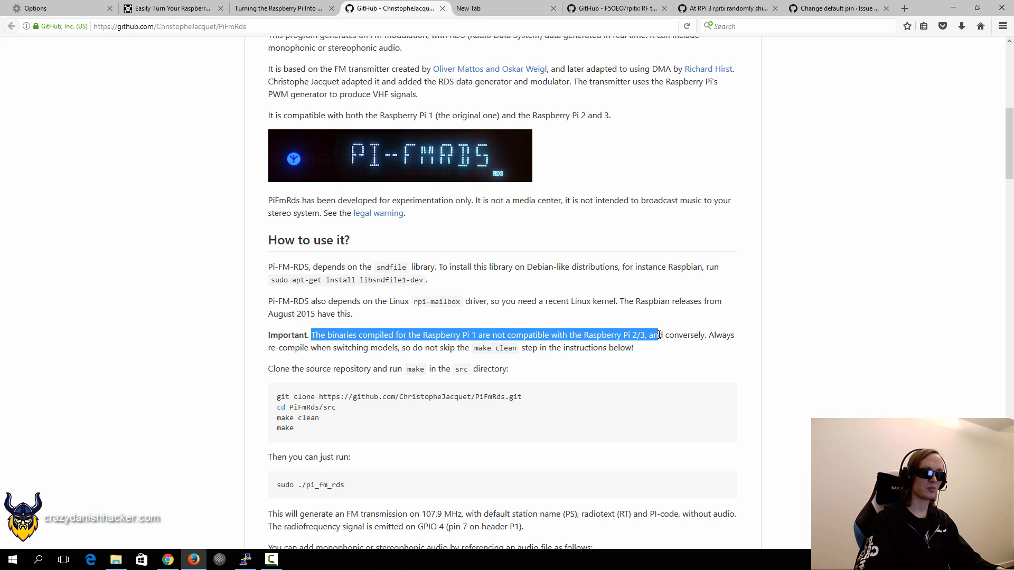
pyautogui.scroll(-3)
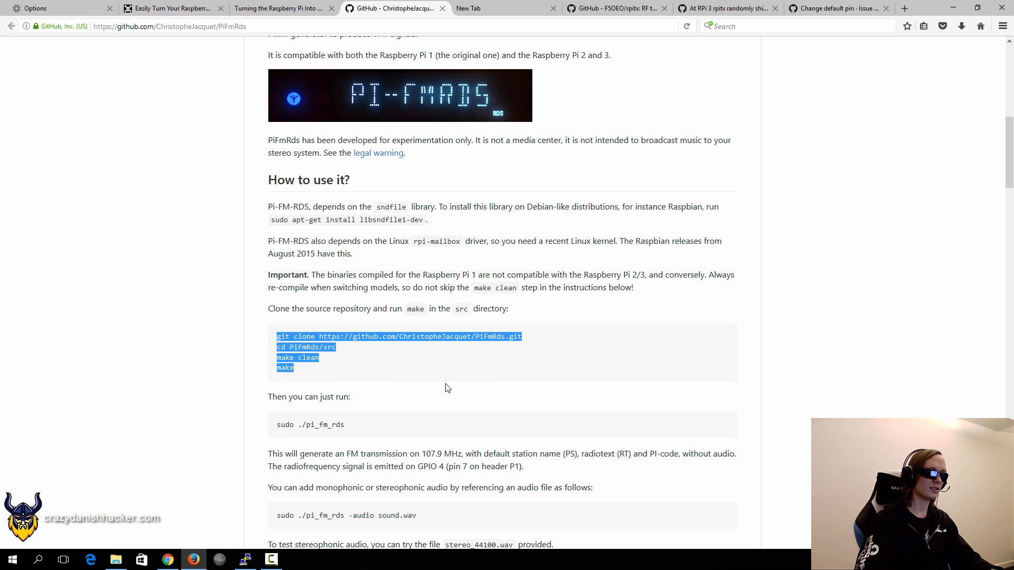
pyautogui.click(245, 560)
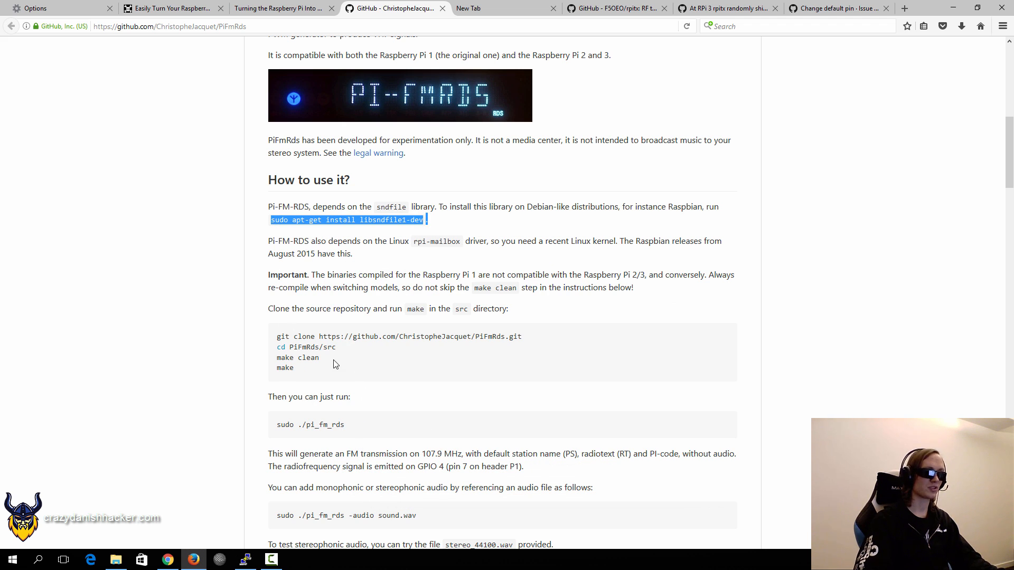
pyautogui.click(336, 363)
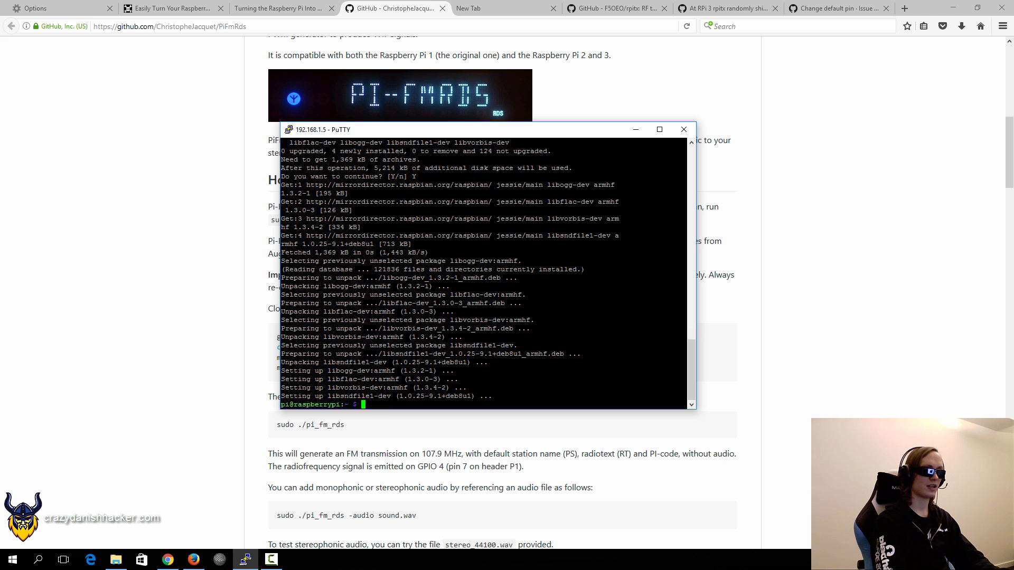
pyautogui.write('clear')
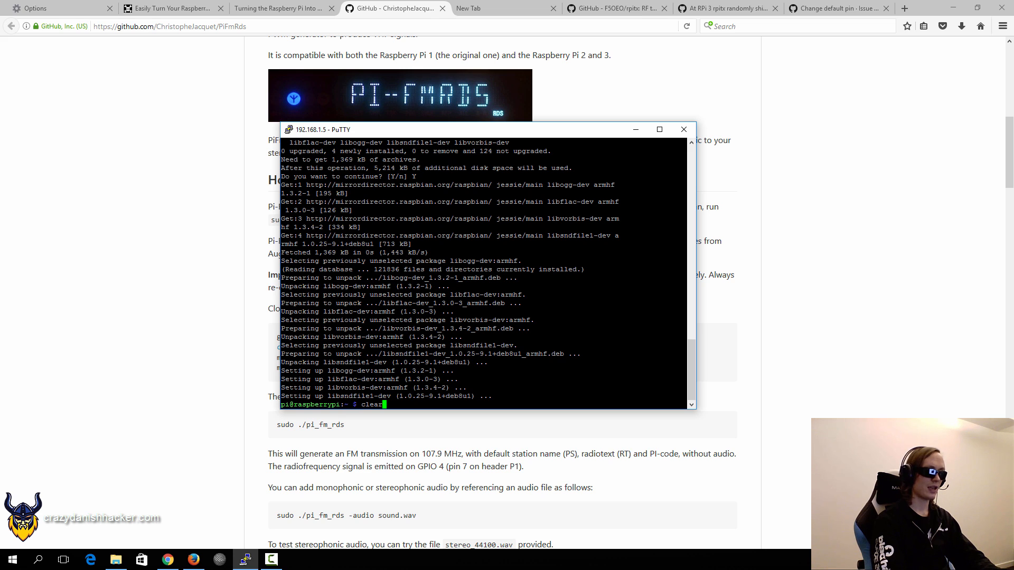
pyautogui.press('Return')
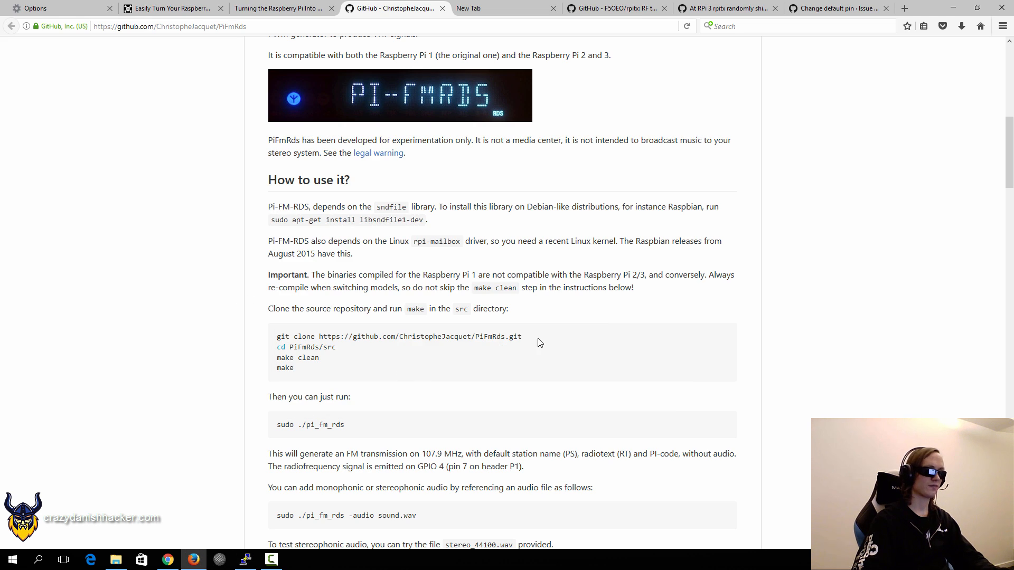
# List the cloned PiFmRds files and change into its src folder.
pyautogui.click(244, 559)
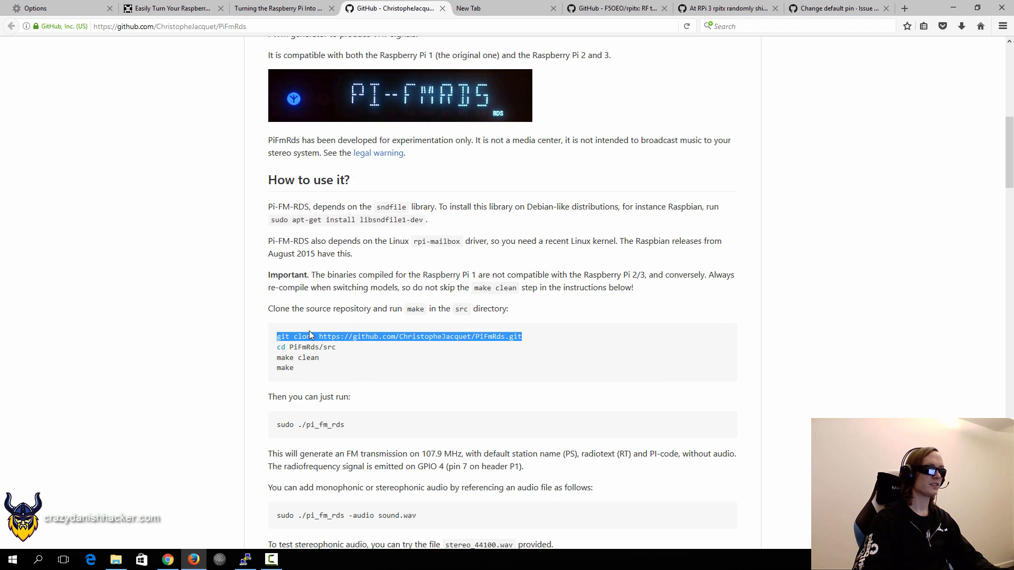
pyautogui.click(366, 277)
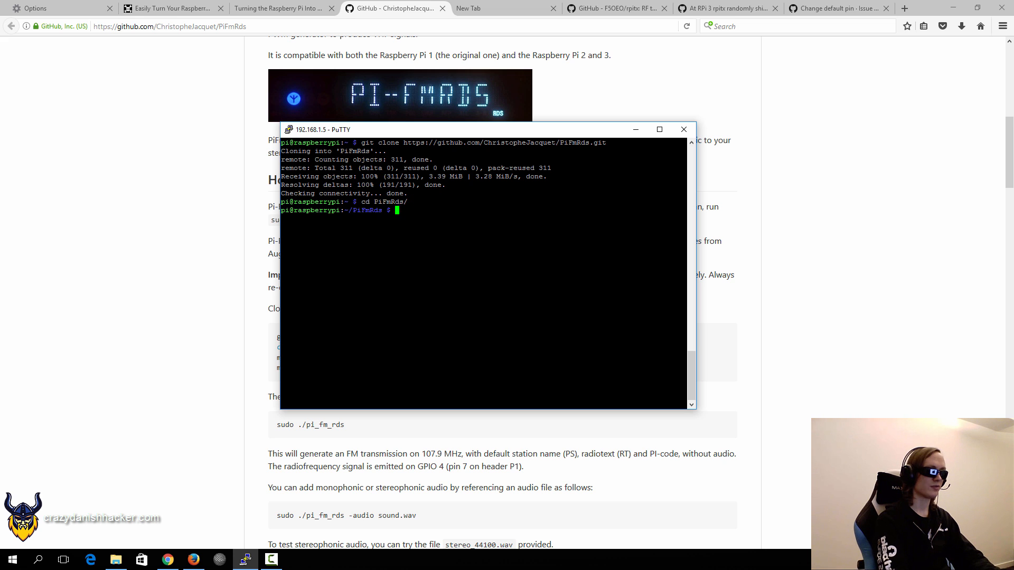
pyautogui.write('ls')
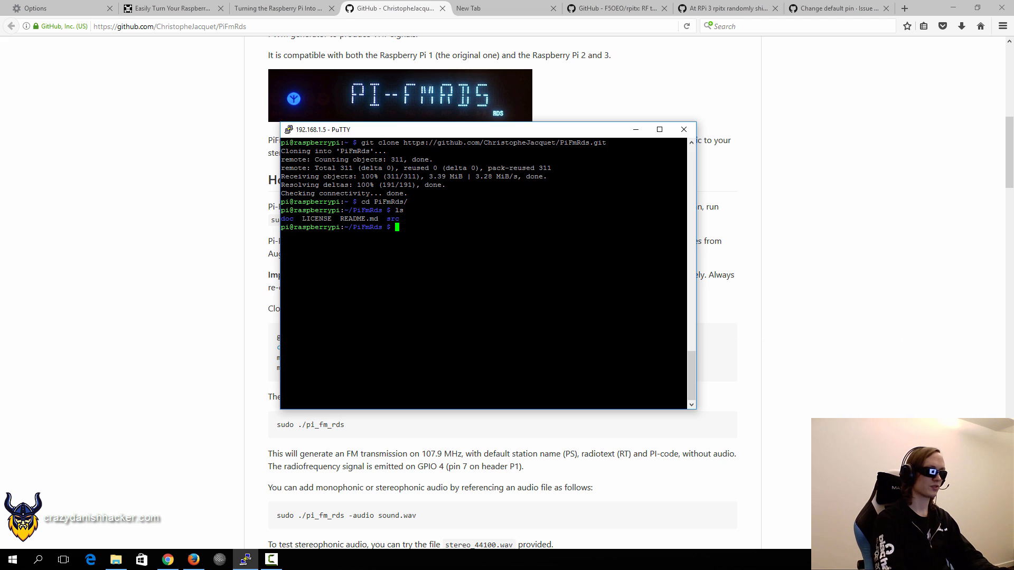
pyautogui.write('cd src/')
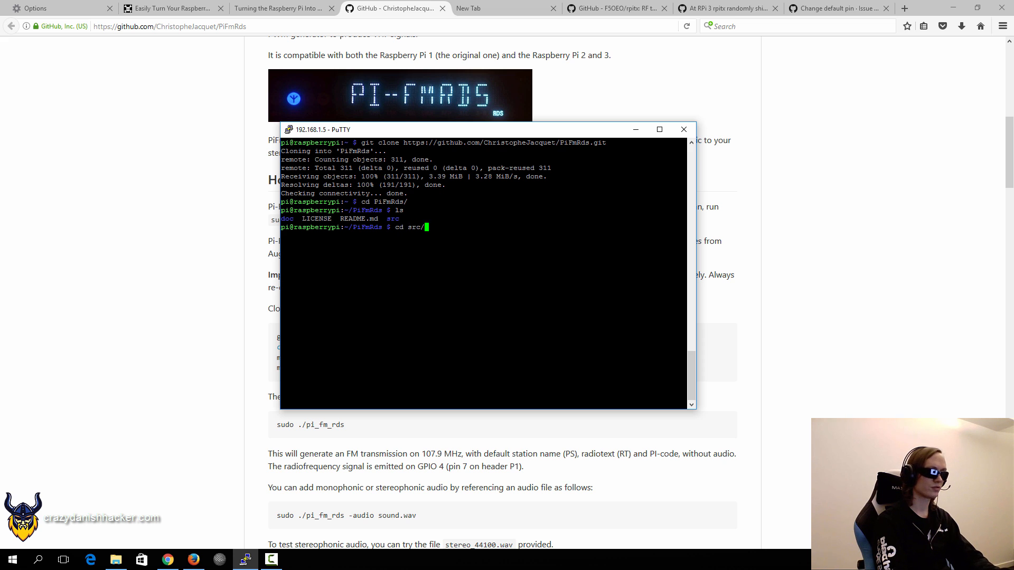
# Run make clean then make to compile PiFmRds in src.
pyautogui.click(684, 129)
pyautogui.write('make clena')
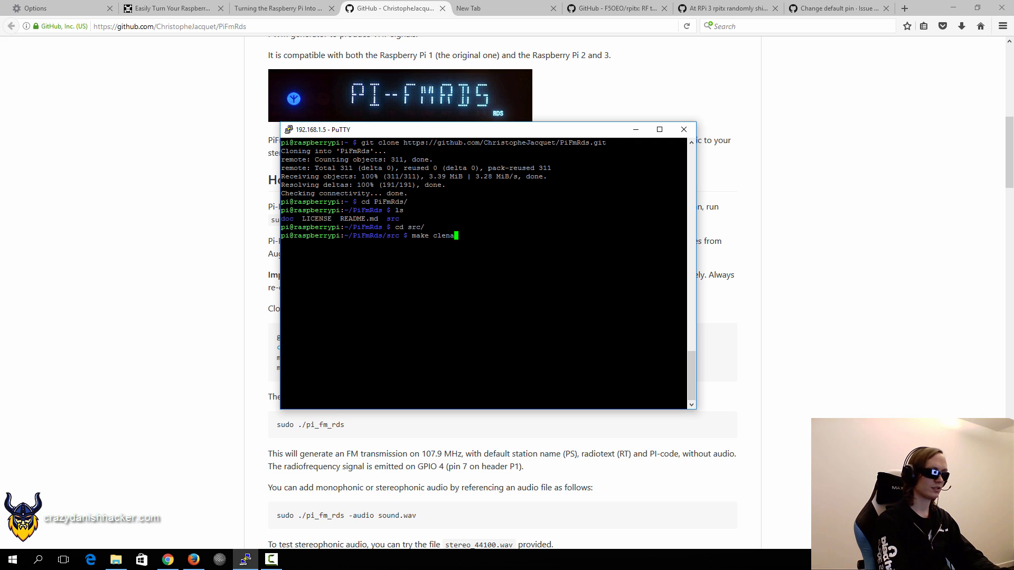
pyautogui.press('Return')
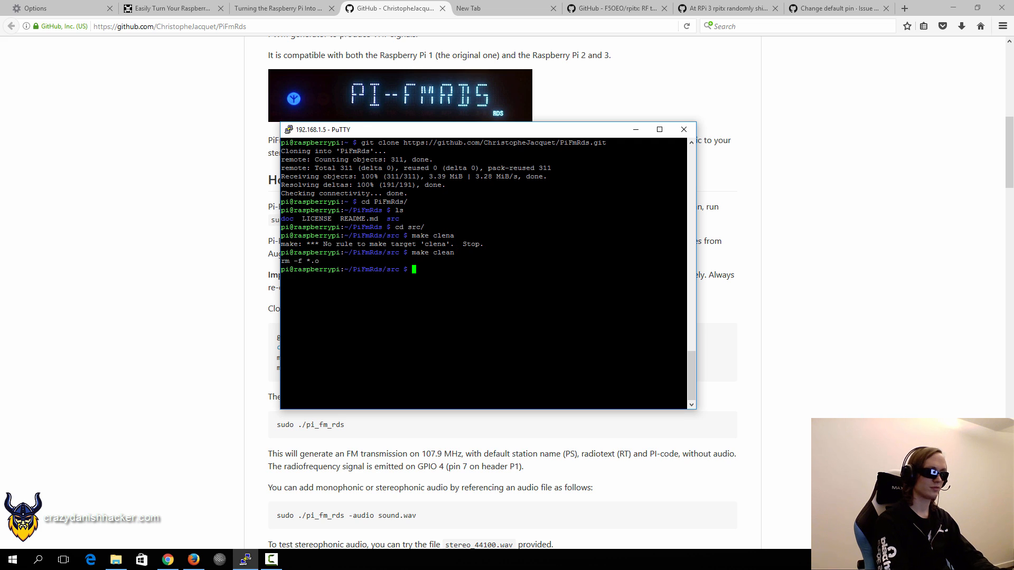
pyautogui.write('make')
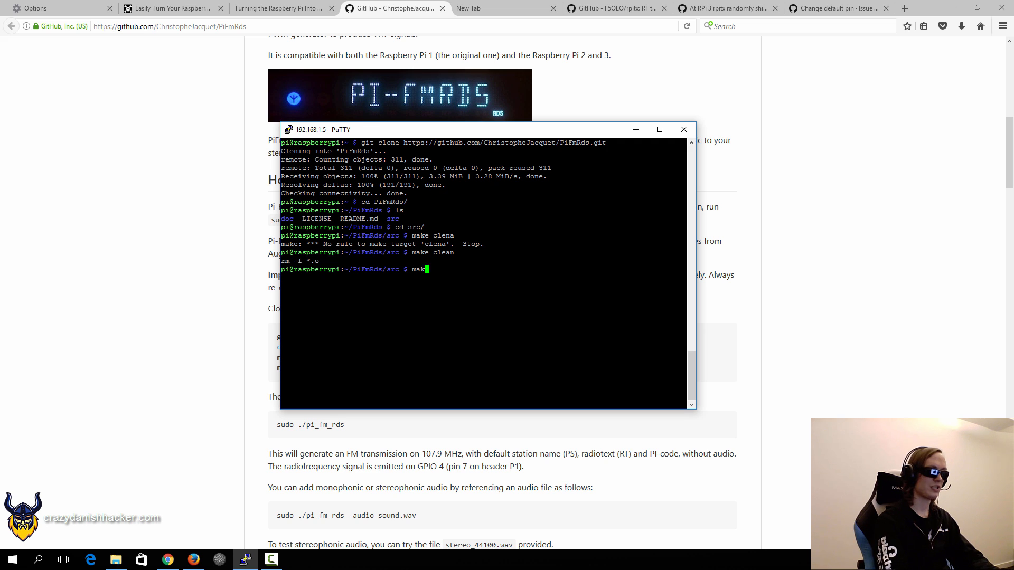
pyautogui.press('Return')
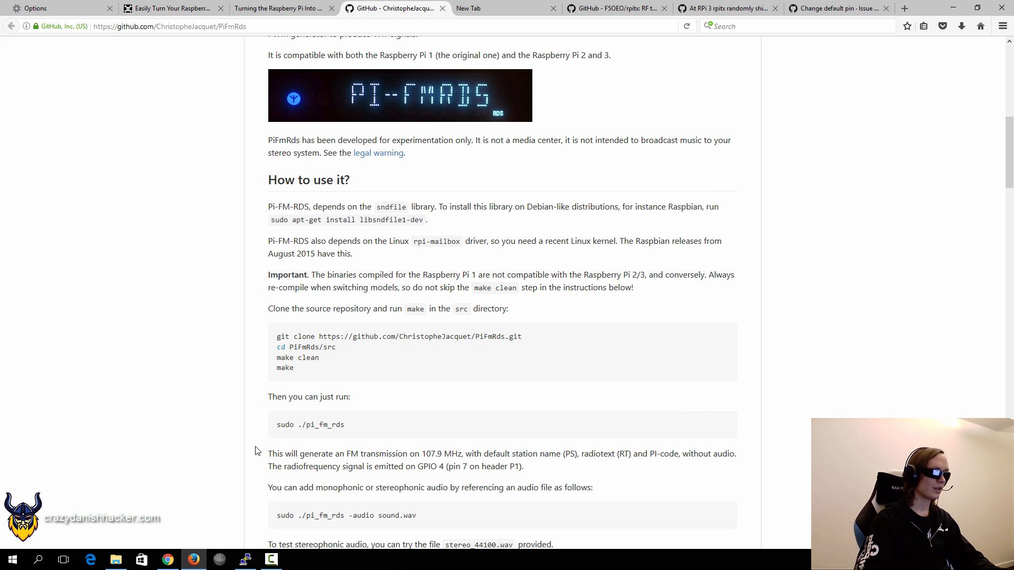
# Scroll the README down to the general pi_fm_rds syntax section.
pyautogui.scroll(-3)
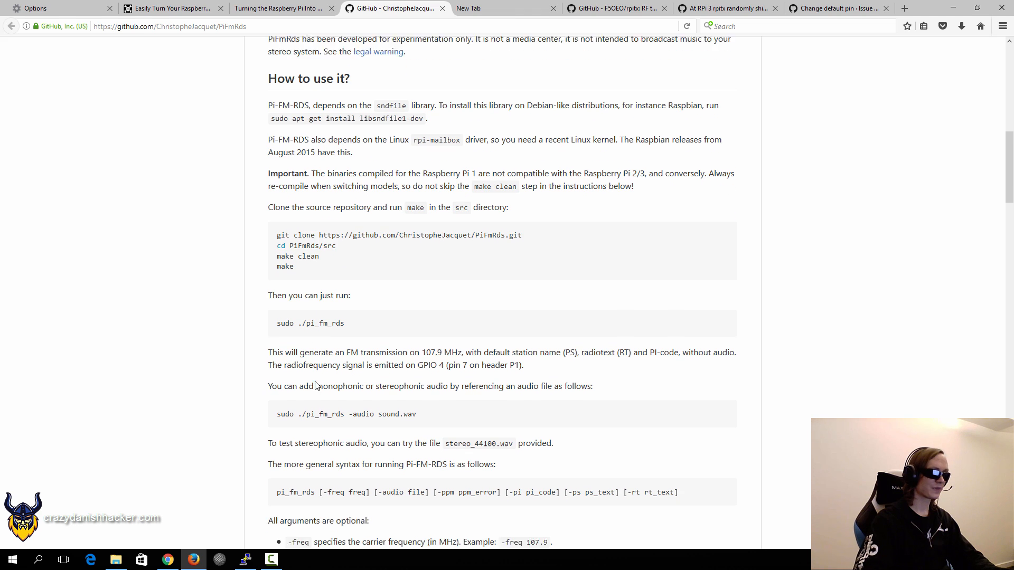
pyautogui.scroll(-3)
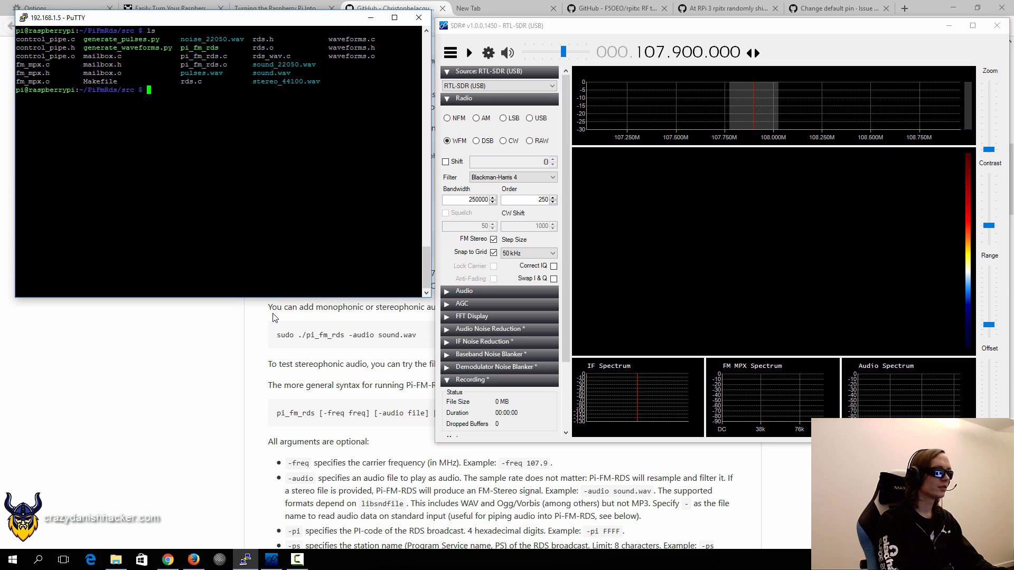
# Run 'sudo ./pi_fm_rds --help', then type 'sudo ./pi_fm_rds -freq 107.9' and return to the README.
pyautogui.write('sudo ./pi')
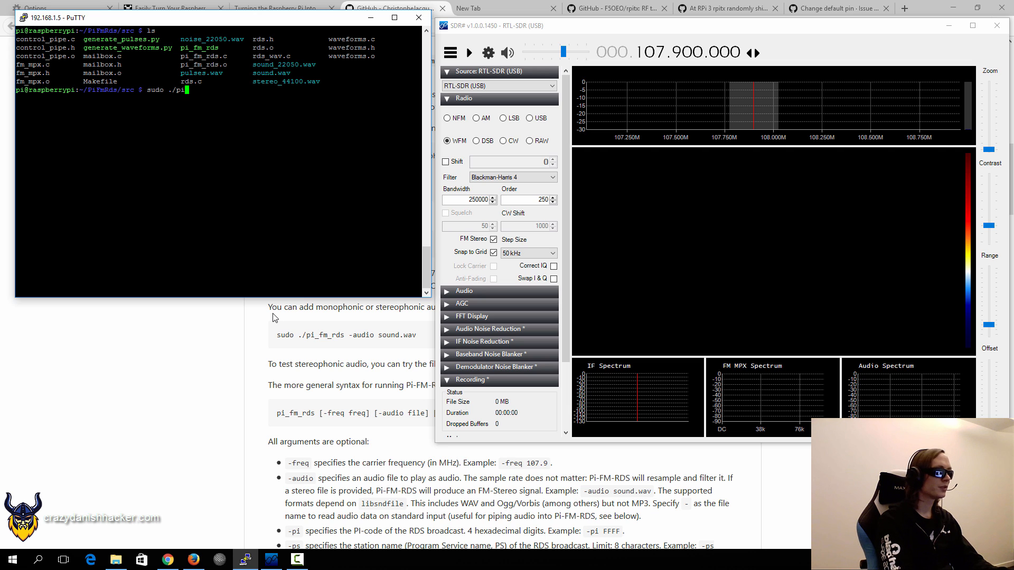
pyautogui.press('Return')
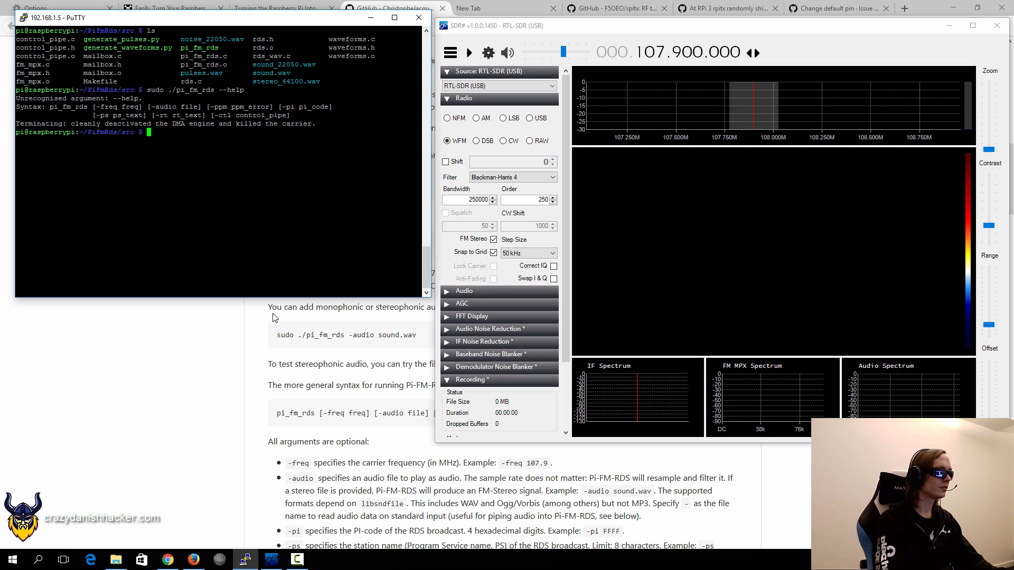
pyautogui.write('sudo ./pi_fm_rds -freq')
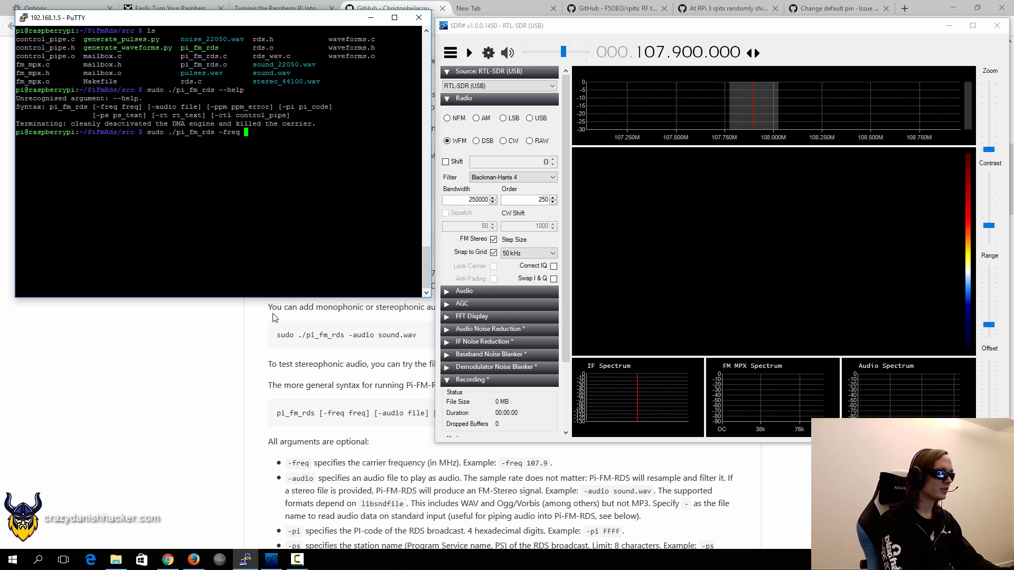
pyautogui.write('107.9')
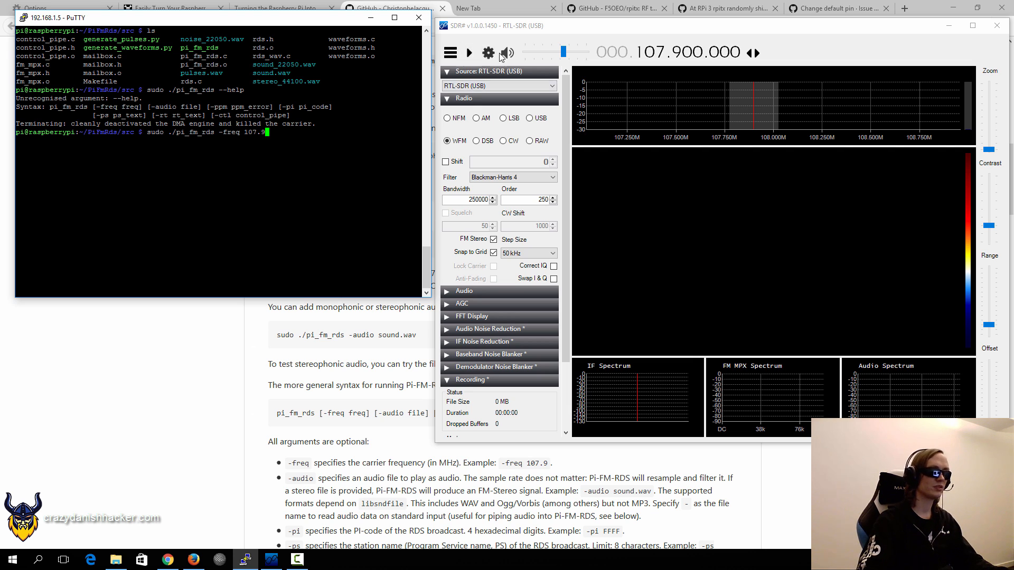
pyautogui.click(470, 53)
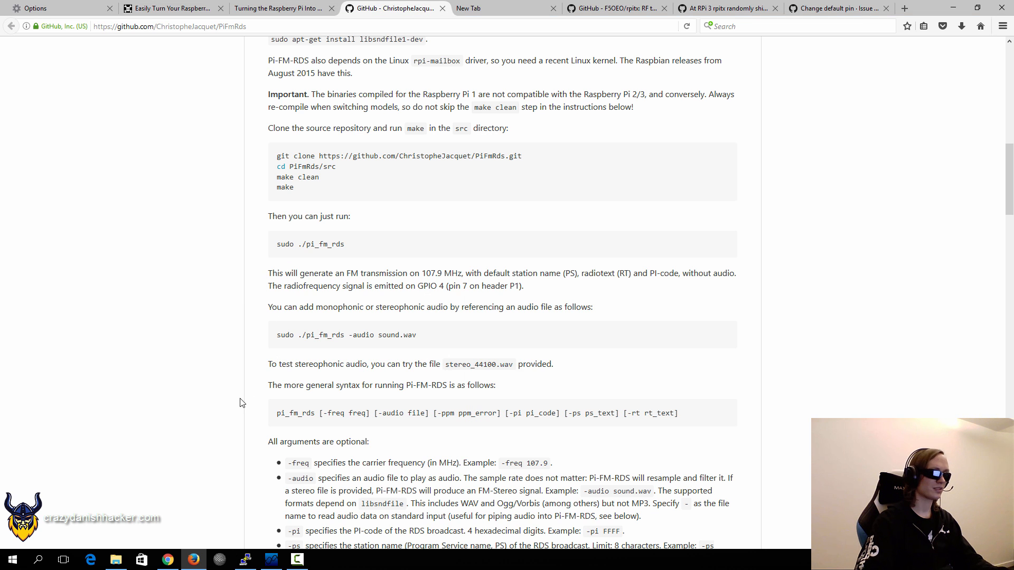
# Scroll the README to the list of optional pi_fm_rds arguments.
pyautogui.scroll(-3)
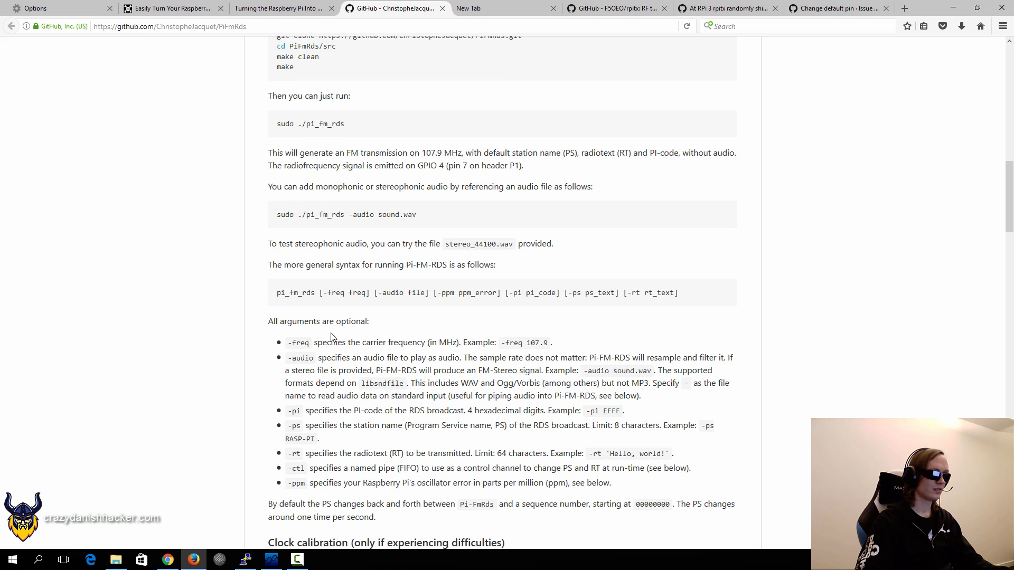
pyautogui.moveTo(524, 352)
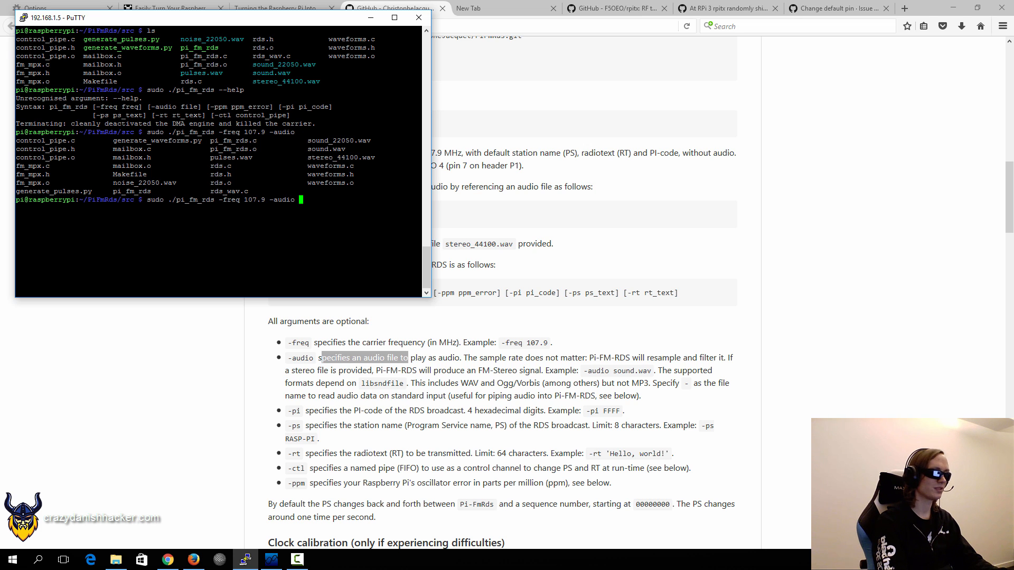
# Complete the -audio option as ../../sound-16bit.wav, listing the files two folders up.
pyautogui.write('../../')
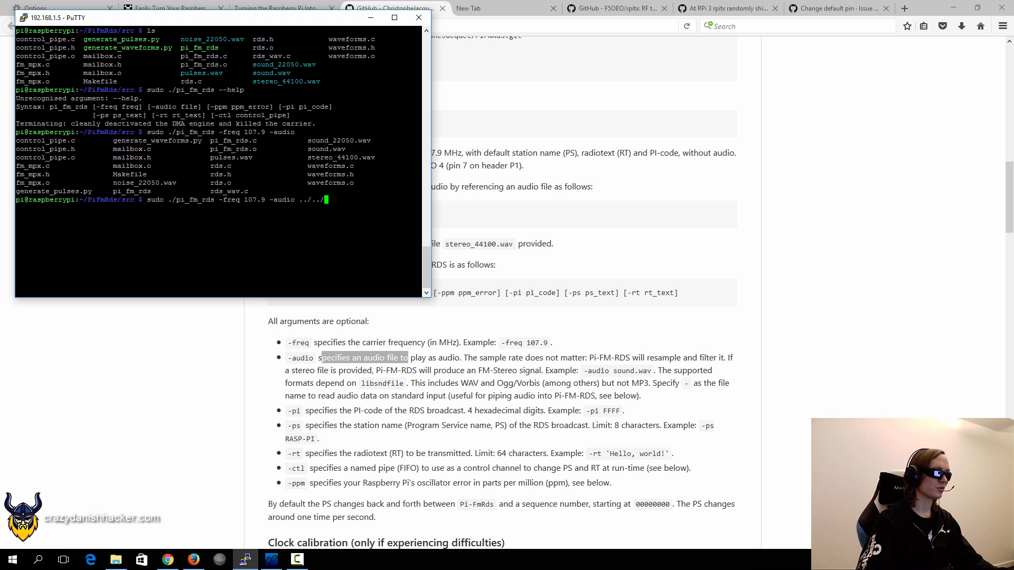
pyautogui.press('BackSpace')
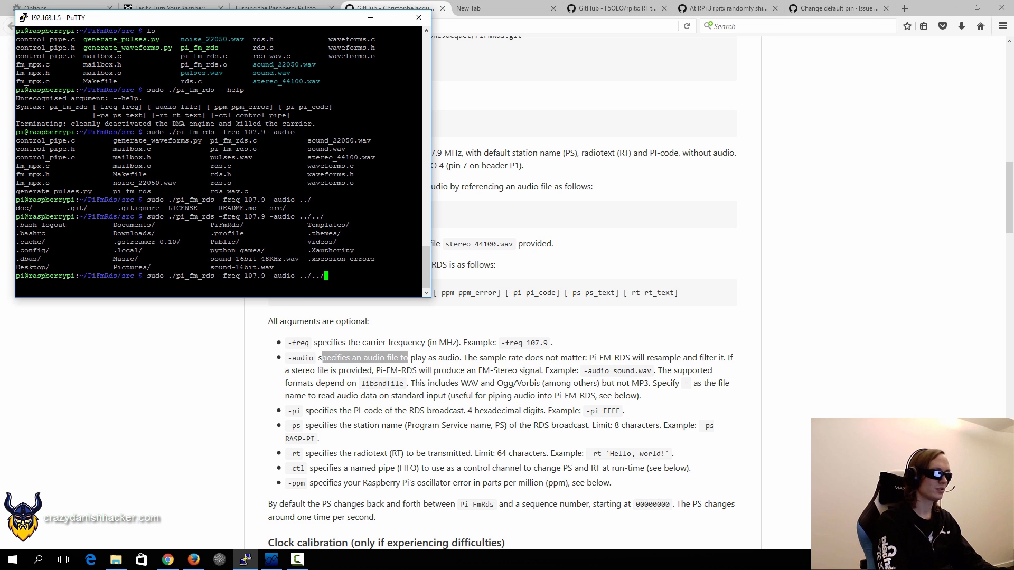
pyautogui.write('sound-16bit')
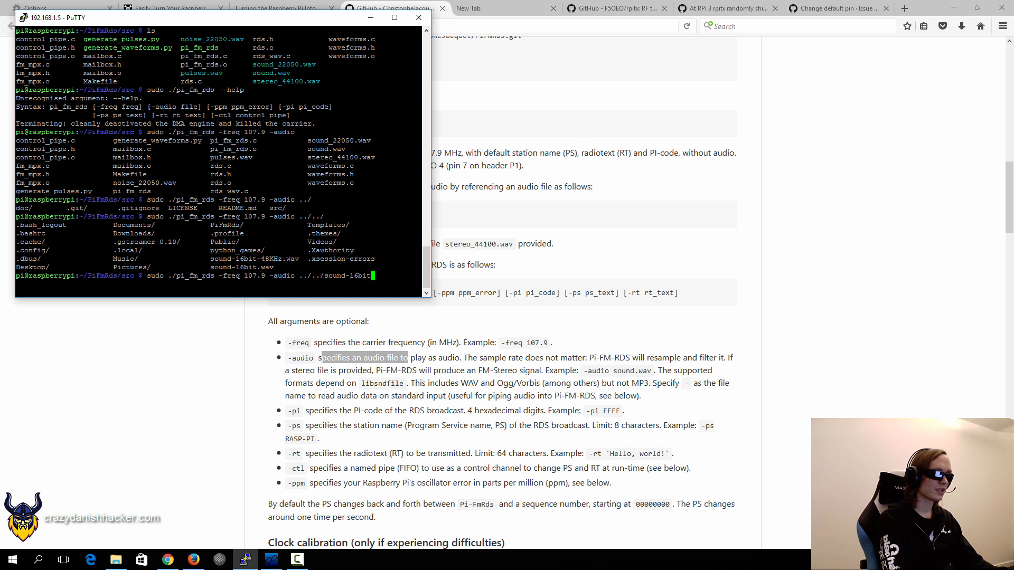
pyautogui.write('.wav')
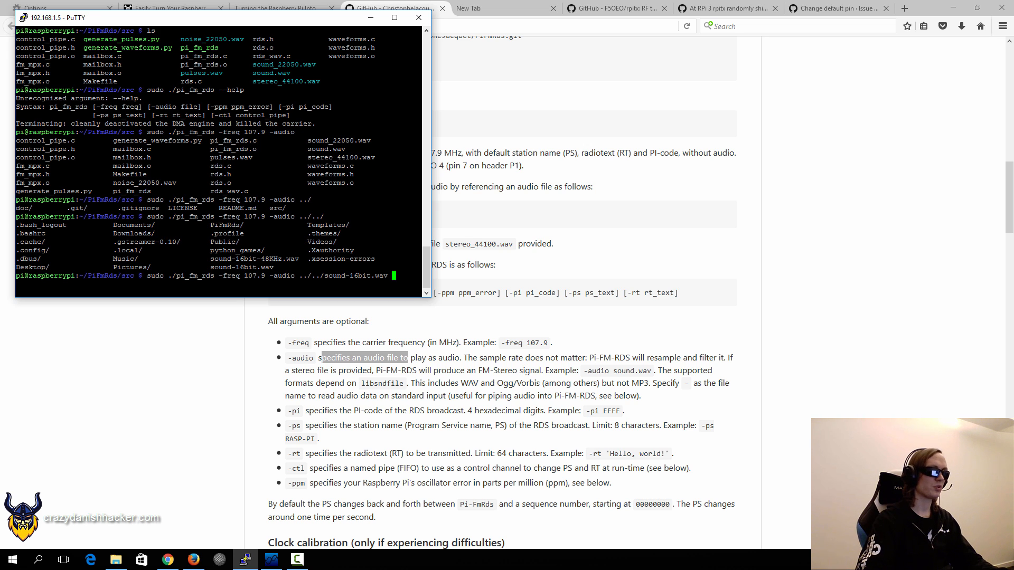
# Check the -pi/-ps argument descriptions in Firefox and return to the PuTTY command line.
pyautogui.doubleClick(235, 267)
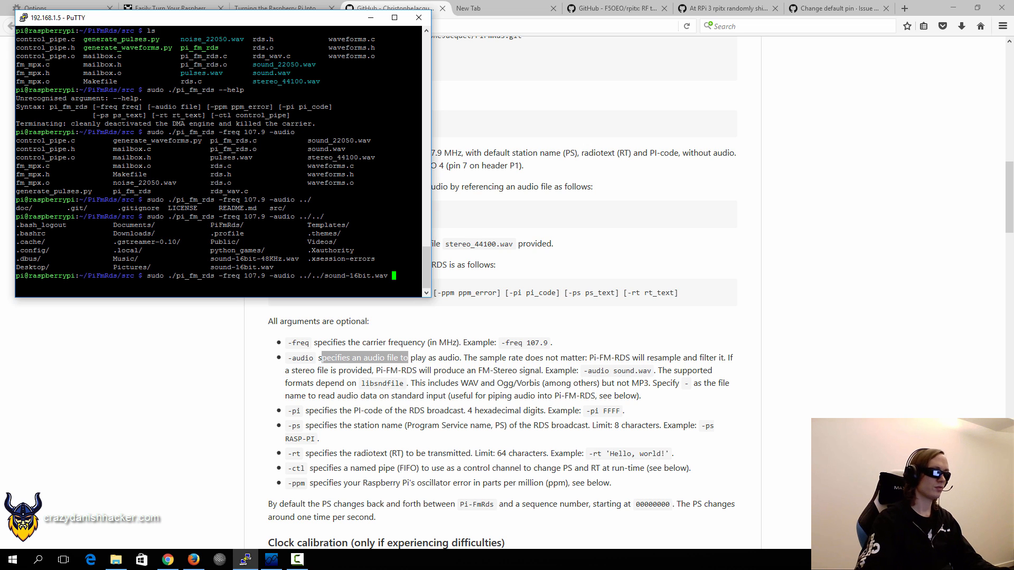
pyautogui.moveTo(289, 414)
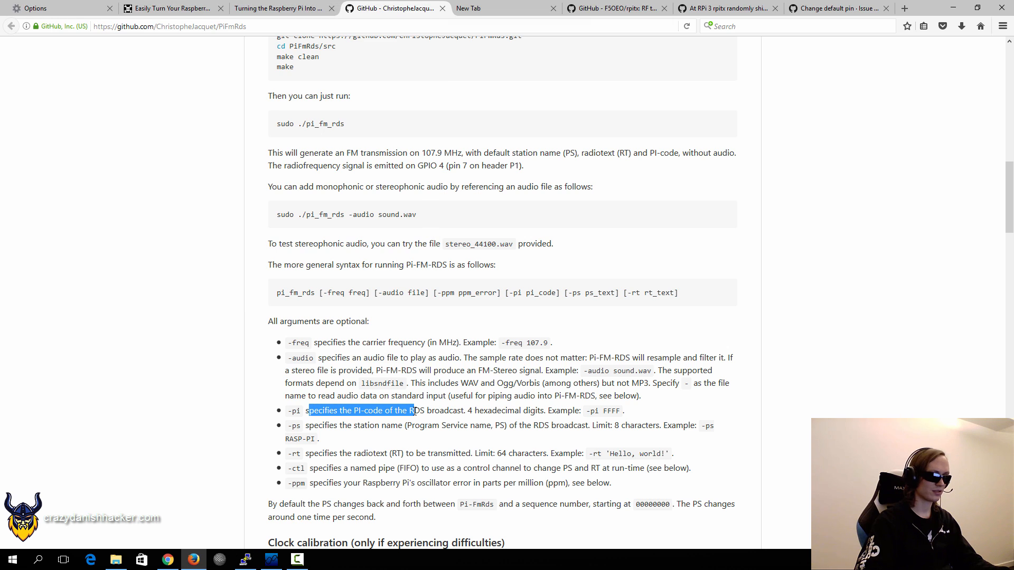
pyautogui.click(309, 426)
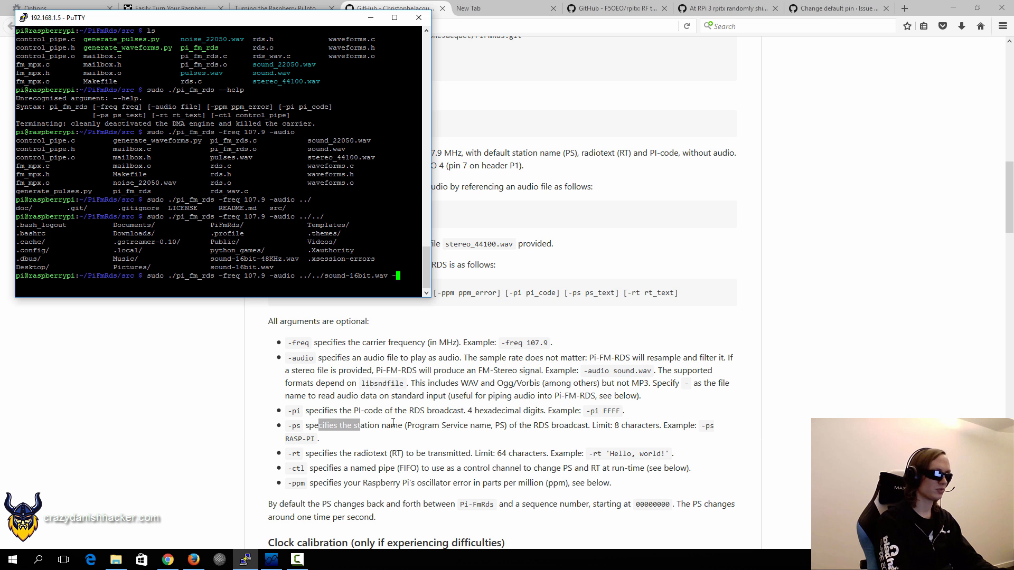
# Append -ps CDH and -rt 'Crazy Danish Radio' so pi_fm_rds broadcasts with that station name and radiotext.
pyautogui.write('-ps CDH')
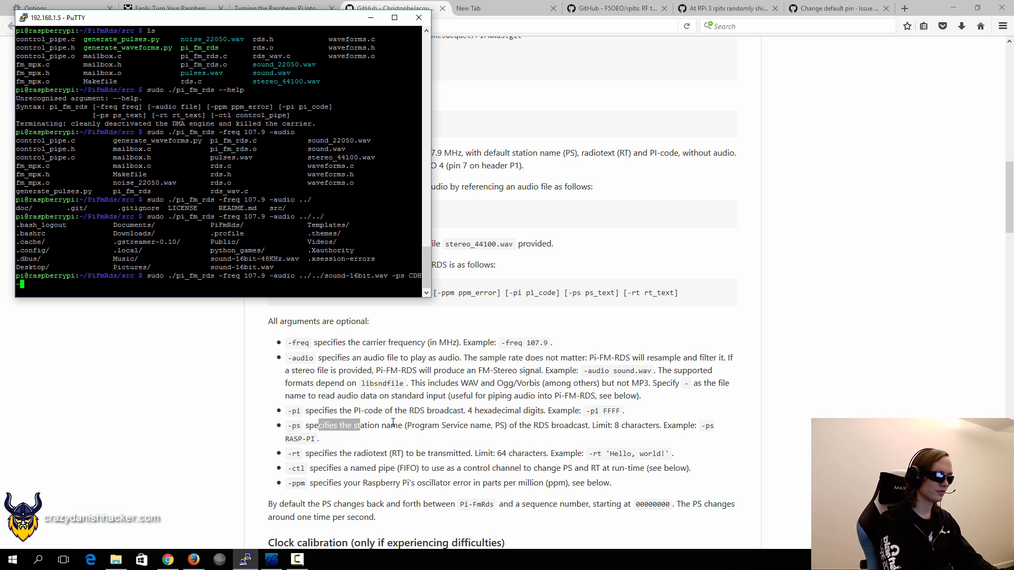
pyautogui.write('RDIO')
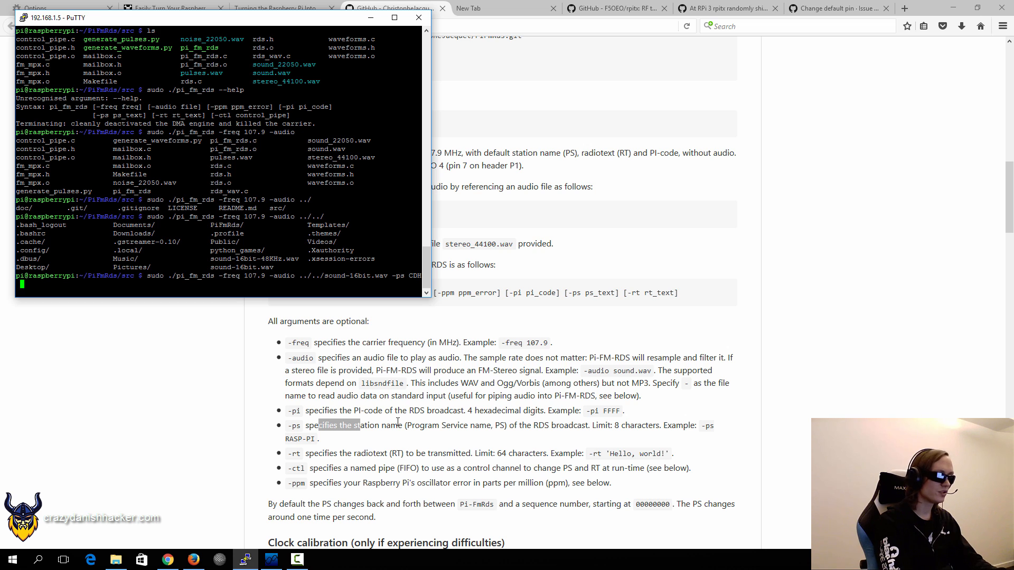
pyautogui.write('-rt')
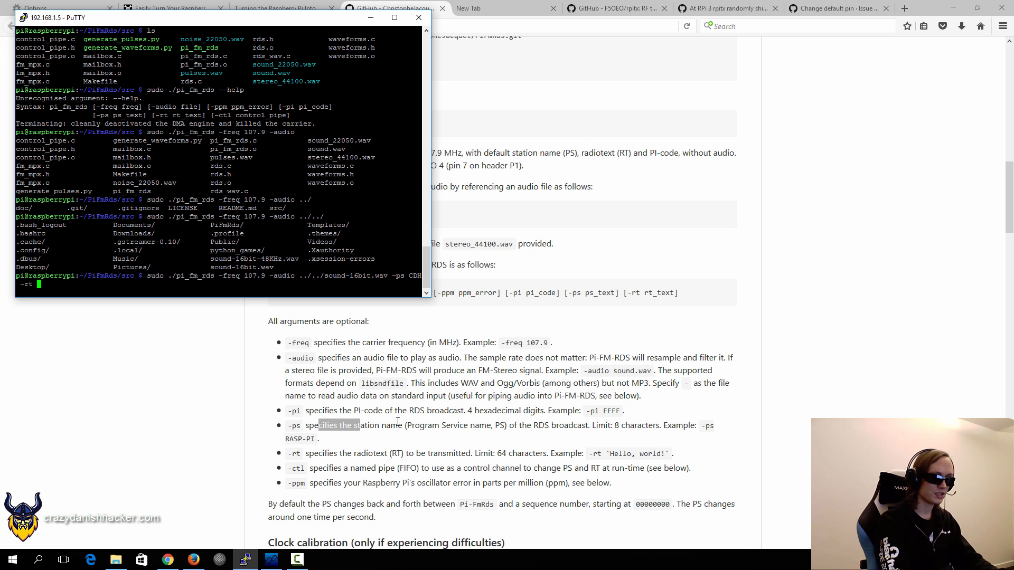
pyautogui.write("'Crazy D")
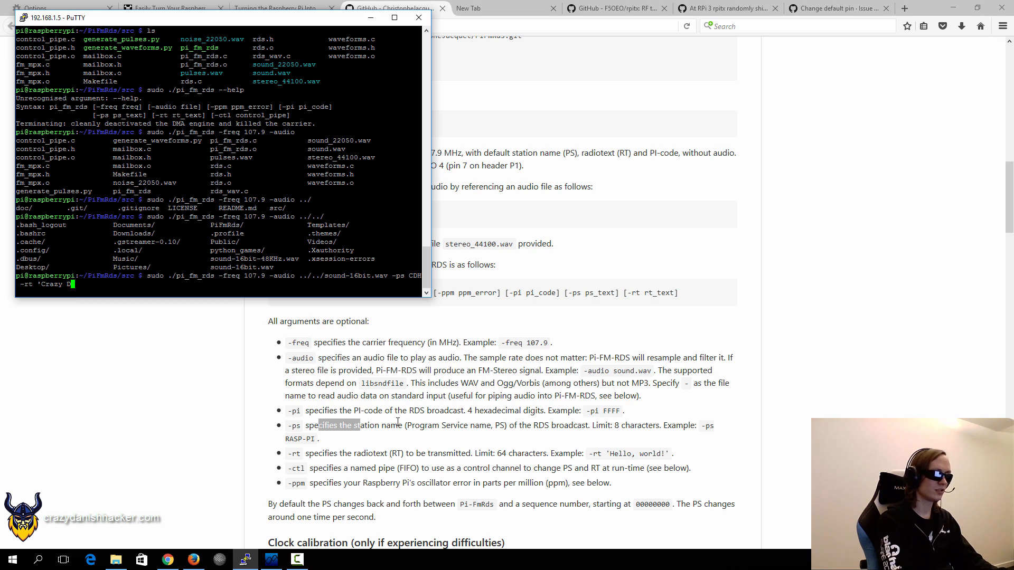
pyautogui.write('anish RA')
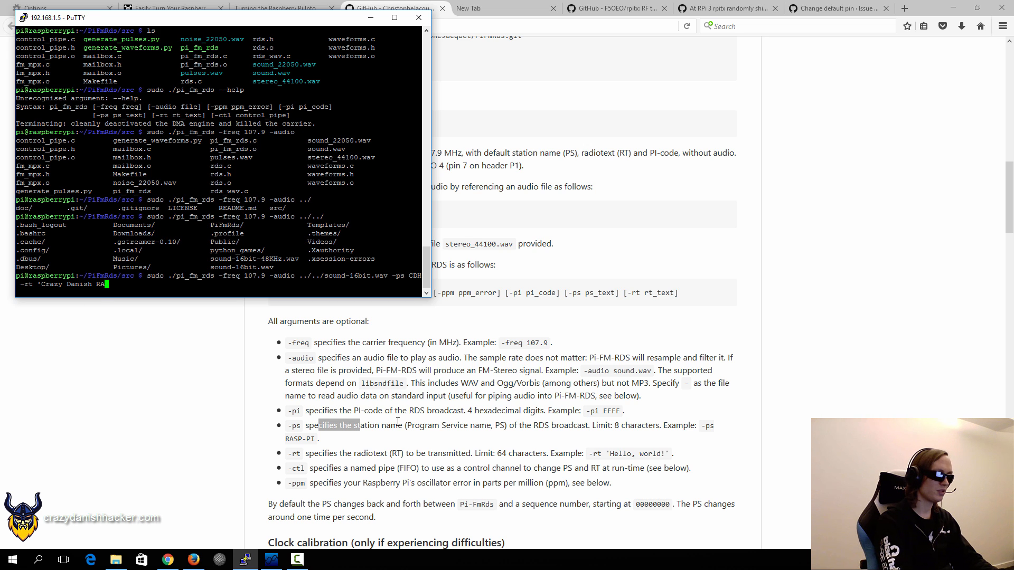
pyautogui.write("dio'")
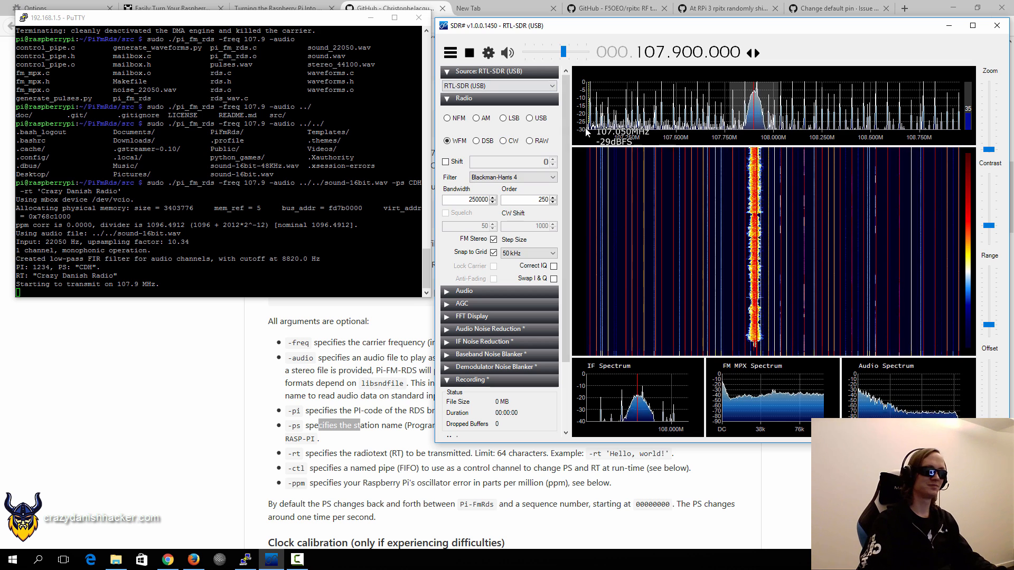
pyautogui.moveTo(710, 194)
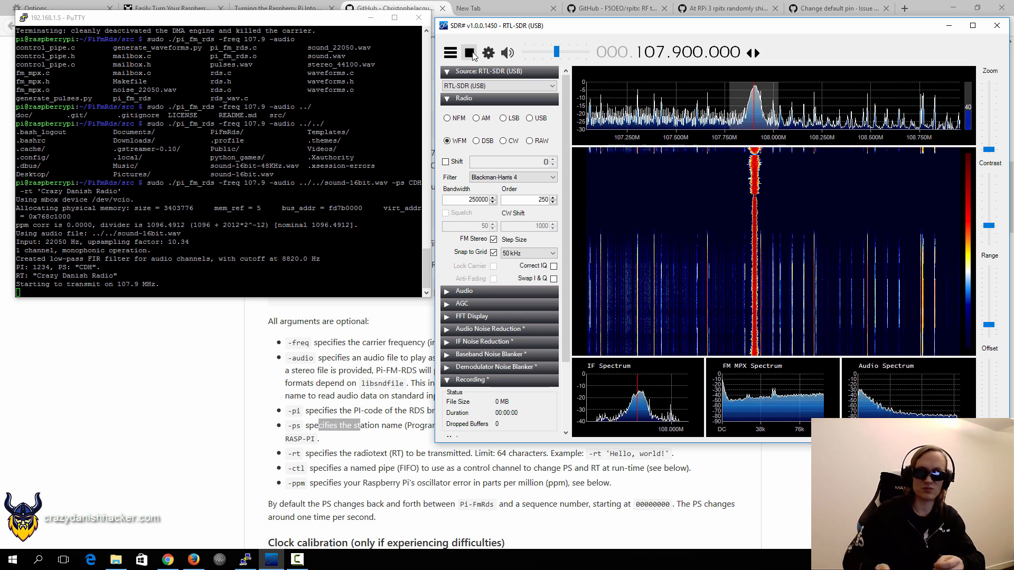
# Stop SDR# receiving after the 107.9 MHz carrier shows strongly in the waterfall.
pyautogui.click(468, 52)
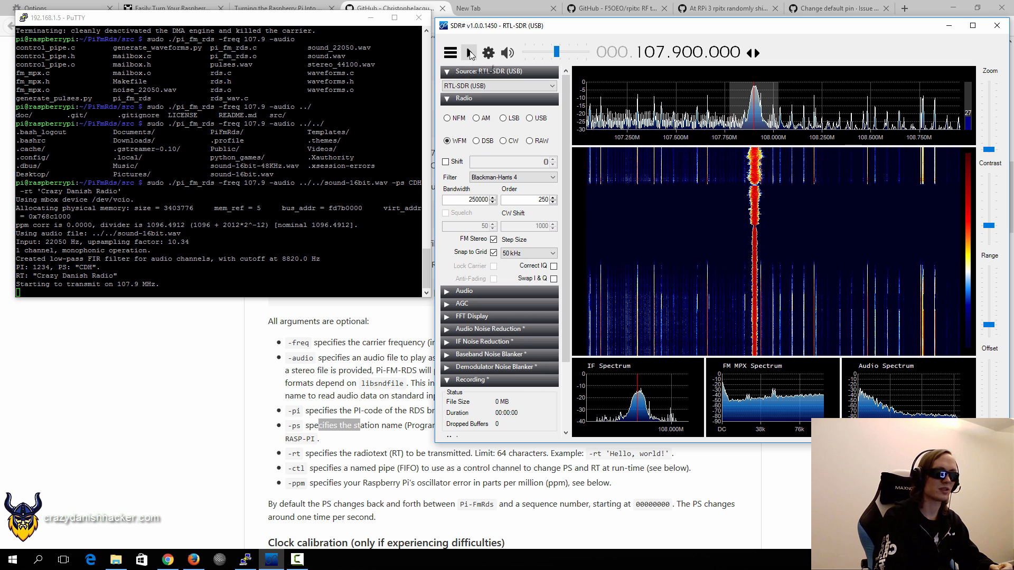
pyautogui.moveTo(469, 53)
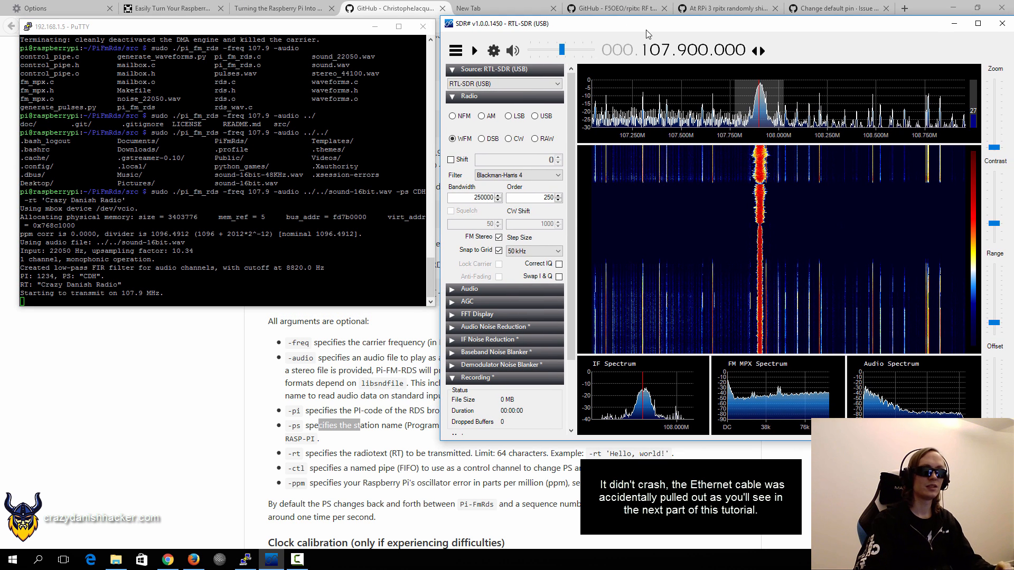
pyautogui.moveTo(648, 35)
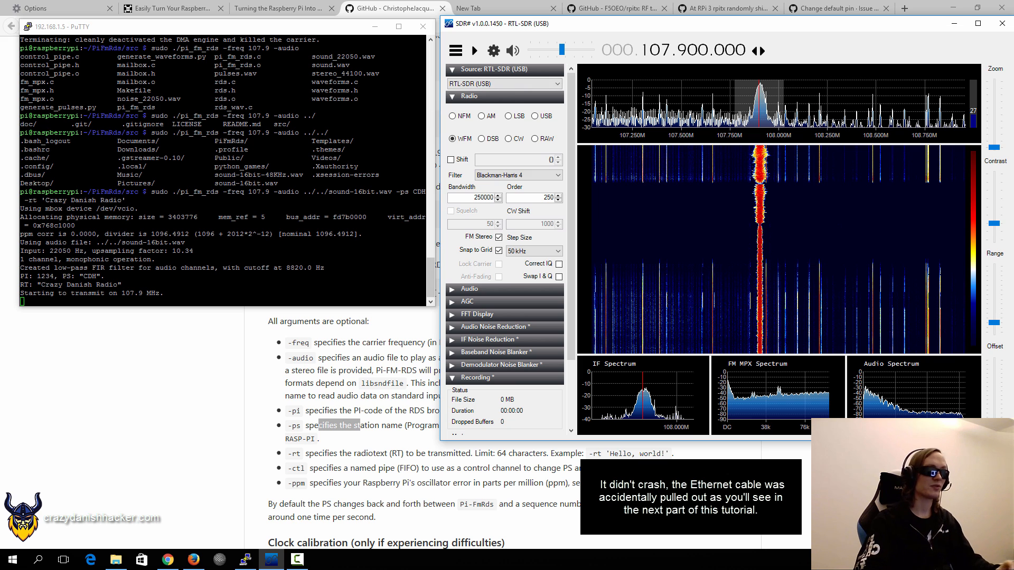